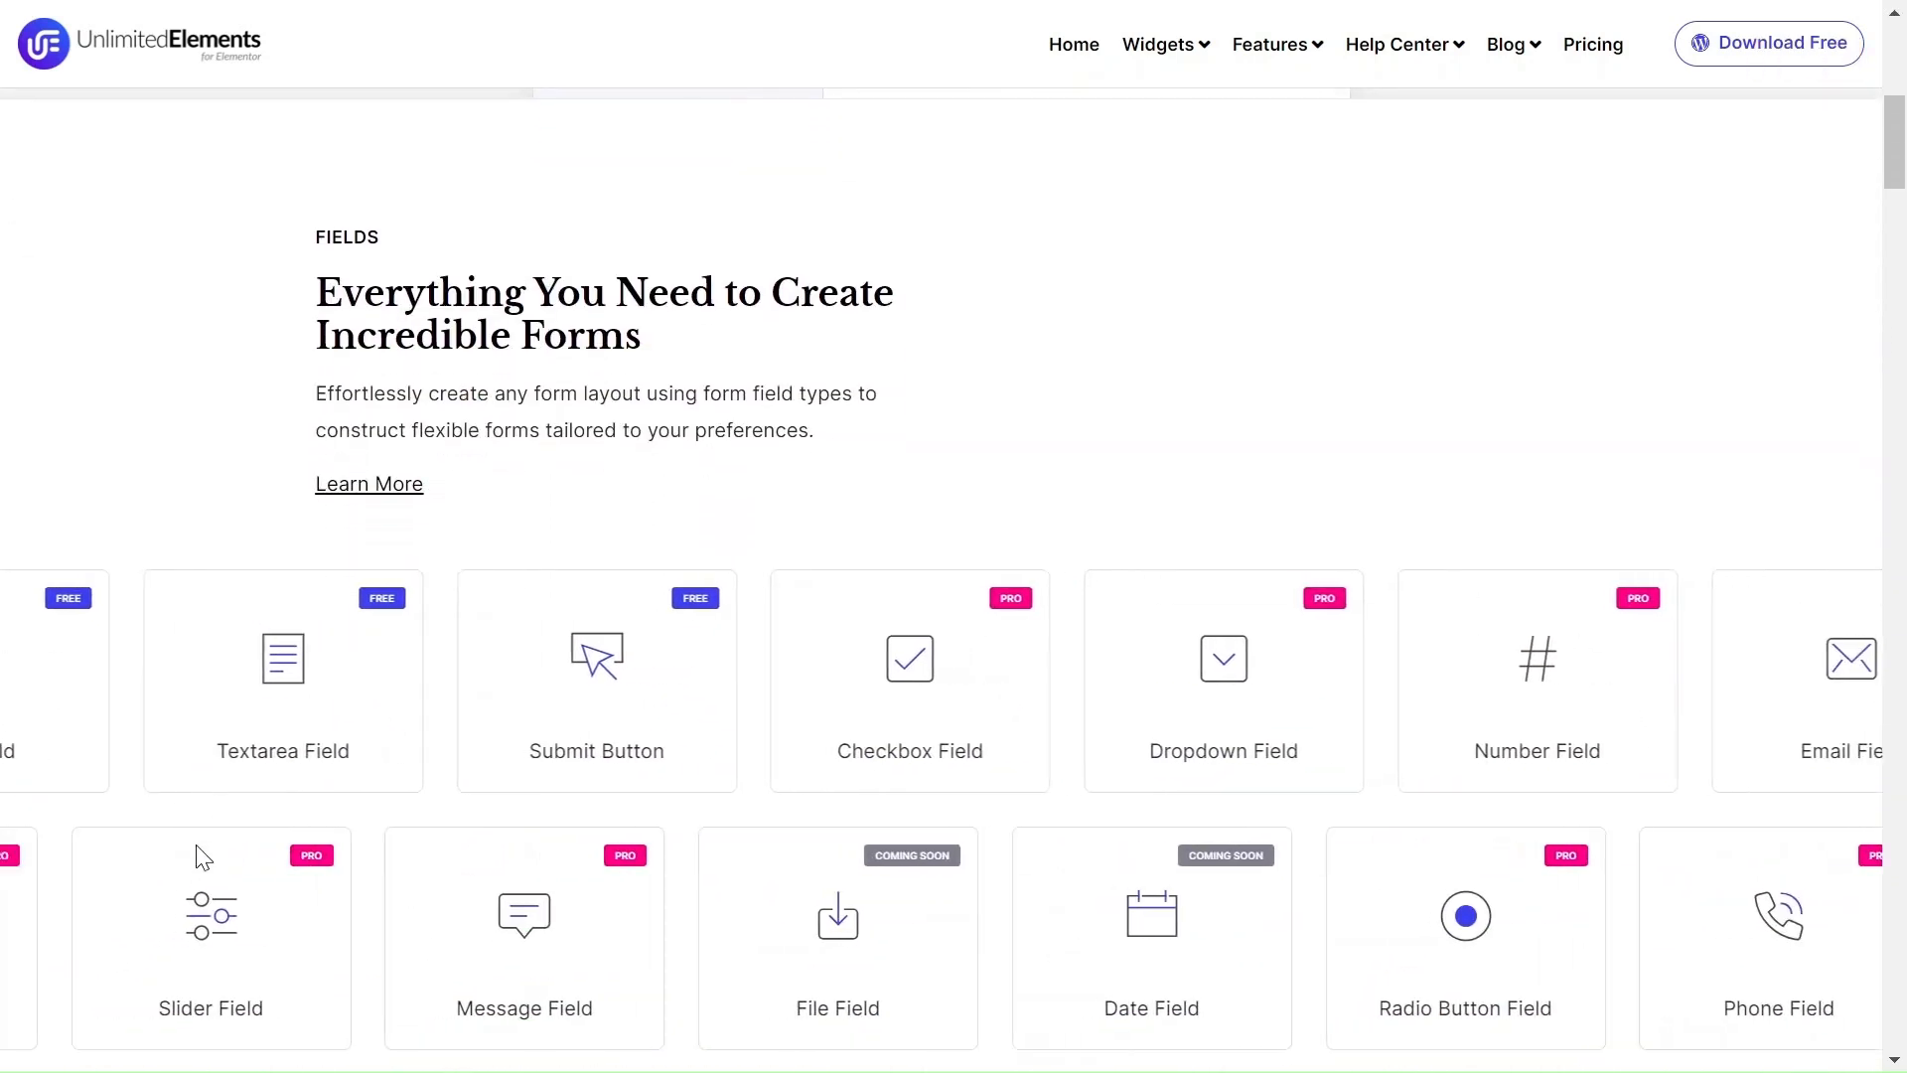
# - Scroll the form builder page down to the Contact Us demo with name, phone, email and message fields
pyautogui.scroll(-3)
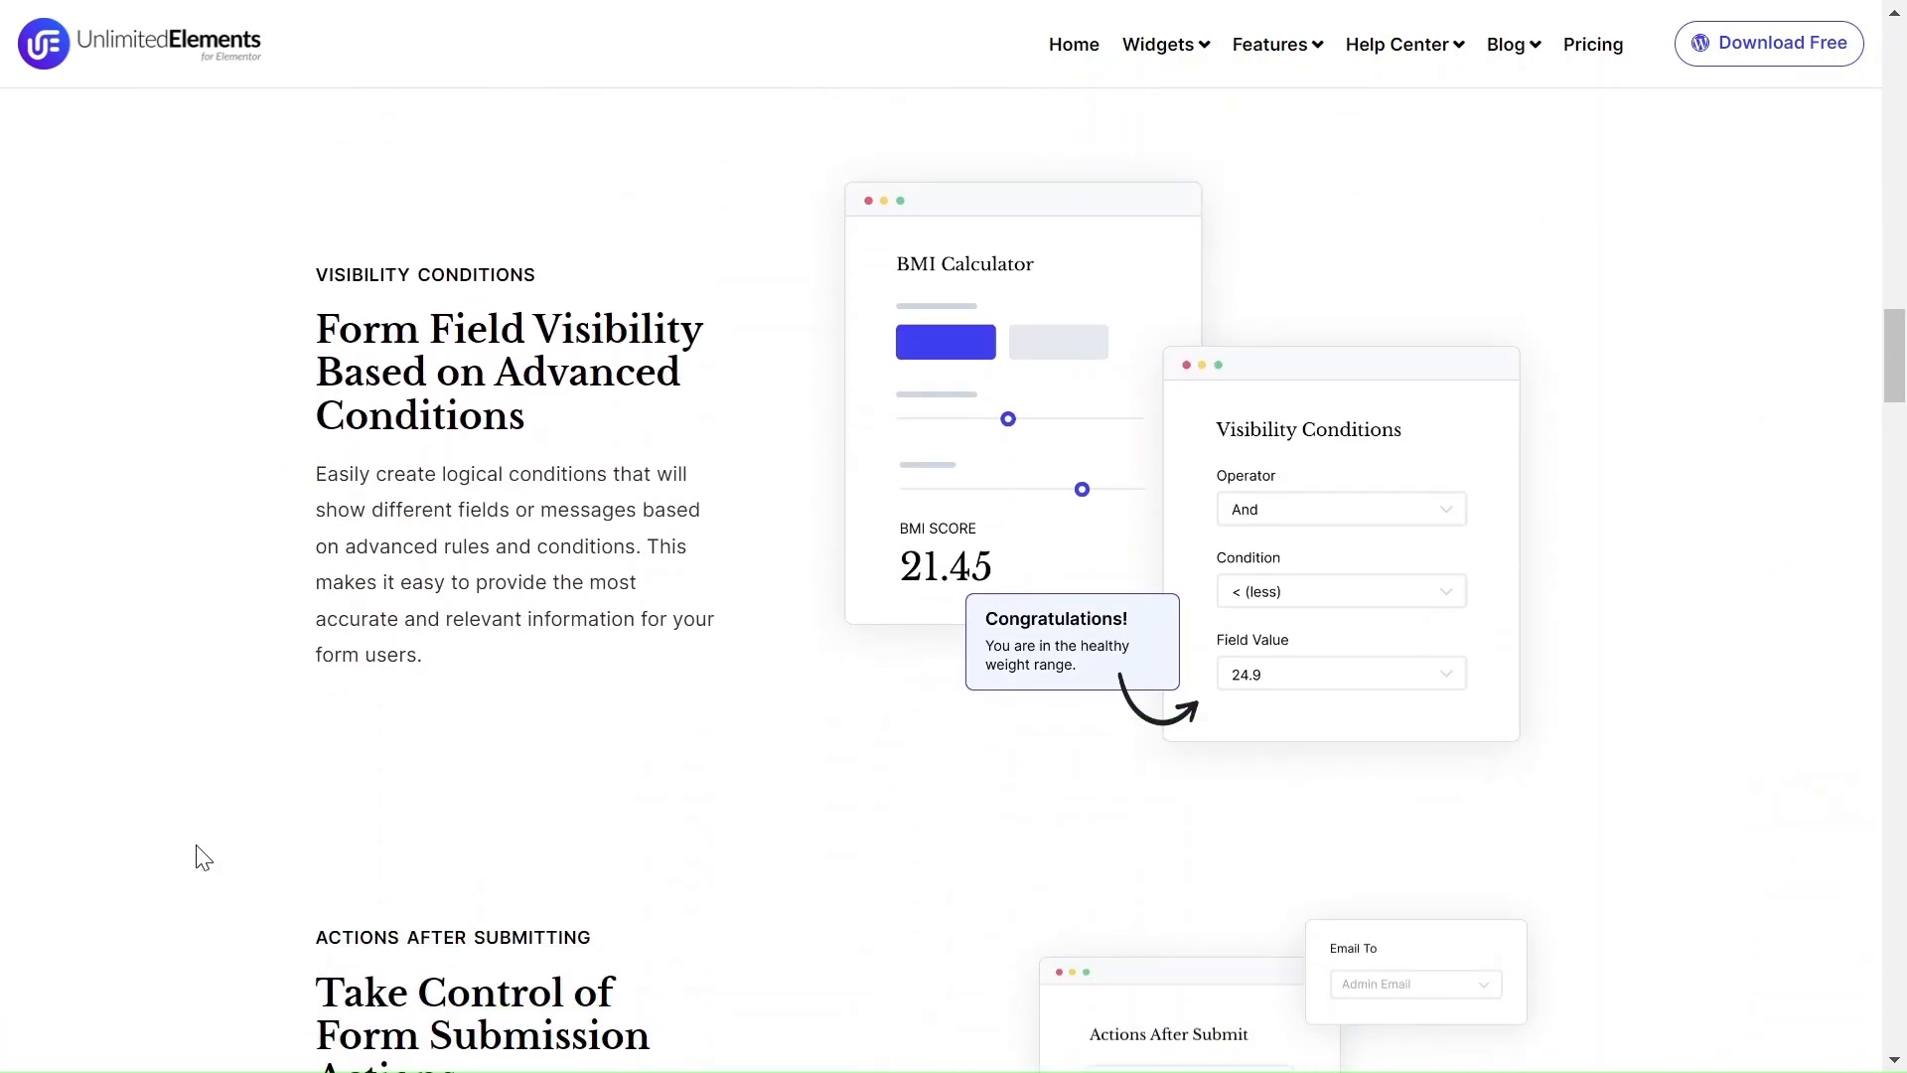
pyautogui.scroll(-3)
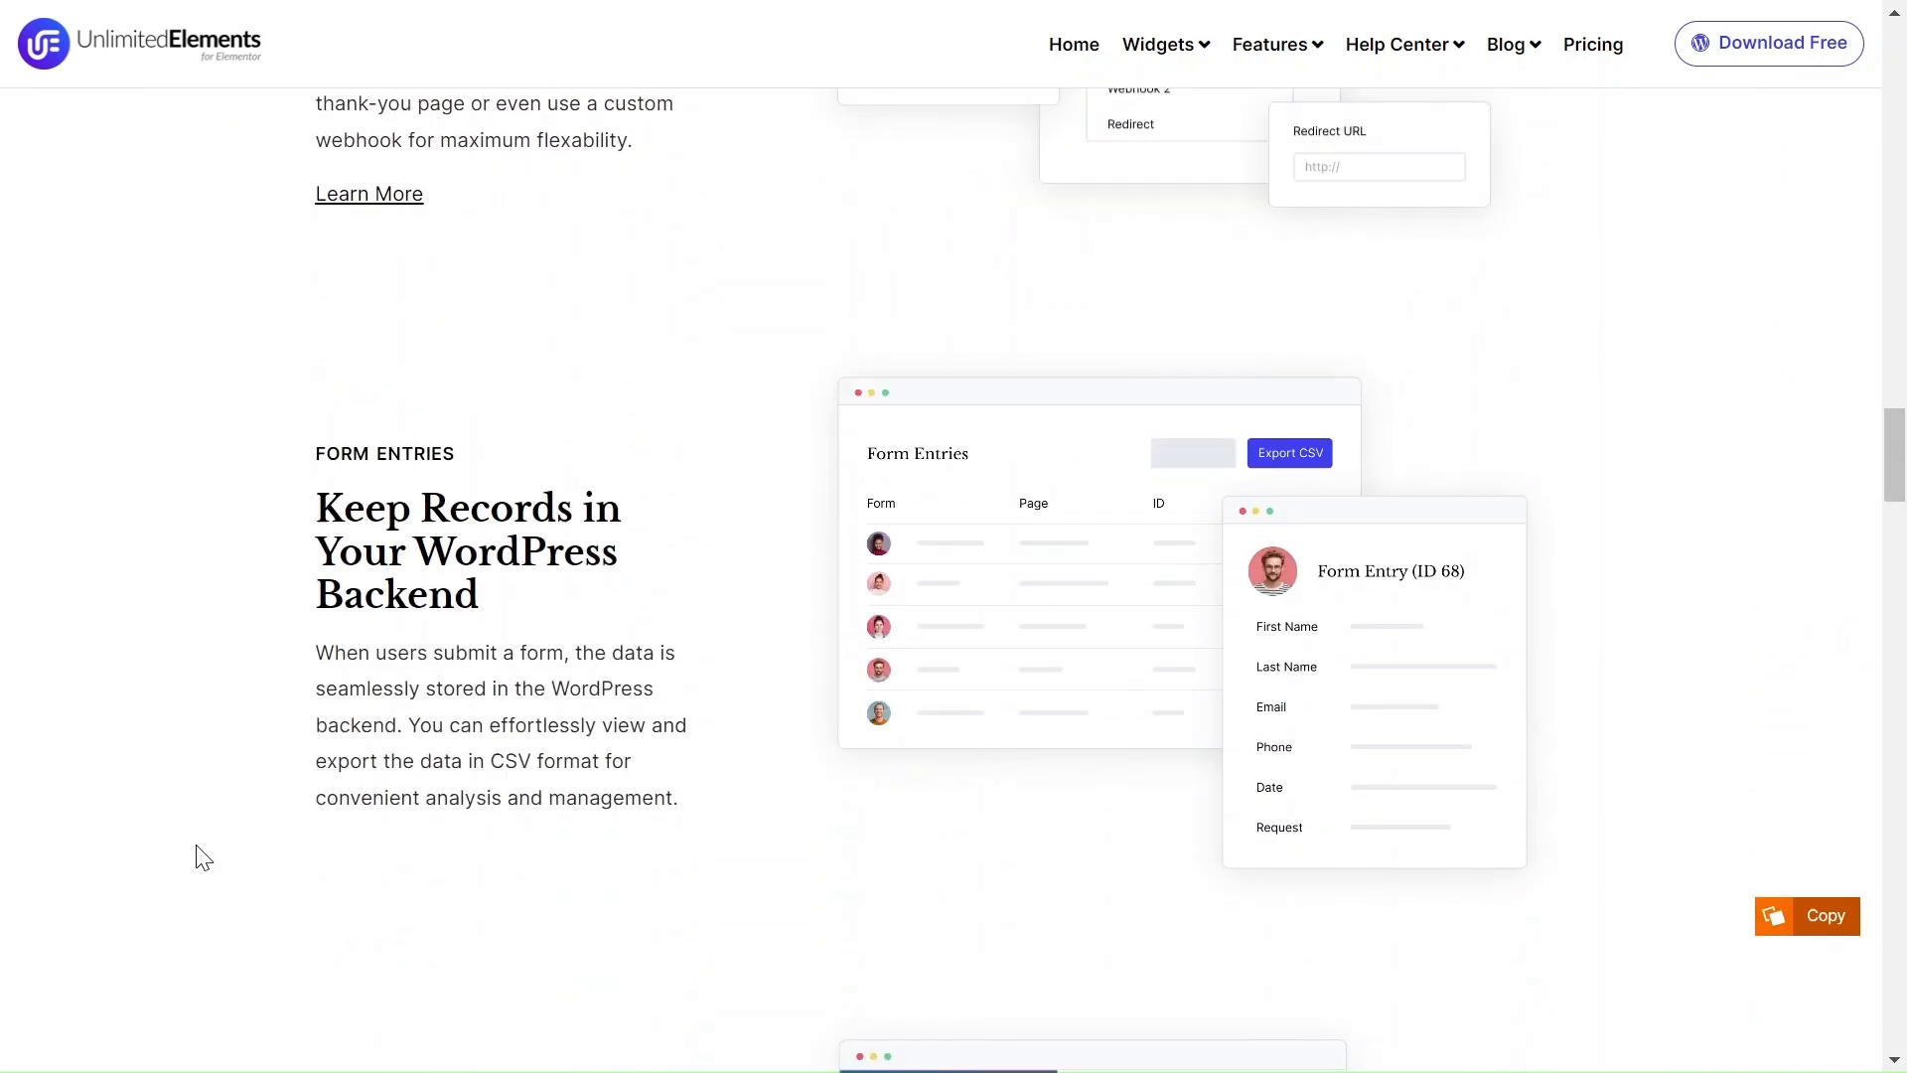
pyautogui.scroll(-3)
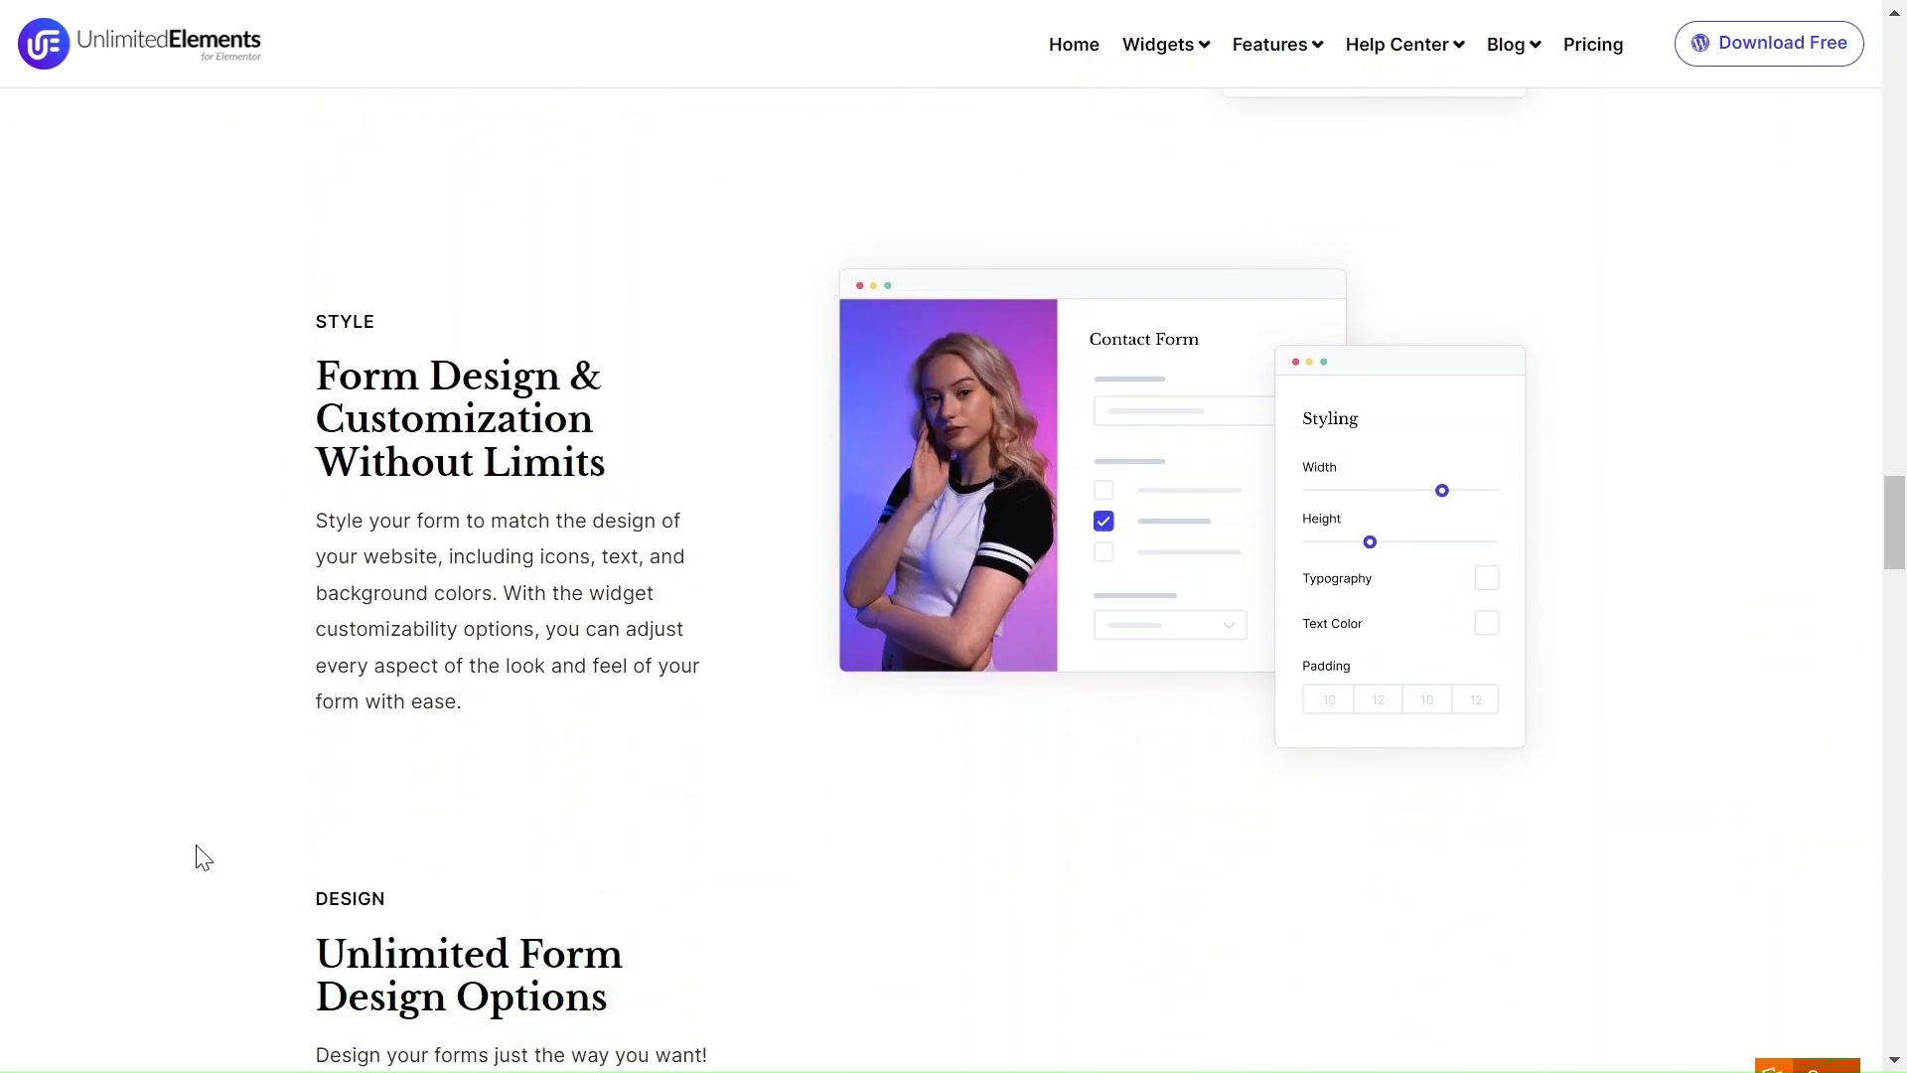
pyautogui.scroll(-3)
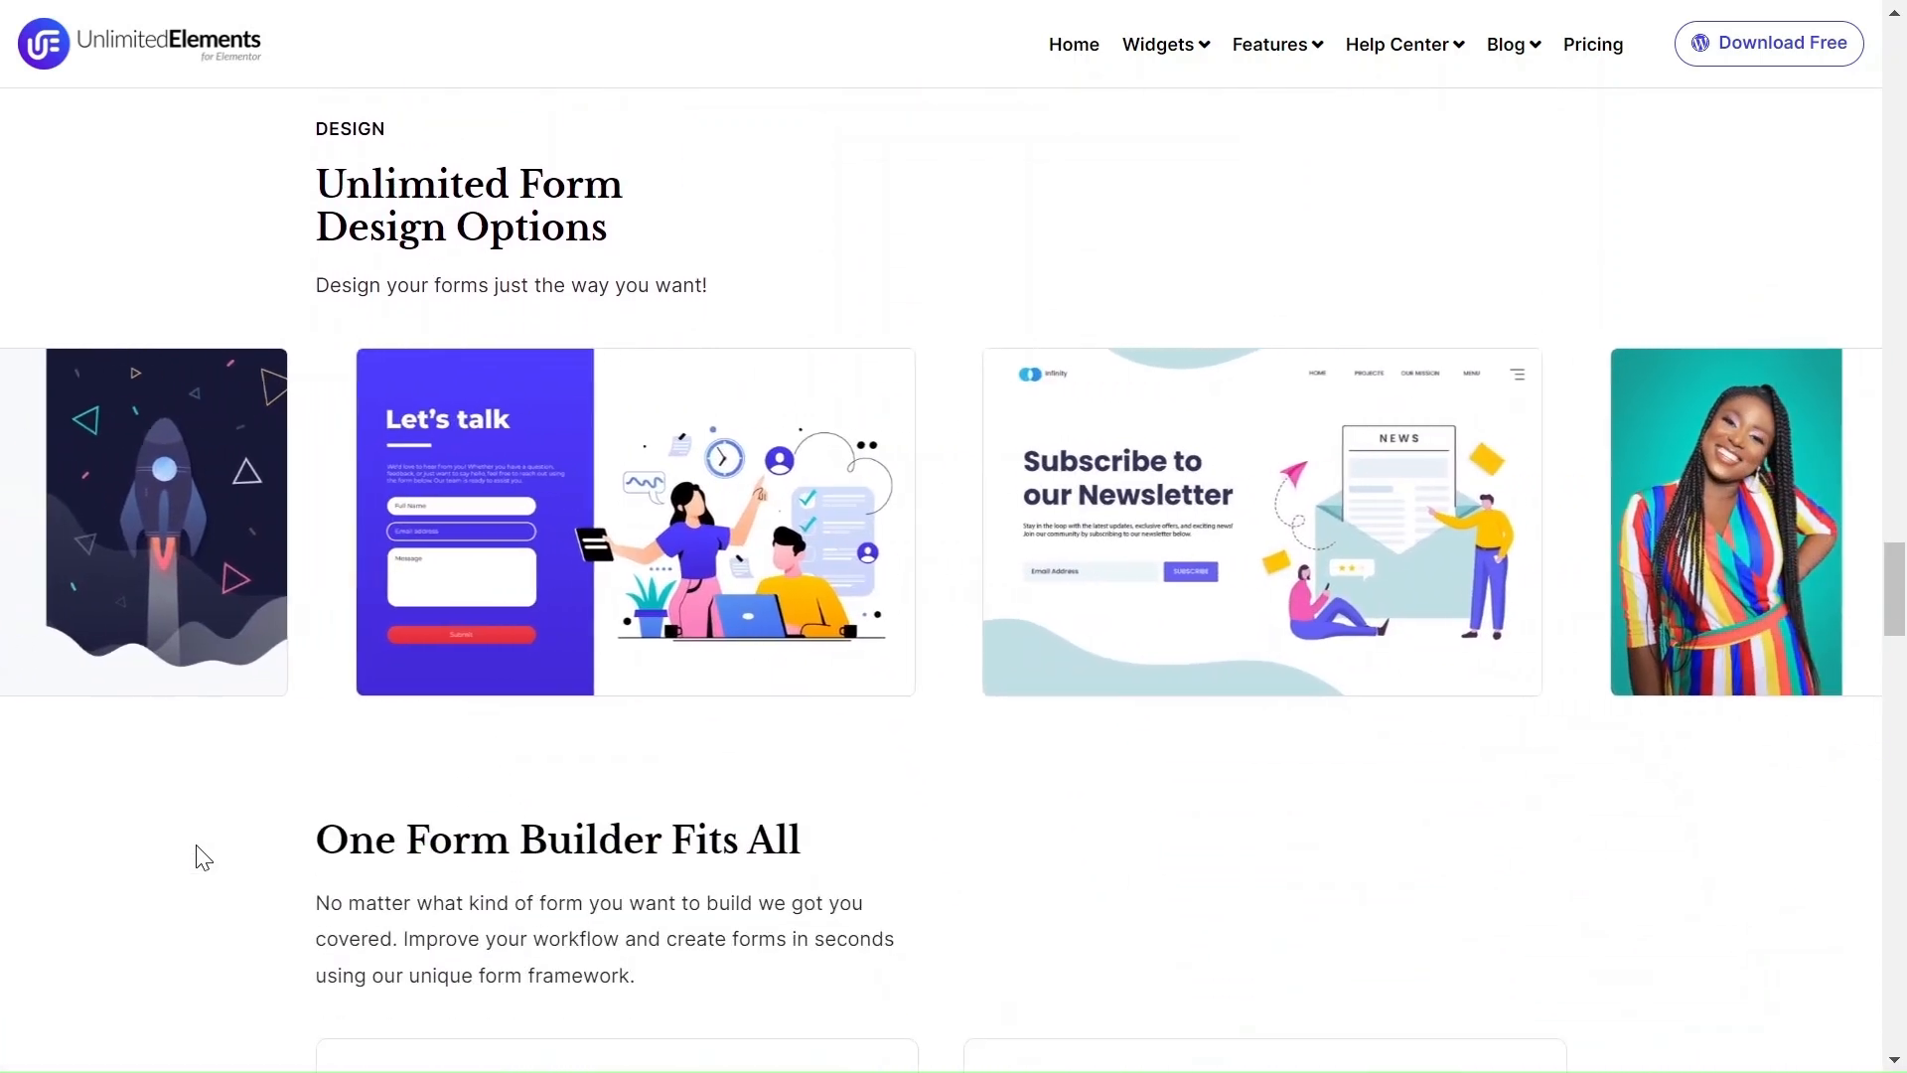
pyautogui.scroll(-3)
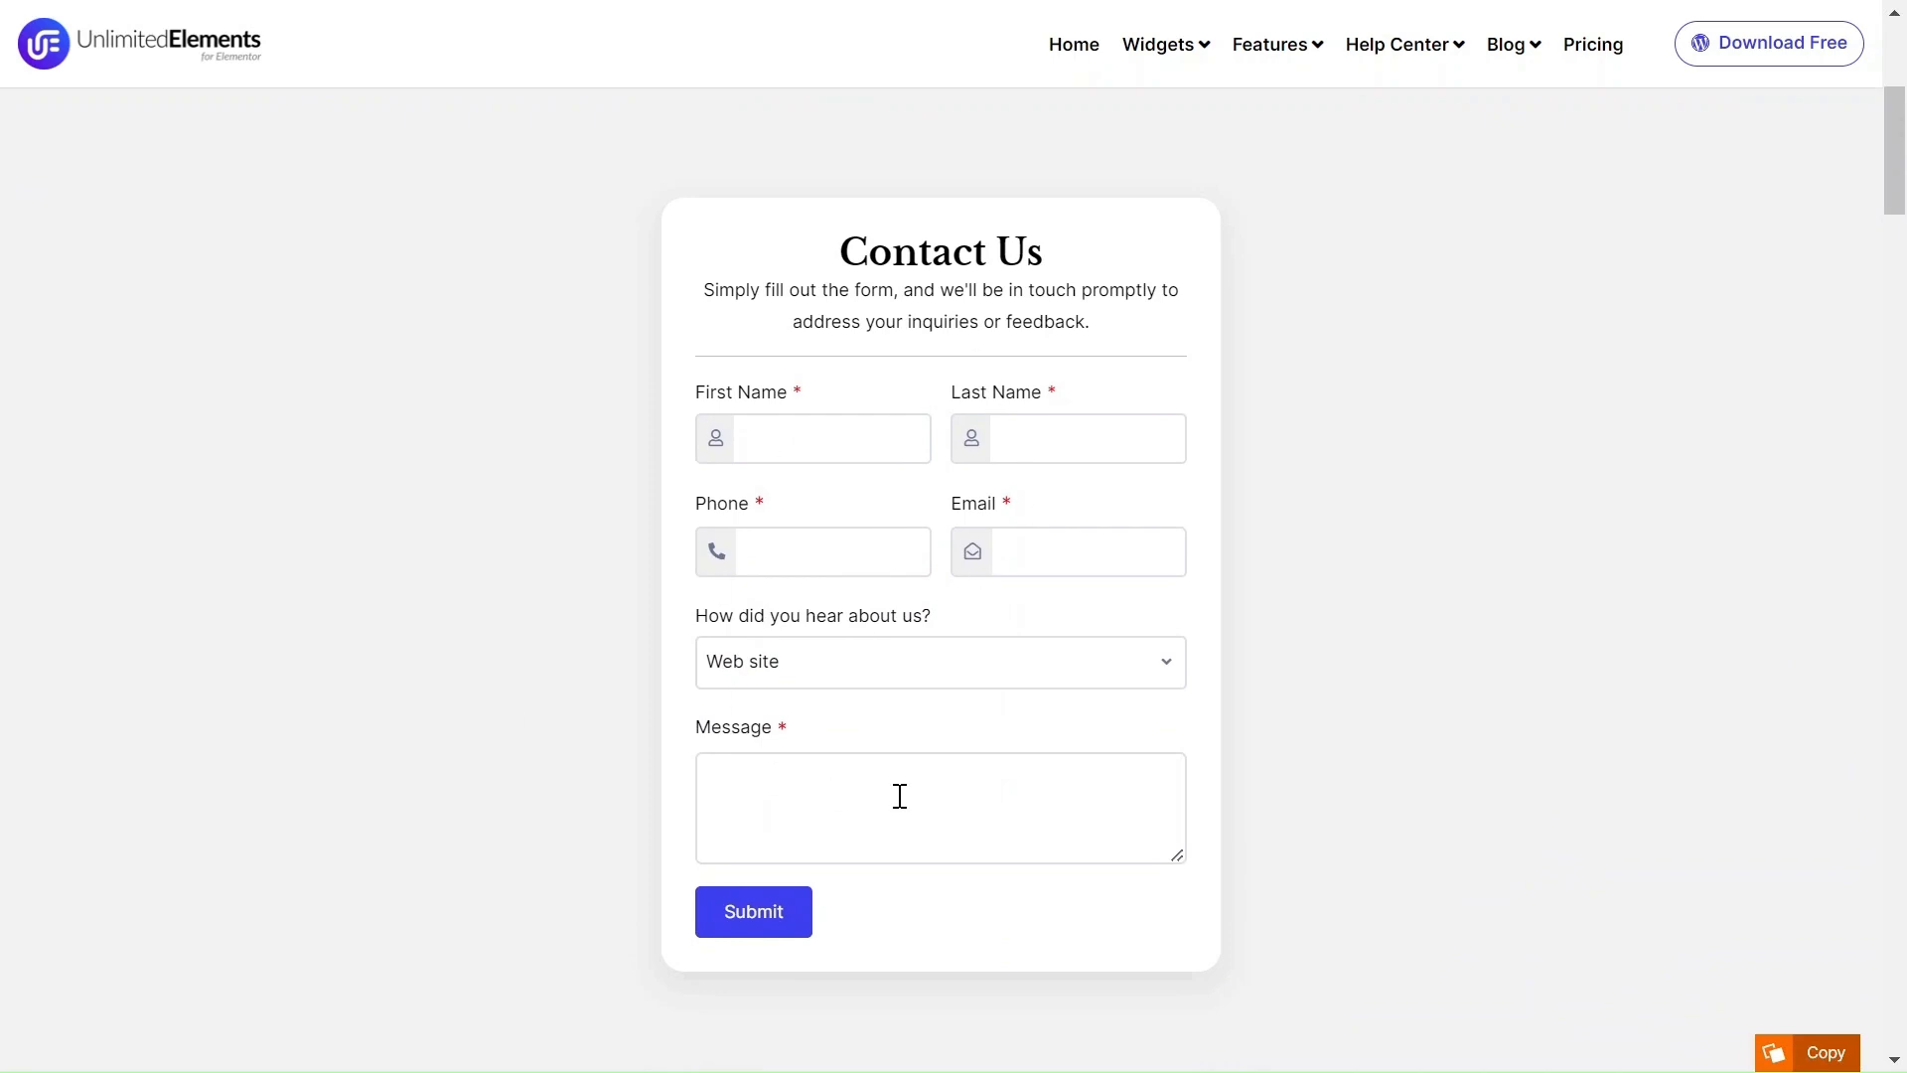
pyautogui.moveTo(427, 652)
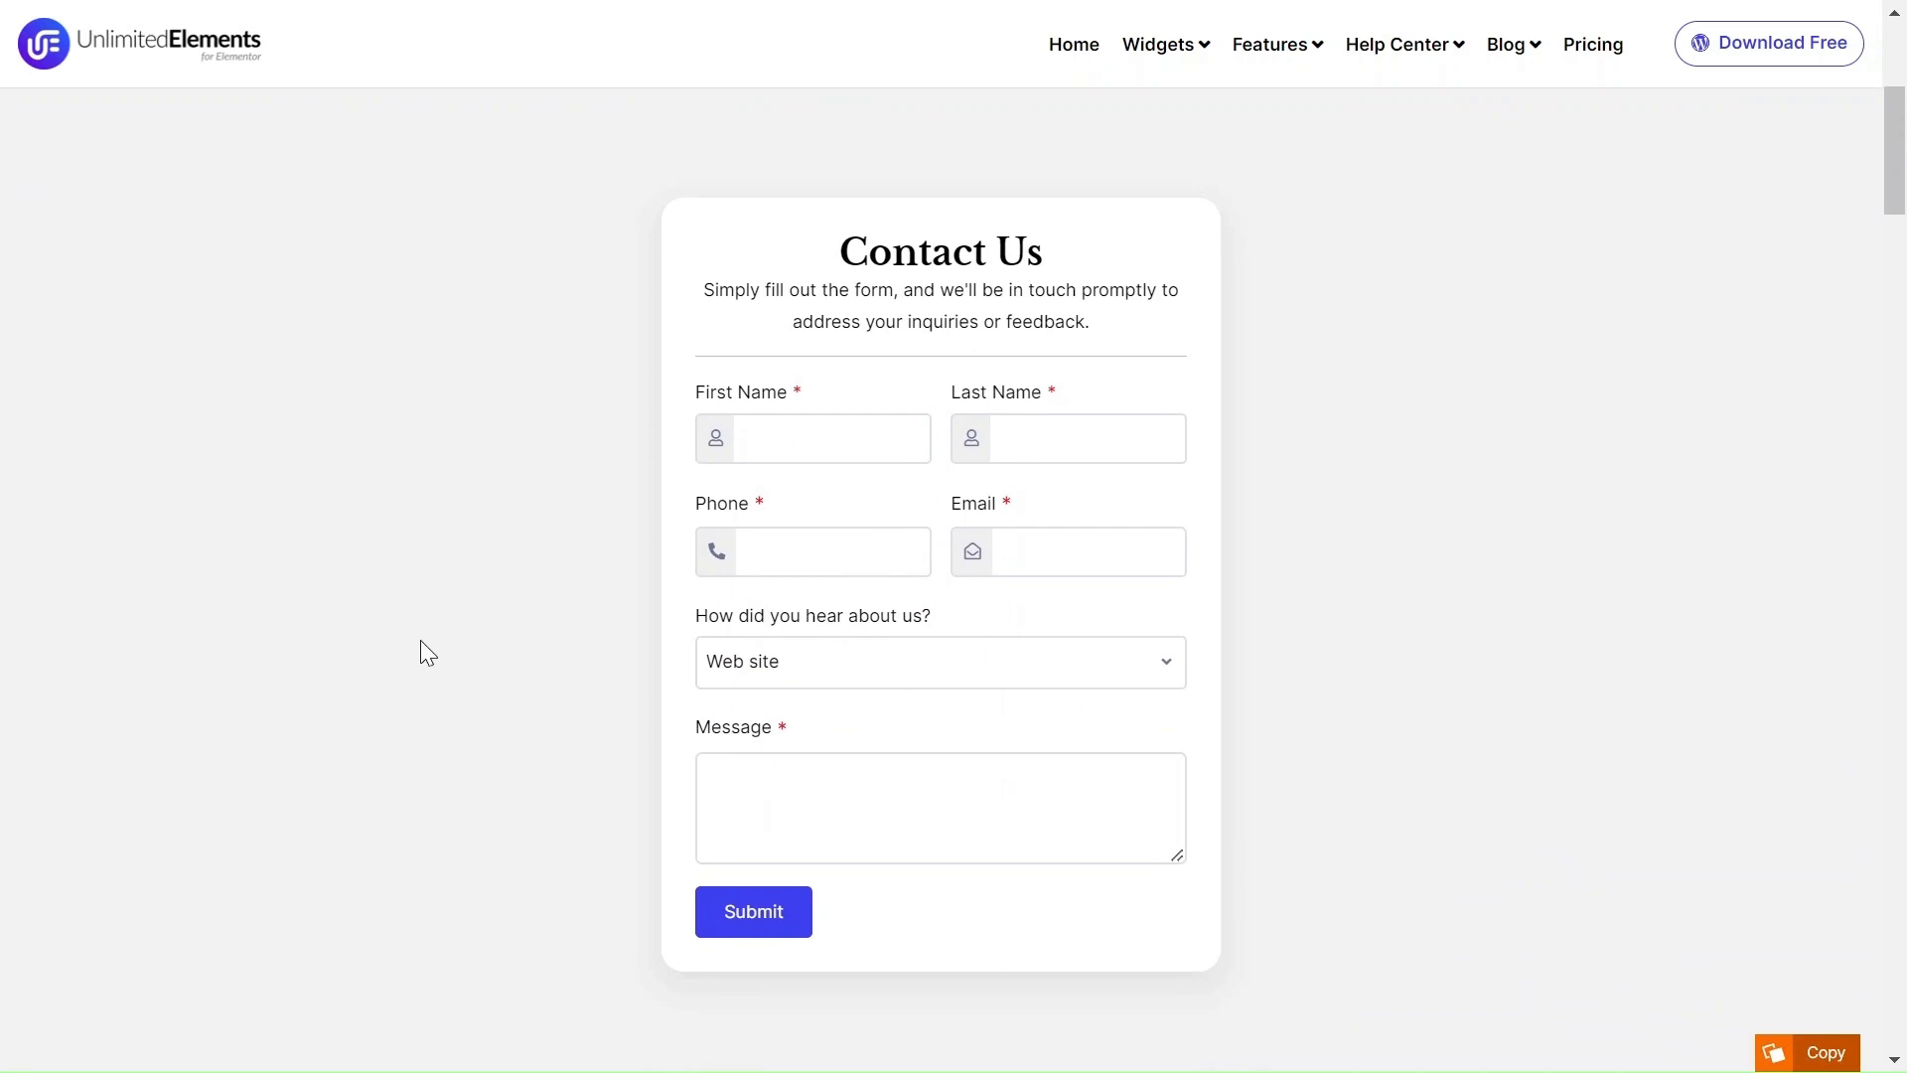
pyautogui.moveTo(1365, 595)
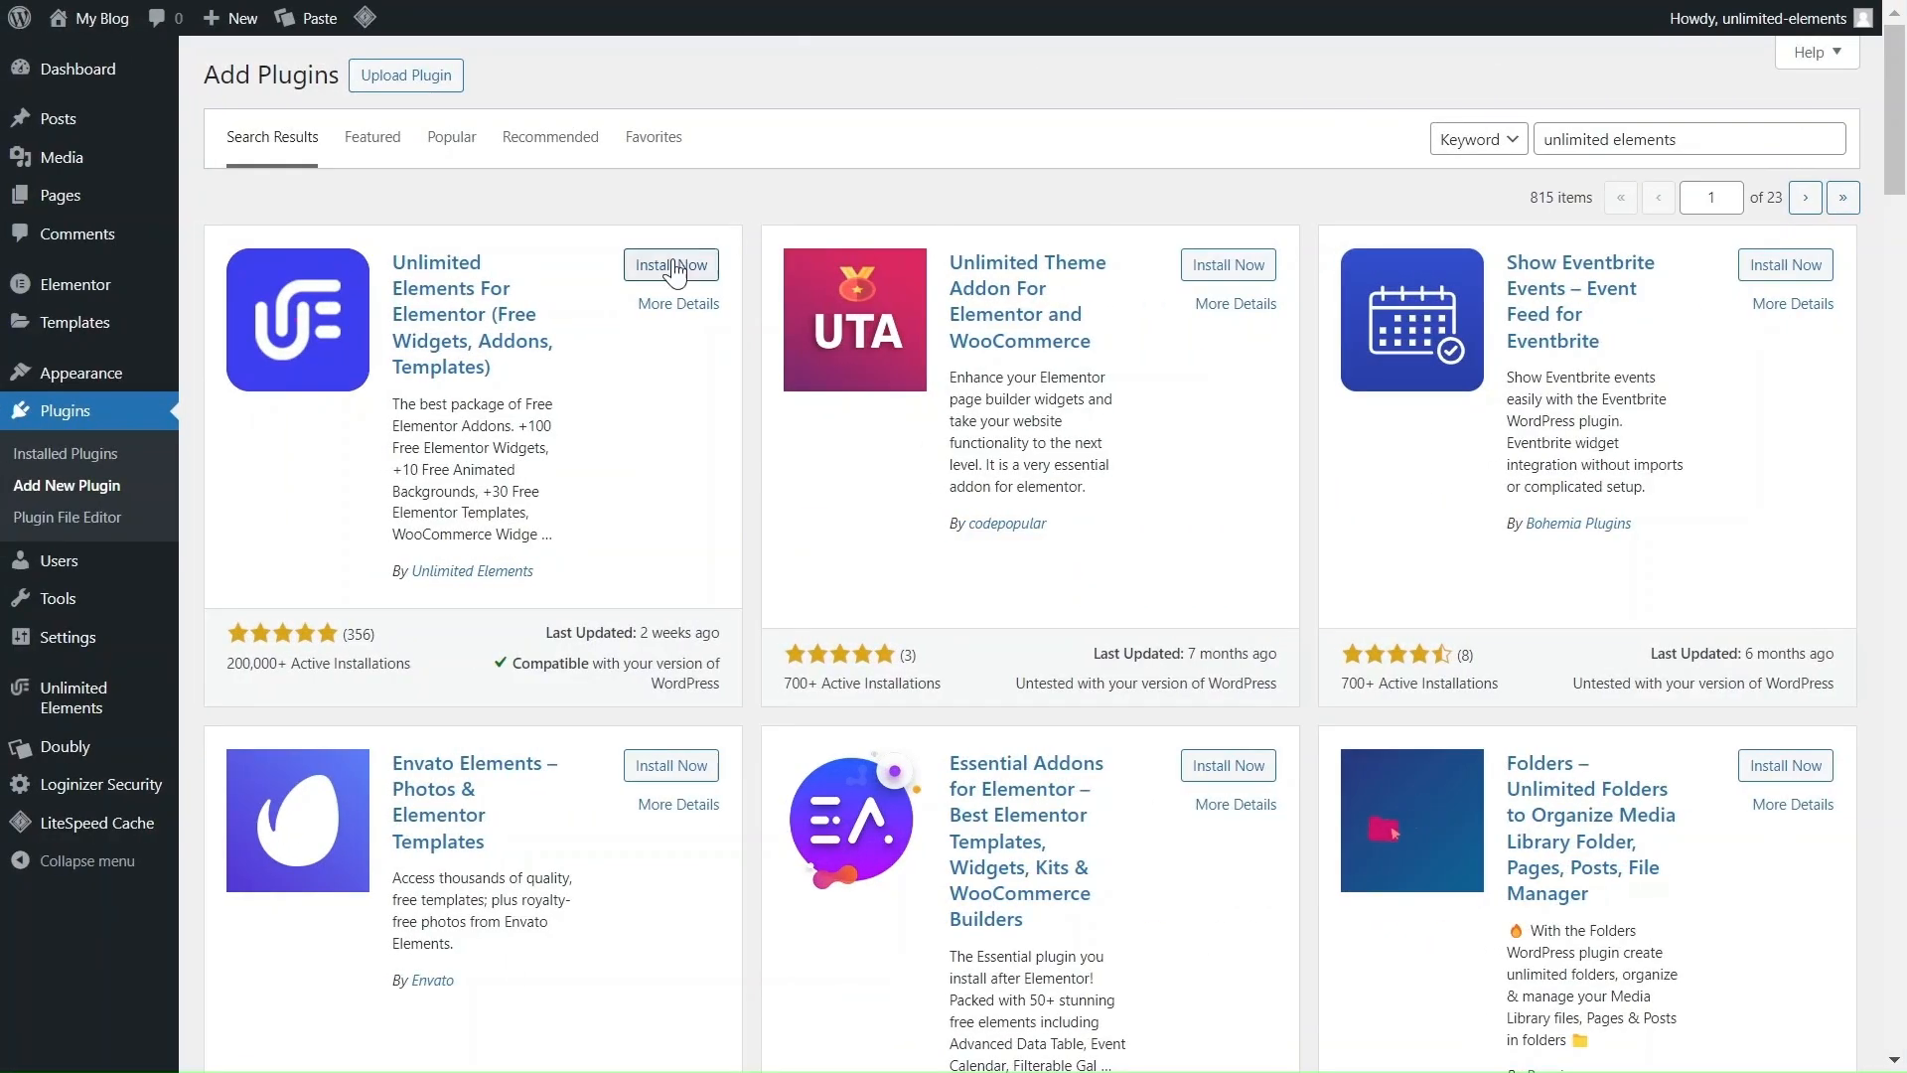
# - Install and activate Unlimited Elements For Elementor and go back to the admin dashboard
pyautogui.click(670, 265)
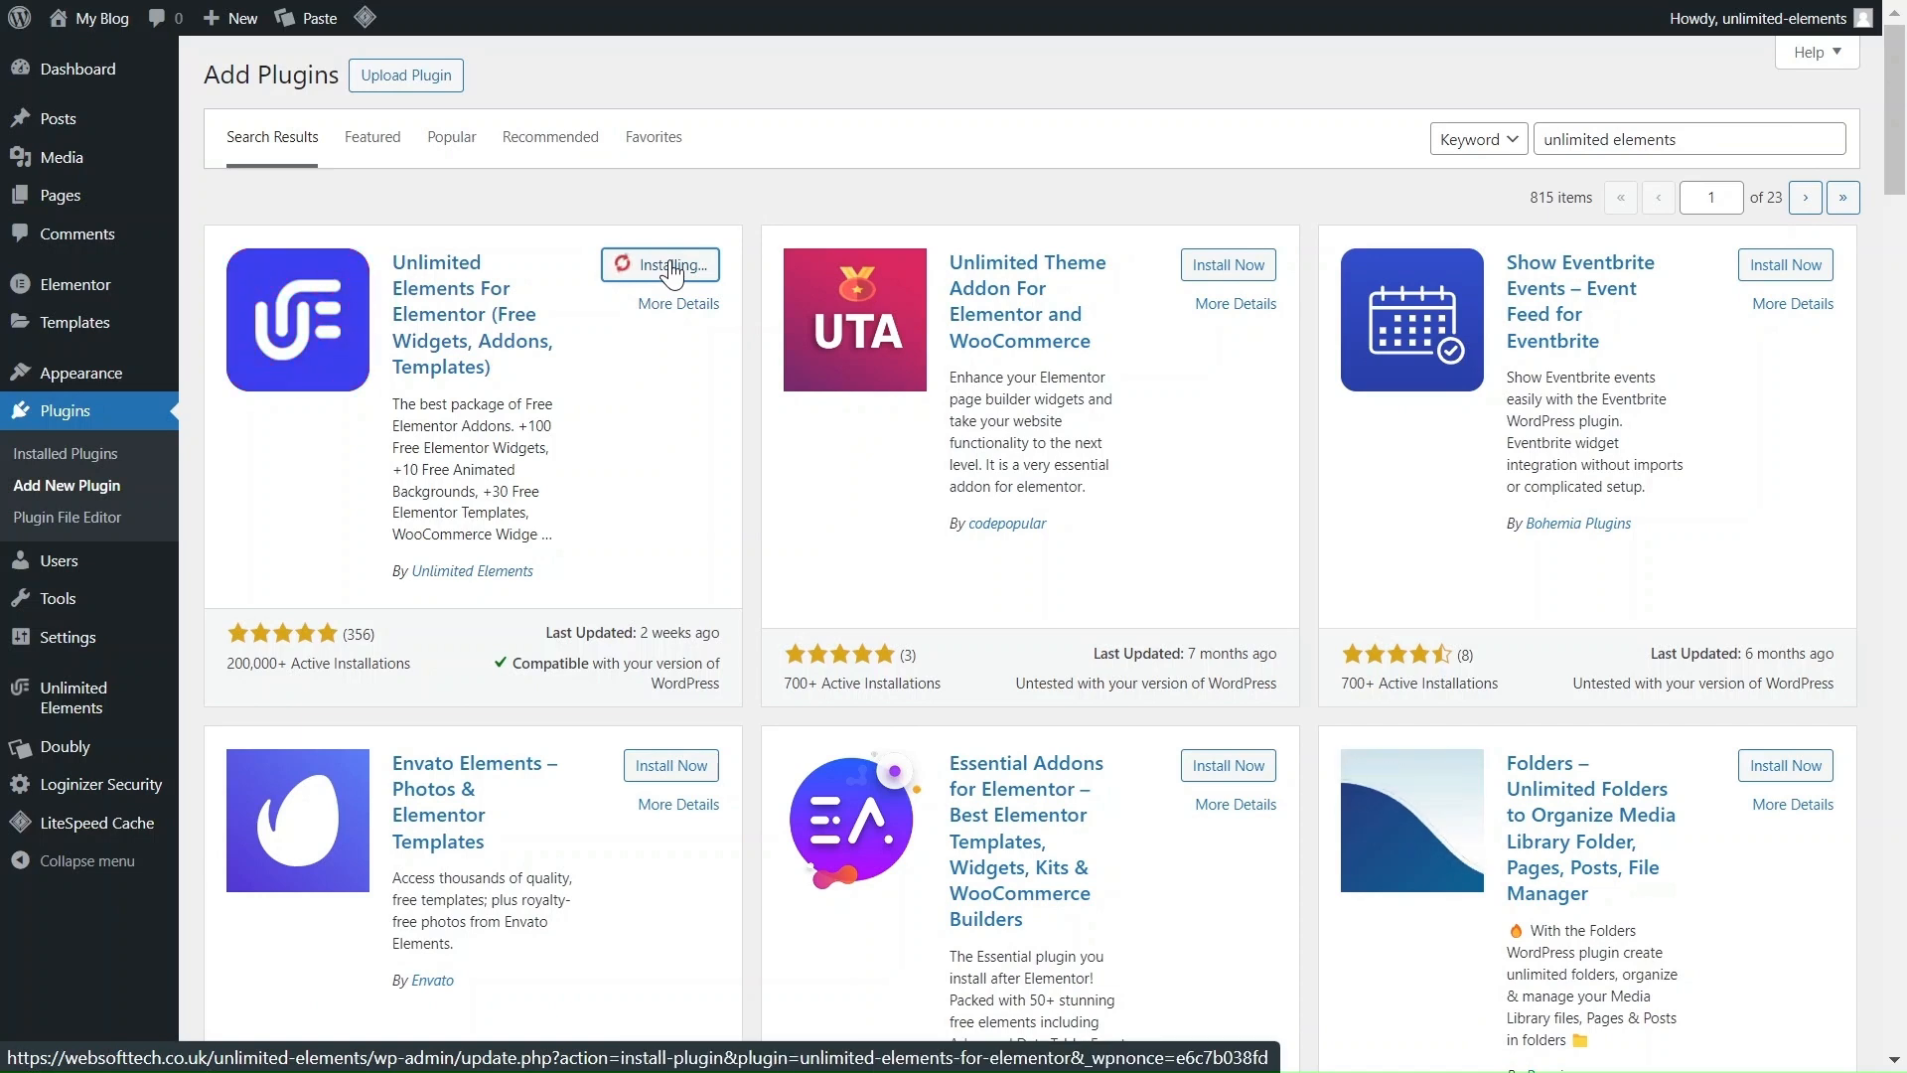
pyautogui.moveTo(735, 276)
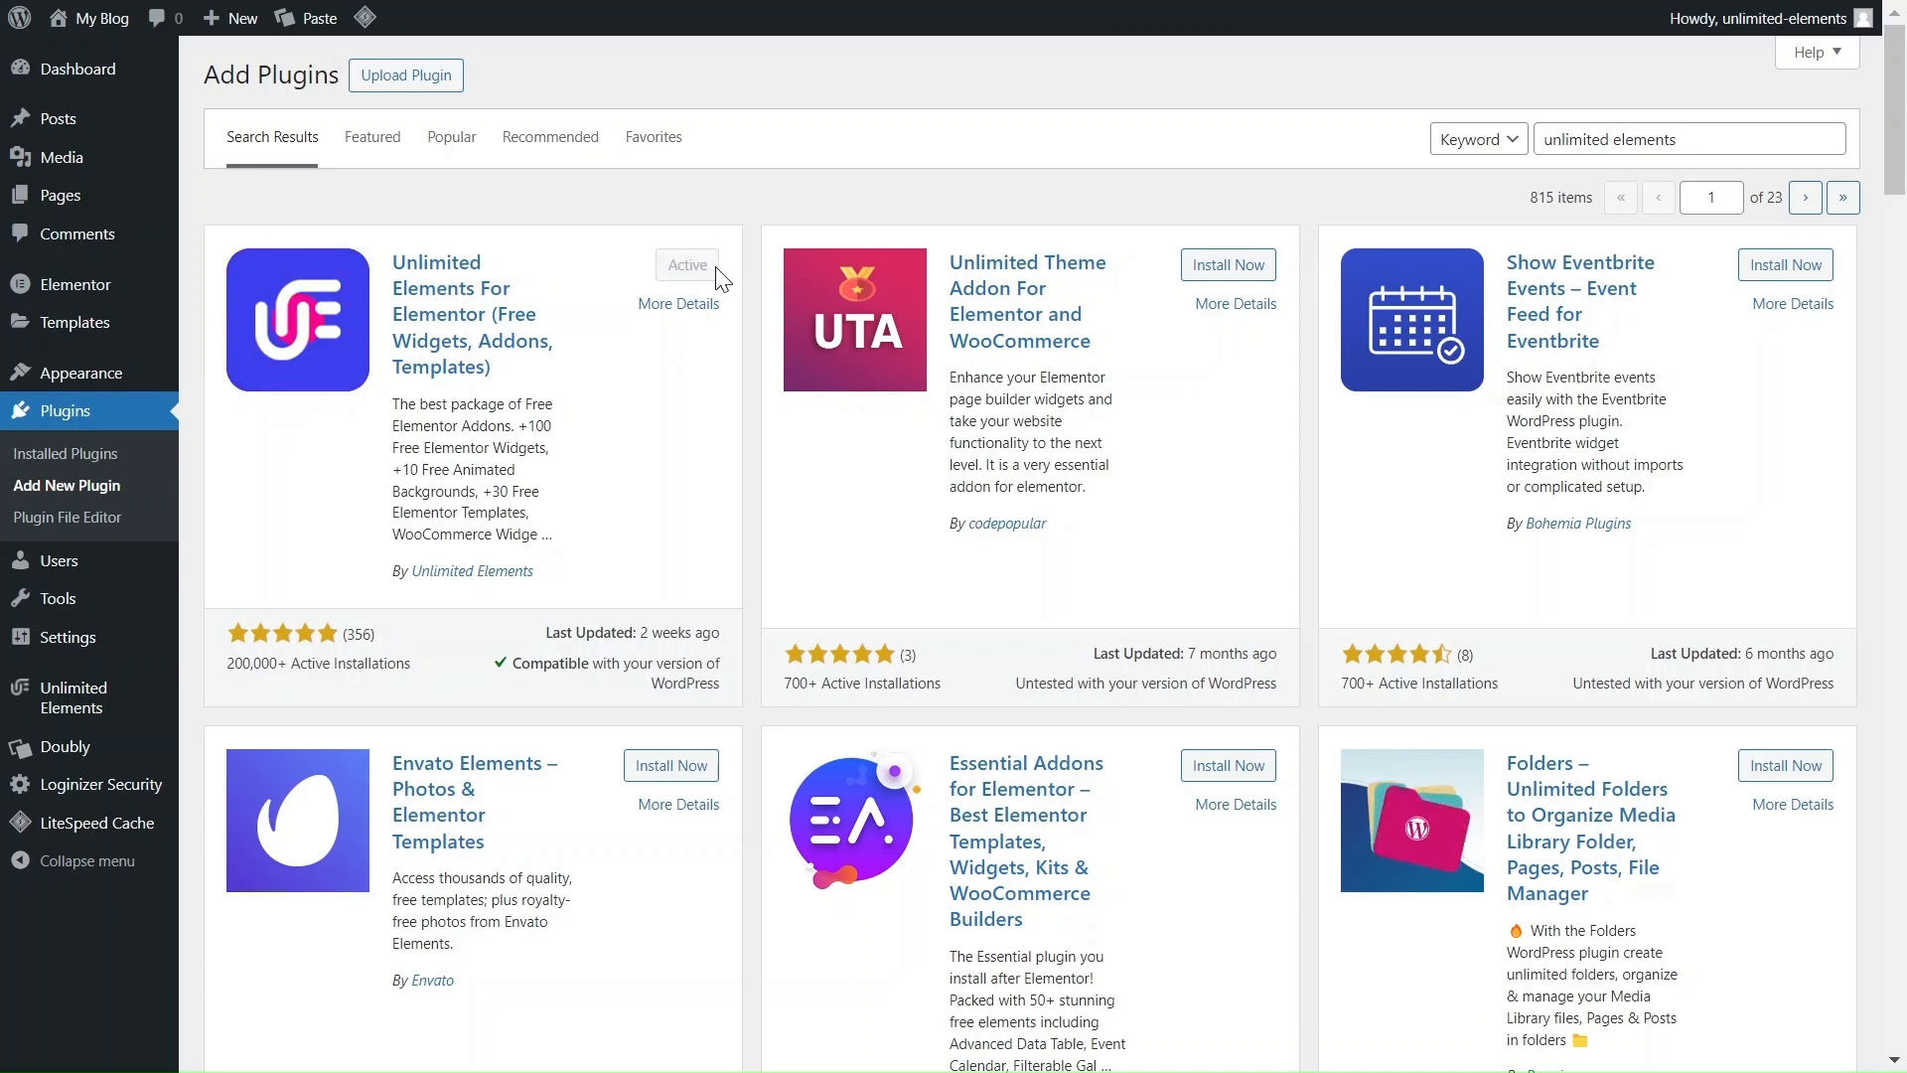
pyautogui.click(78, 68)
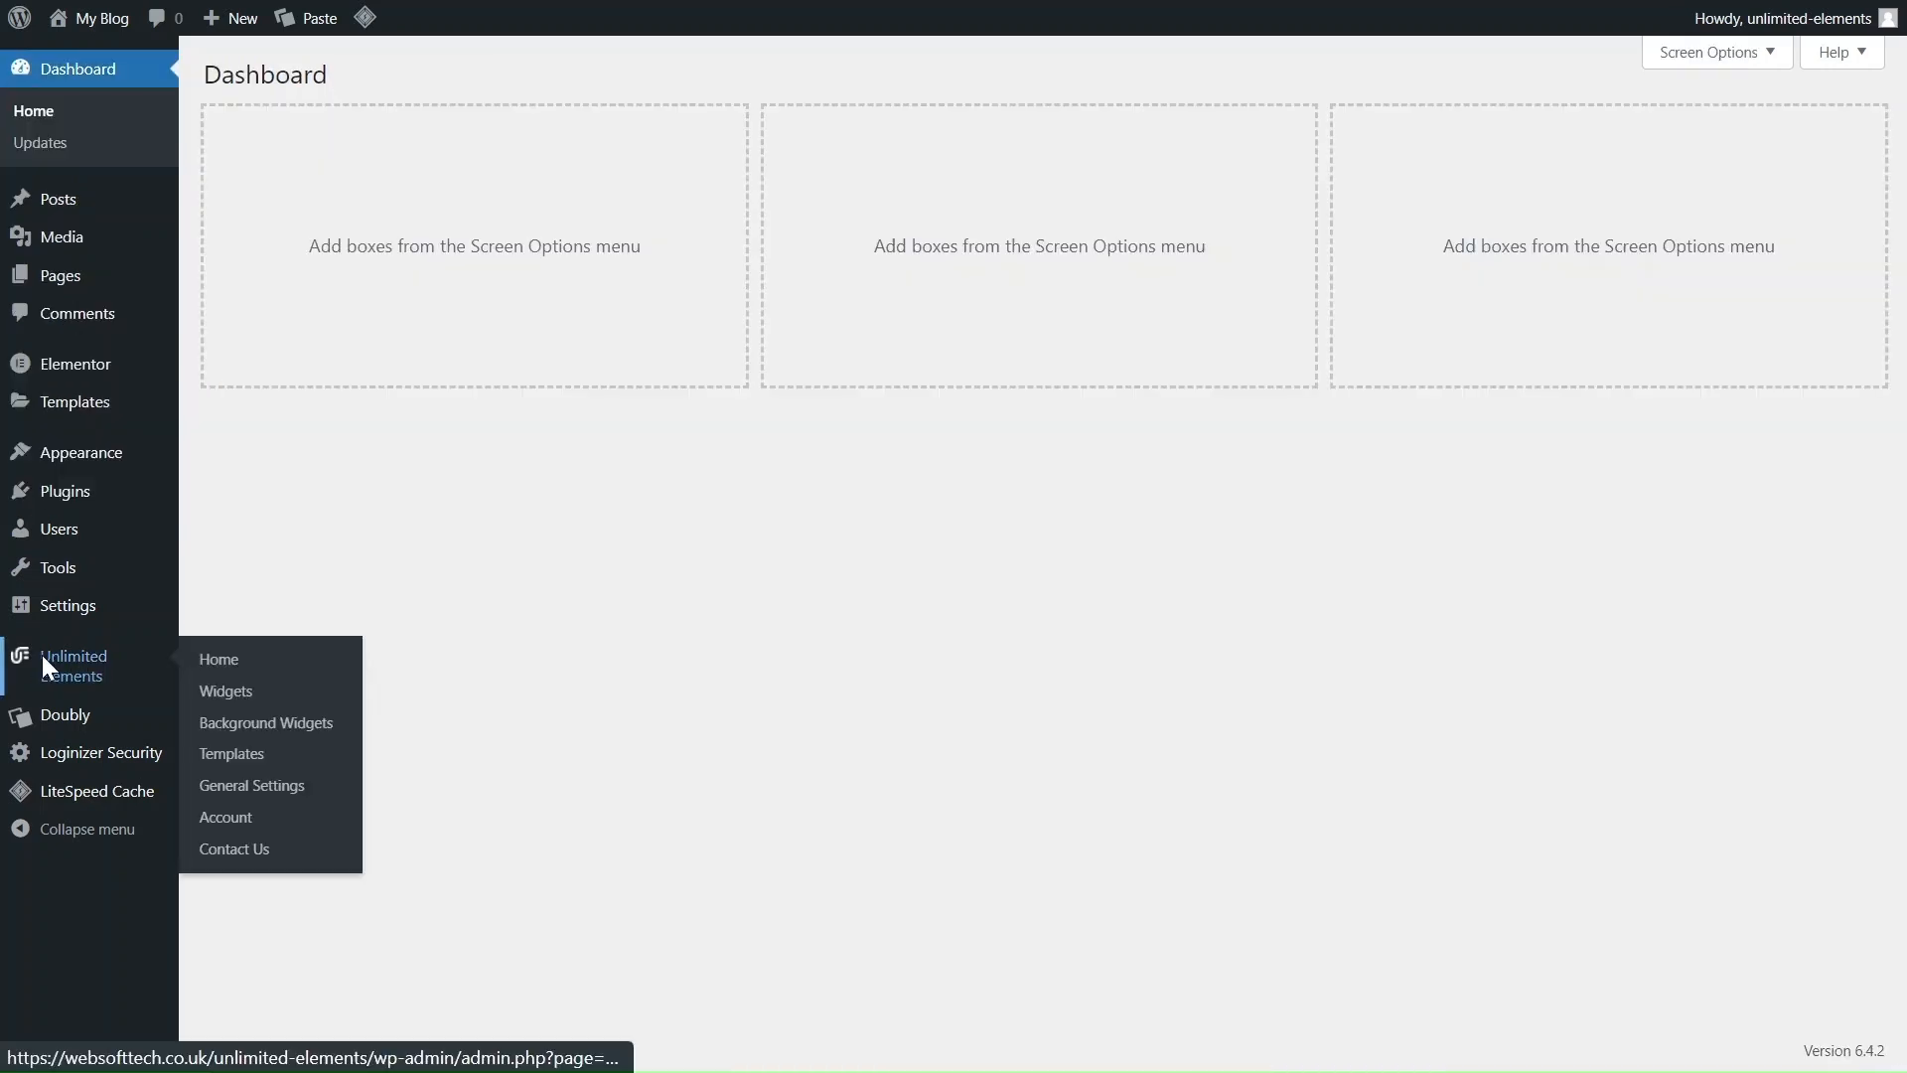
# - Browse Unlimited Elements home and its widget list to the Form Builder category
pyautogui.click(218, 660)
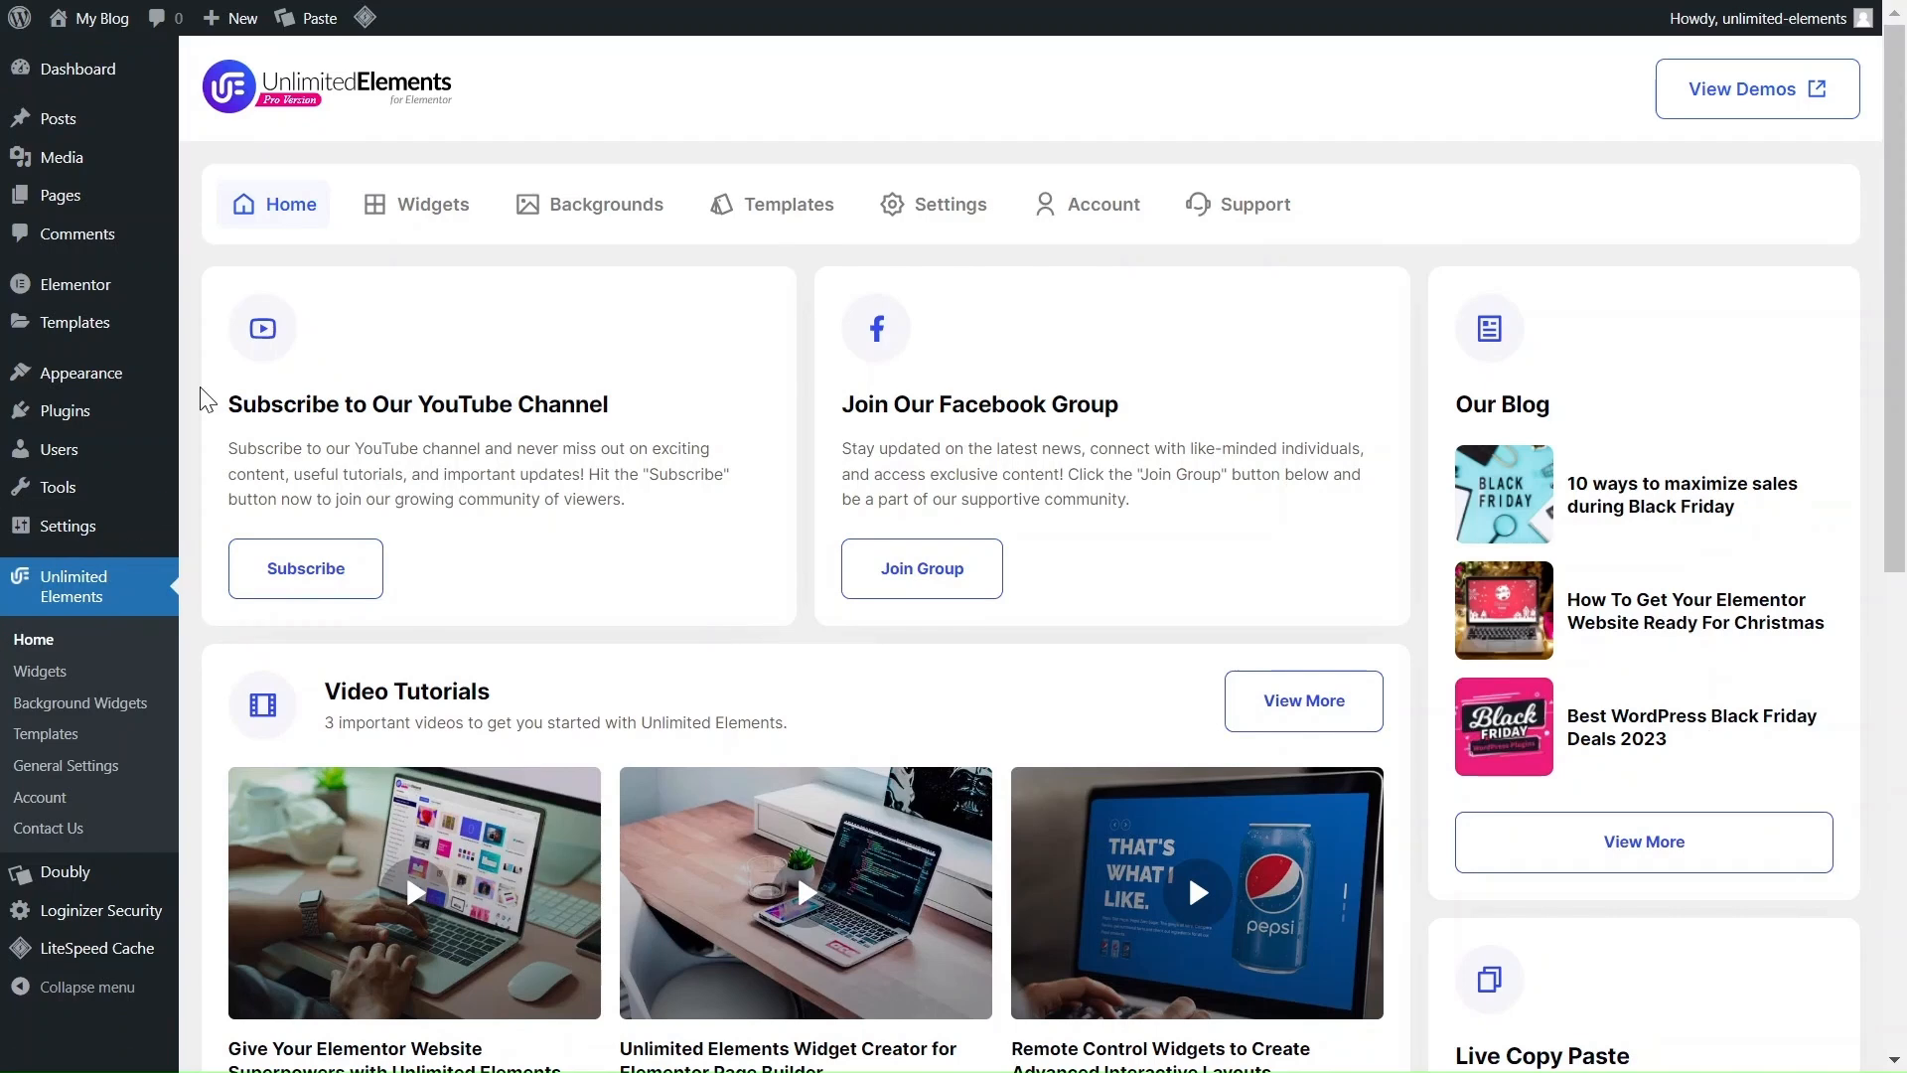
pyautogui.moveTo(433, 203)
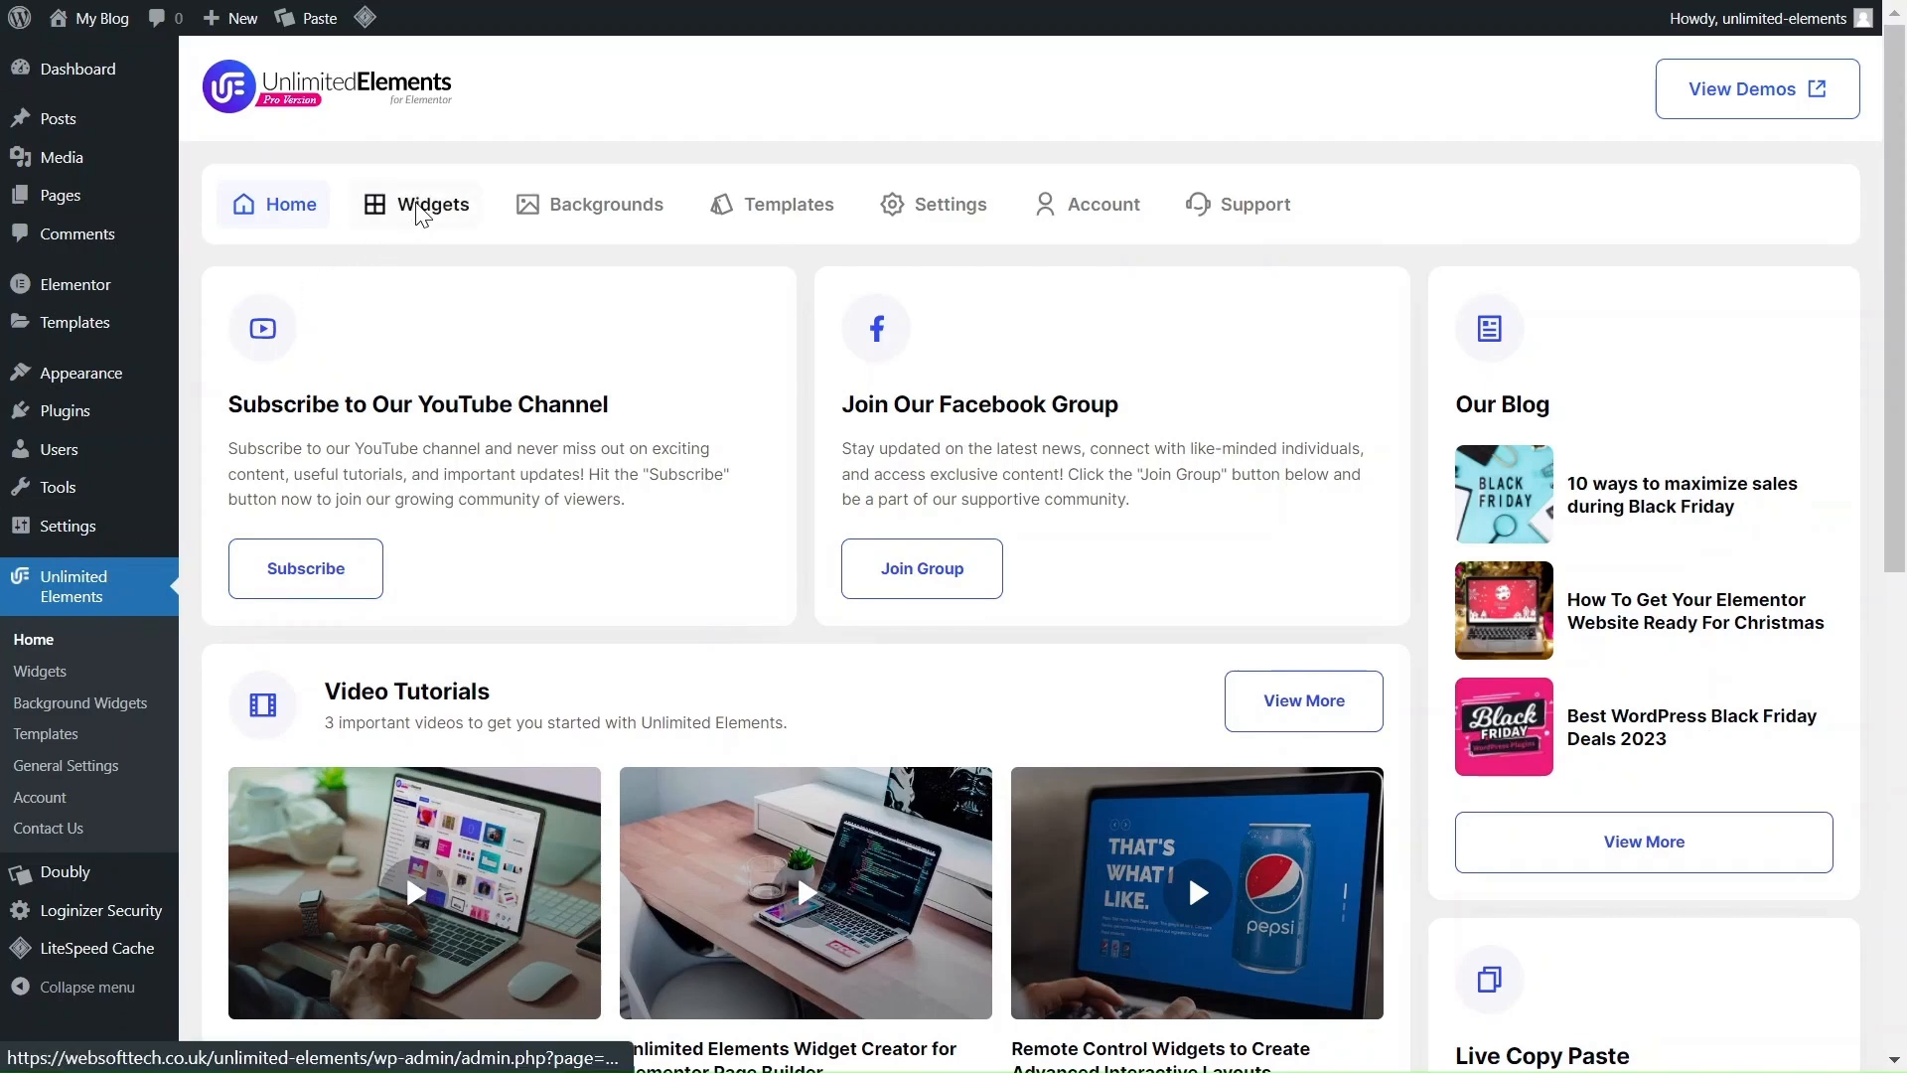
pyautogui.click(432, 203)
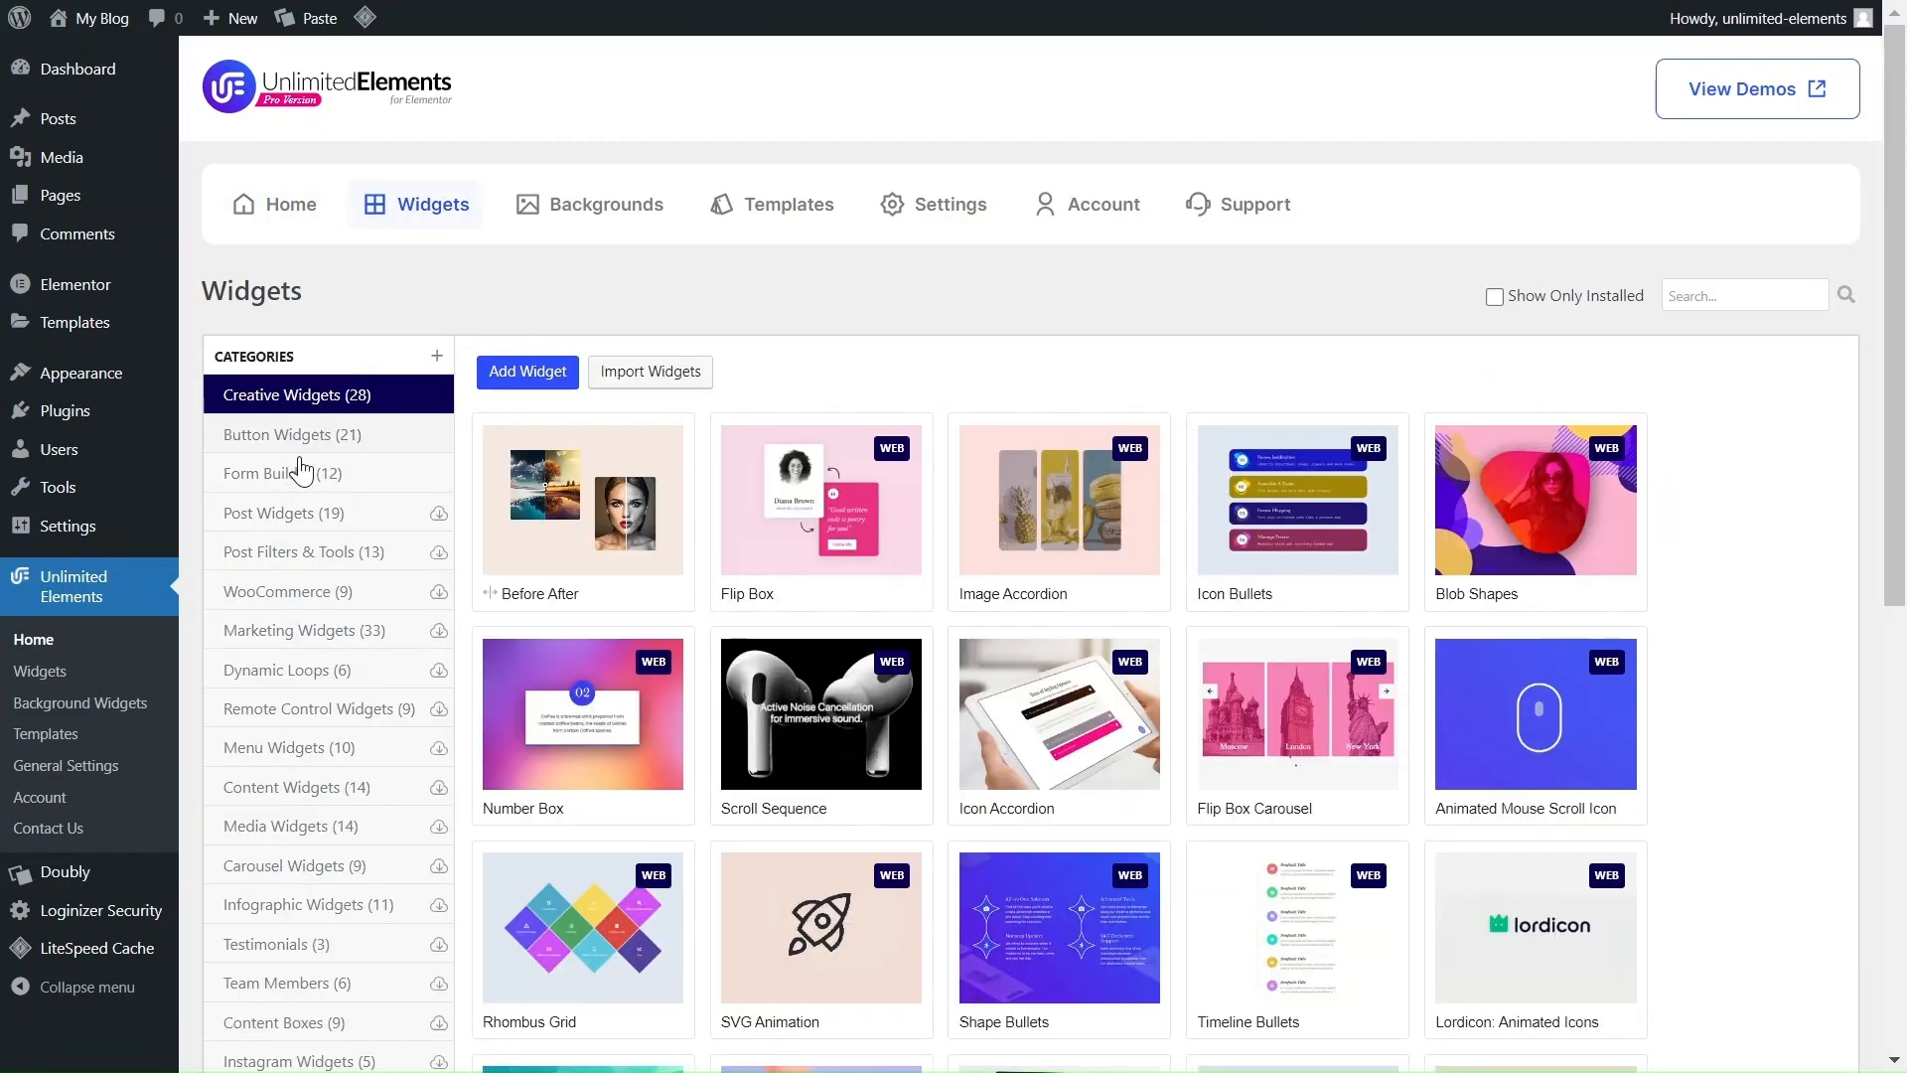
pyautogui.click(282, 472)
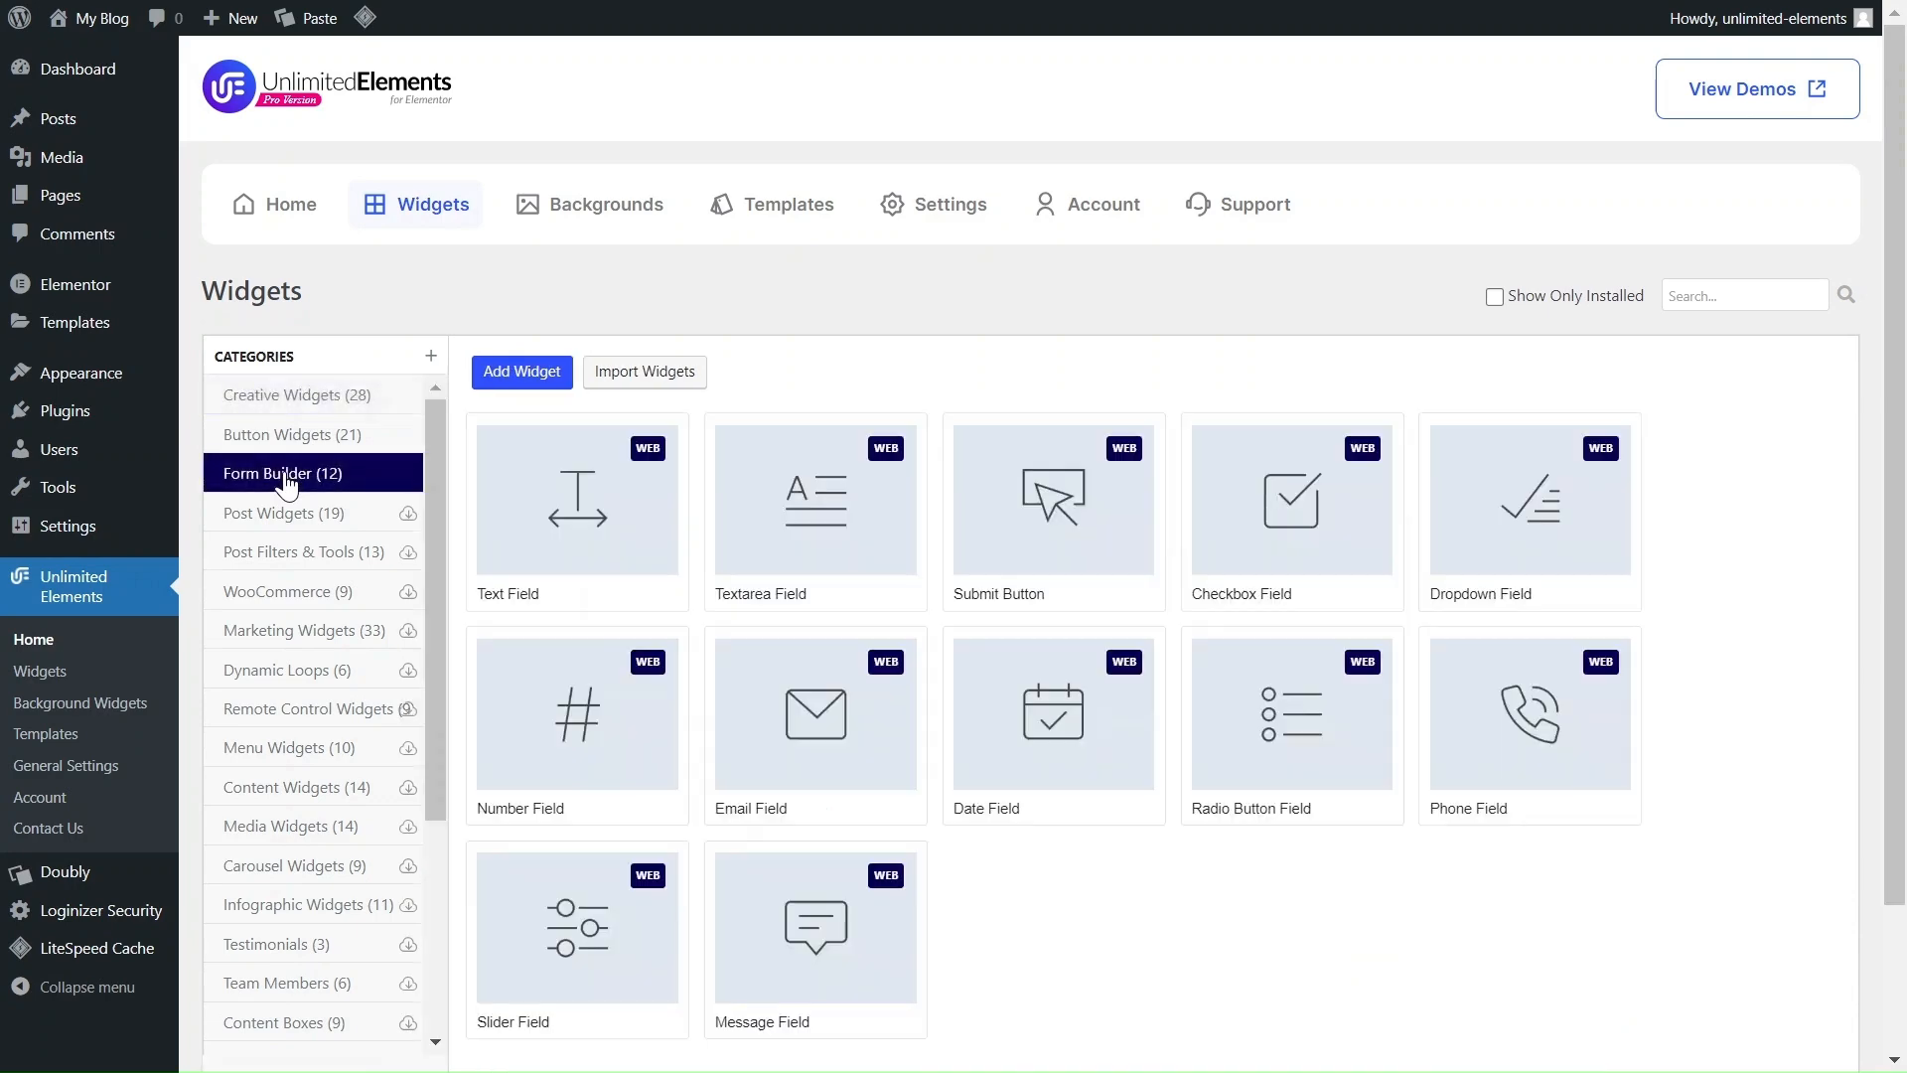
pyautogui.click(576, 499)
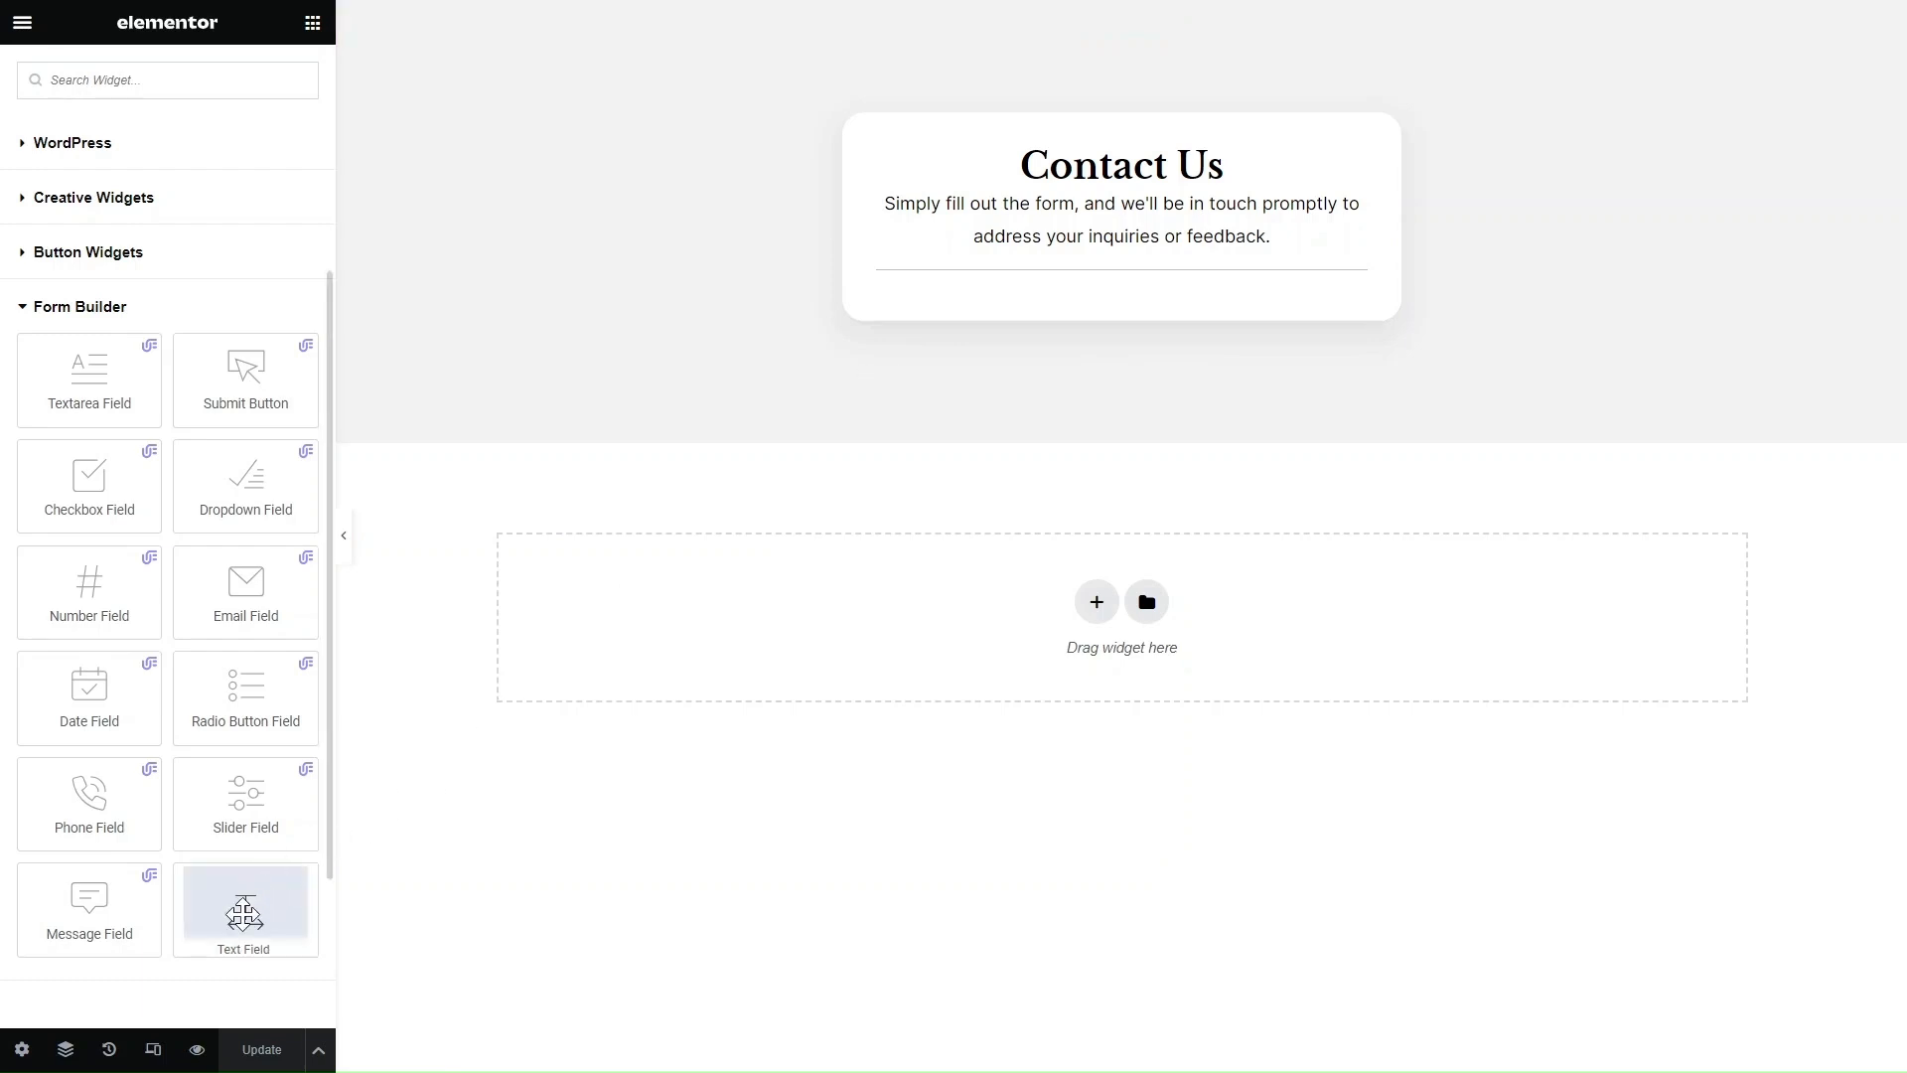
# - Place a Text Field under the Contact Us introduction at custom 48% width with zero margins
pyautogui.moveTo(244, 909); pyautogui.dragTo(1120, 267)
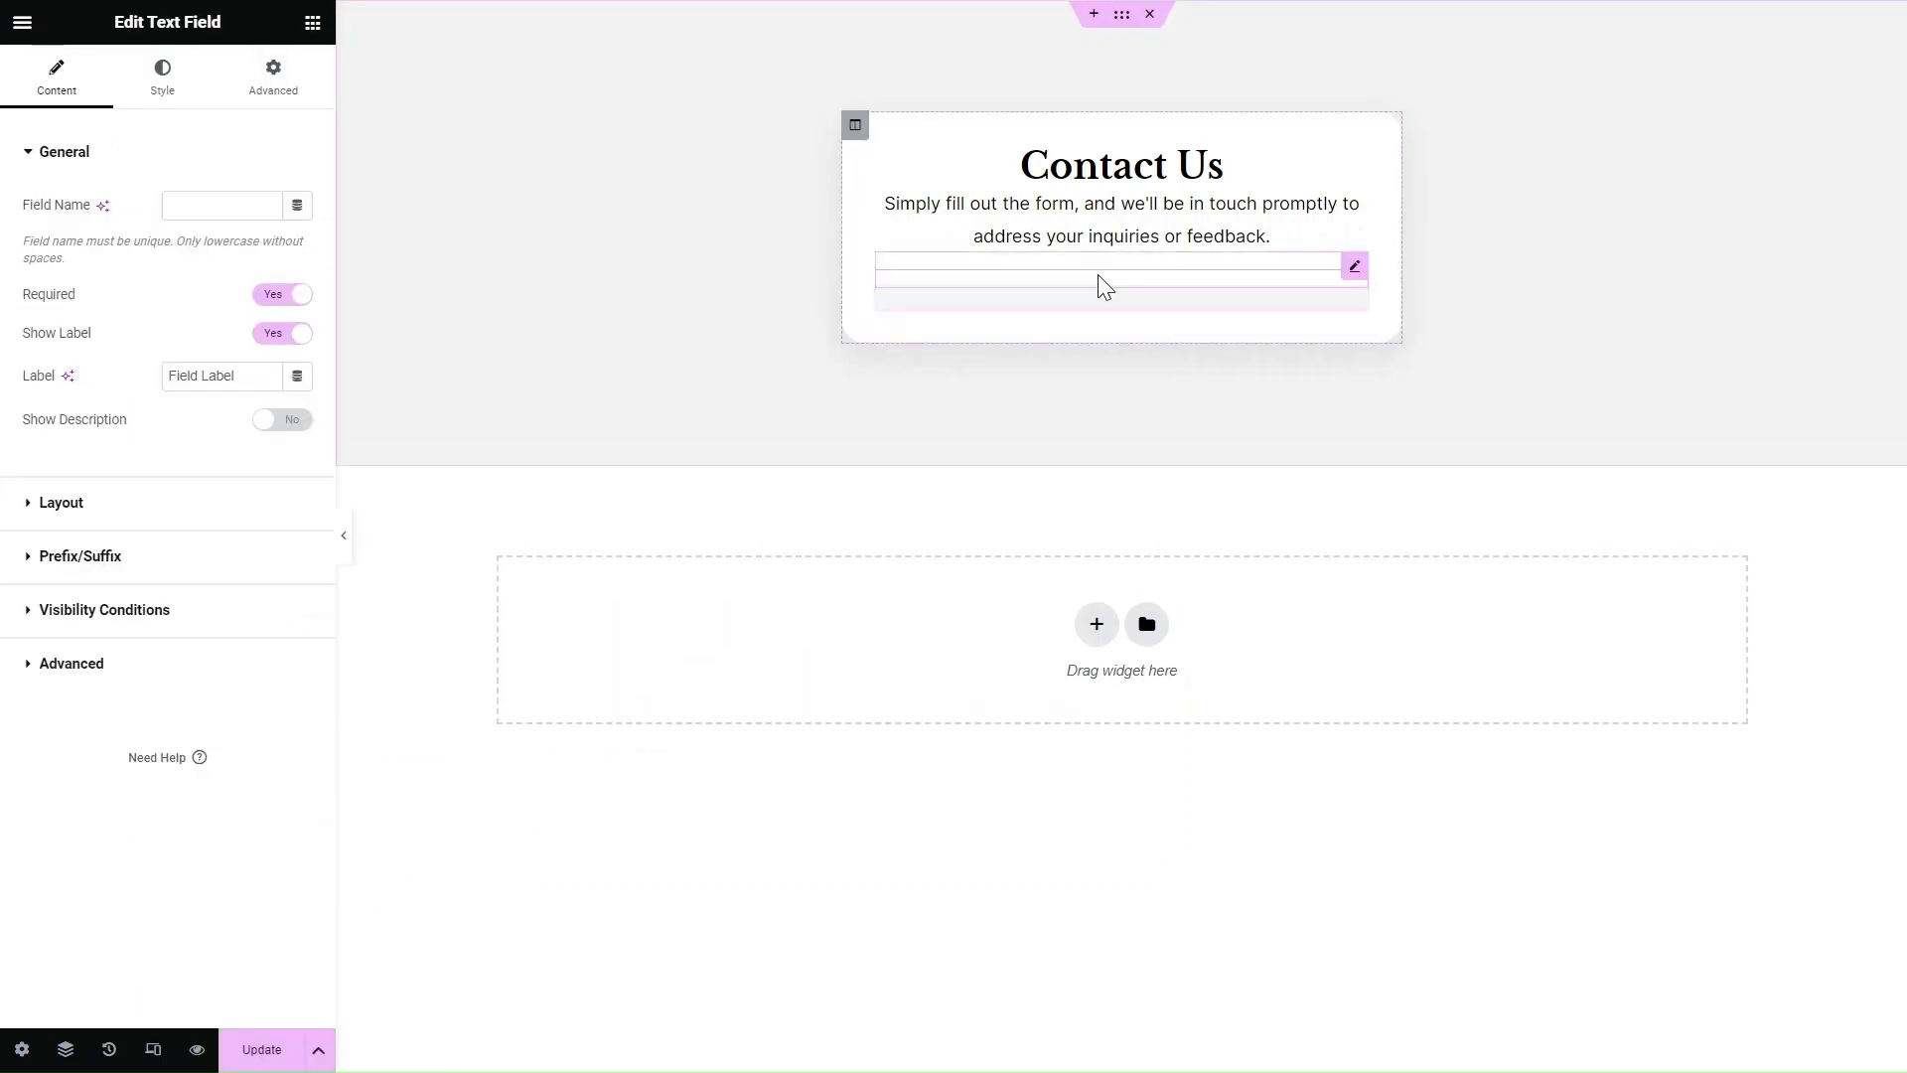
pyautogui.click(272, 76)
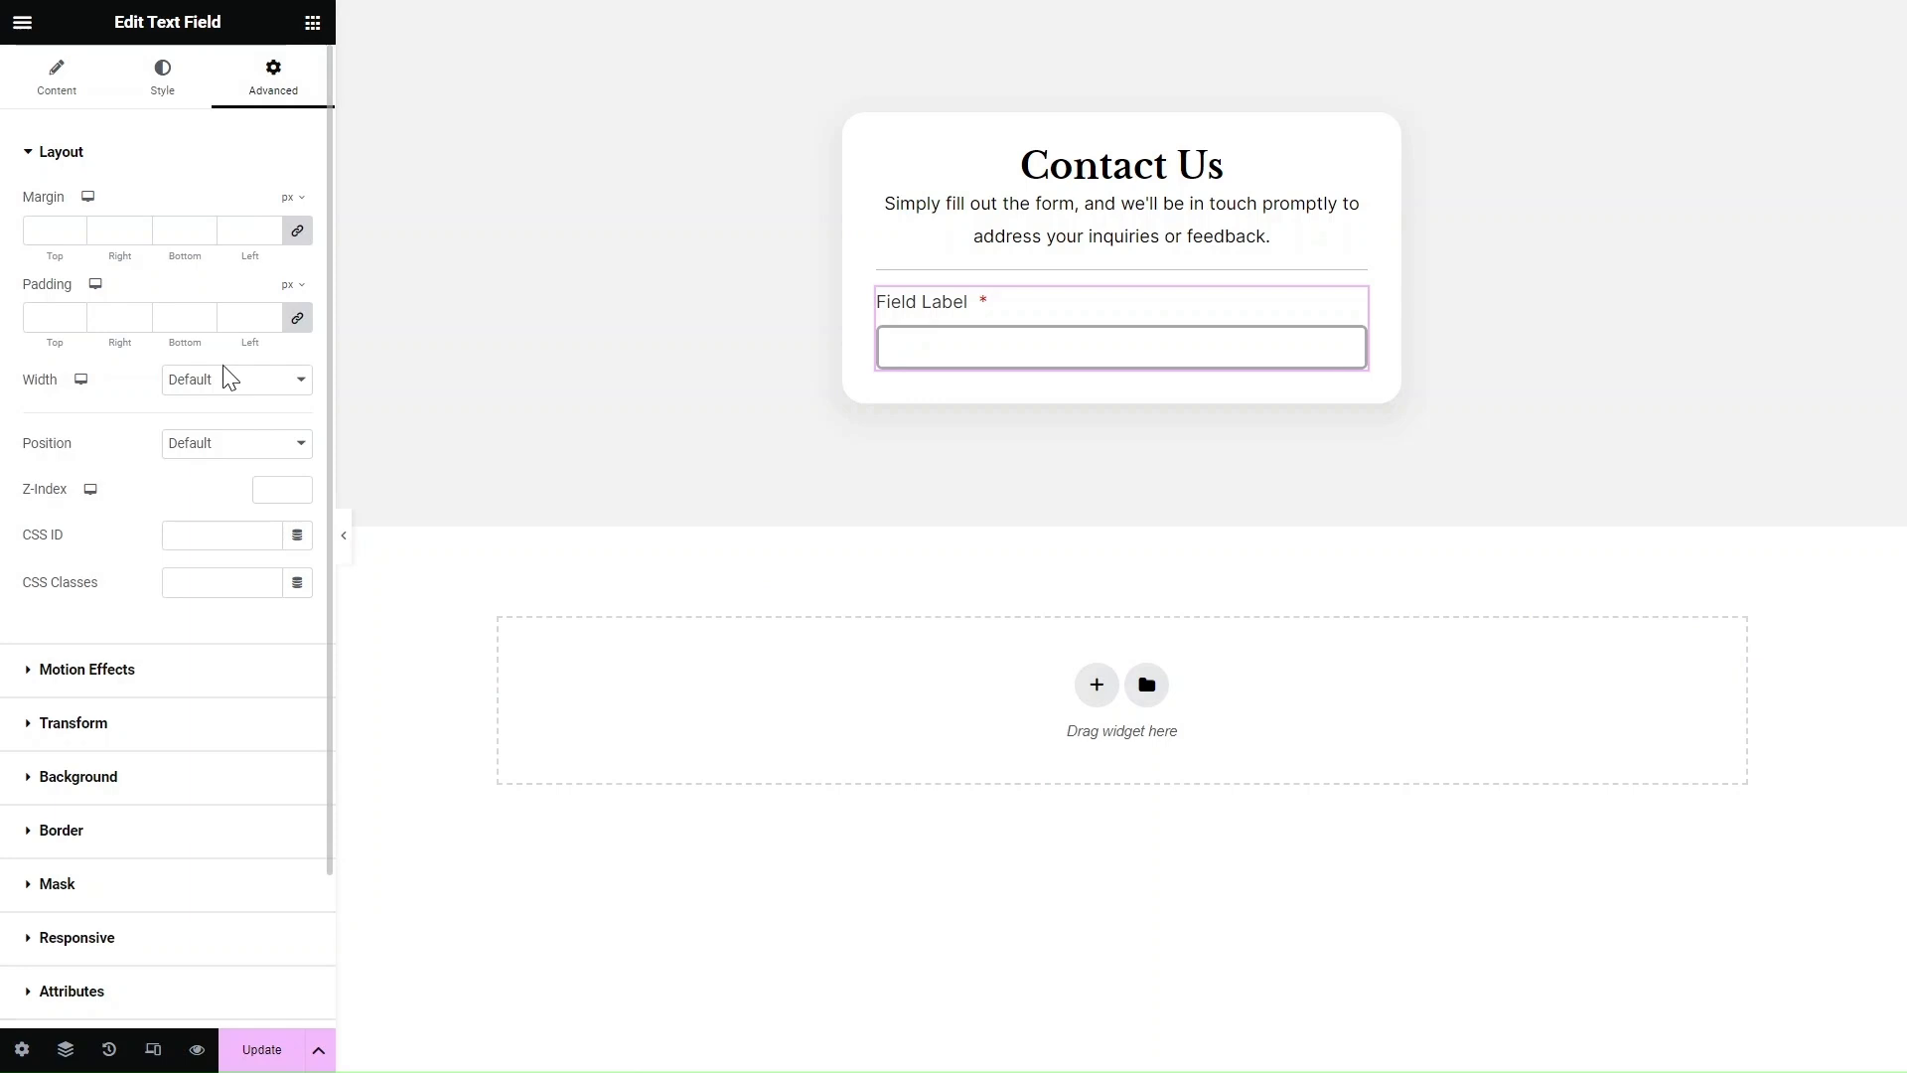
pyautogui.click(234, 380)
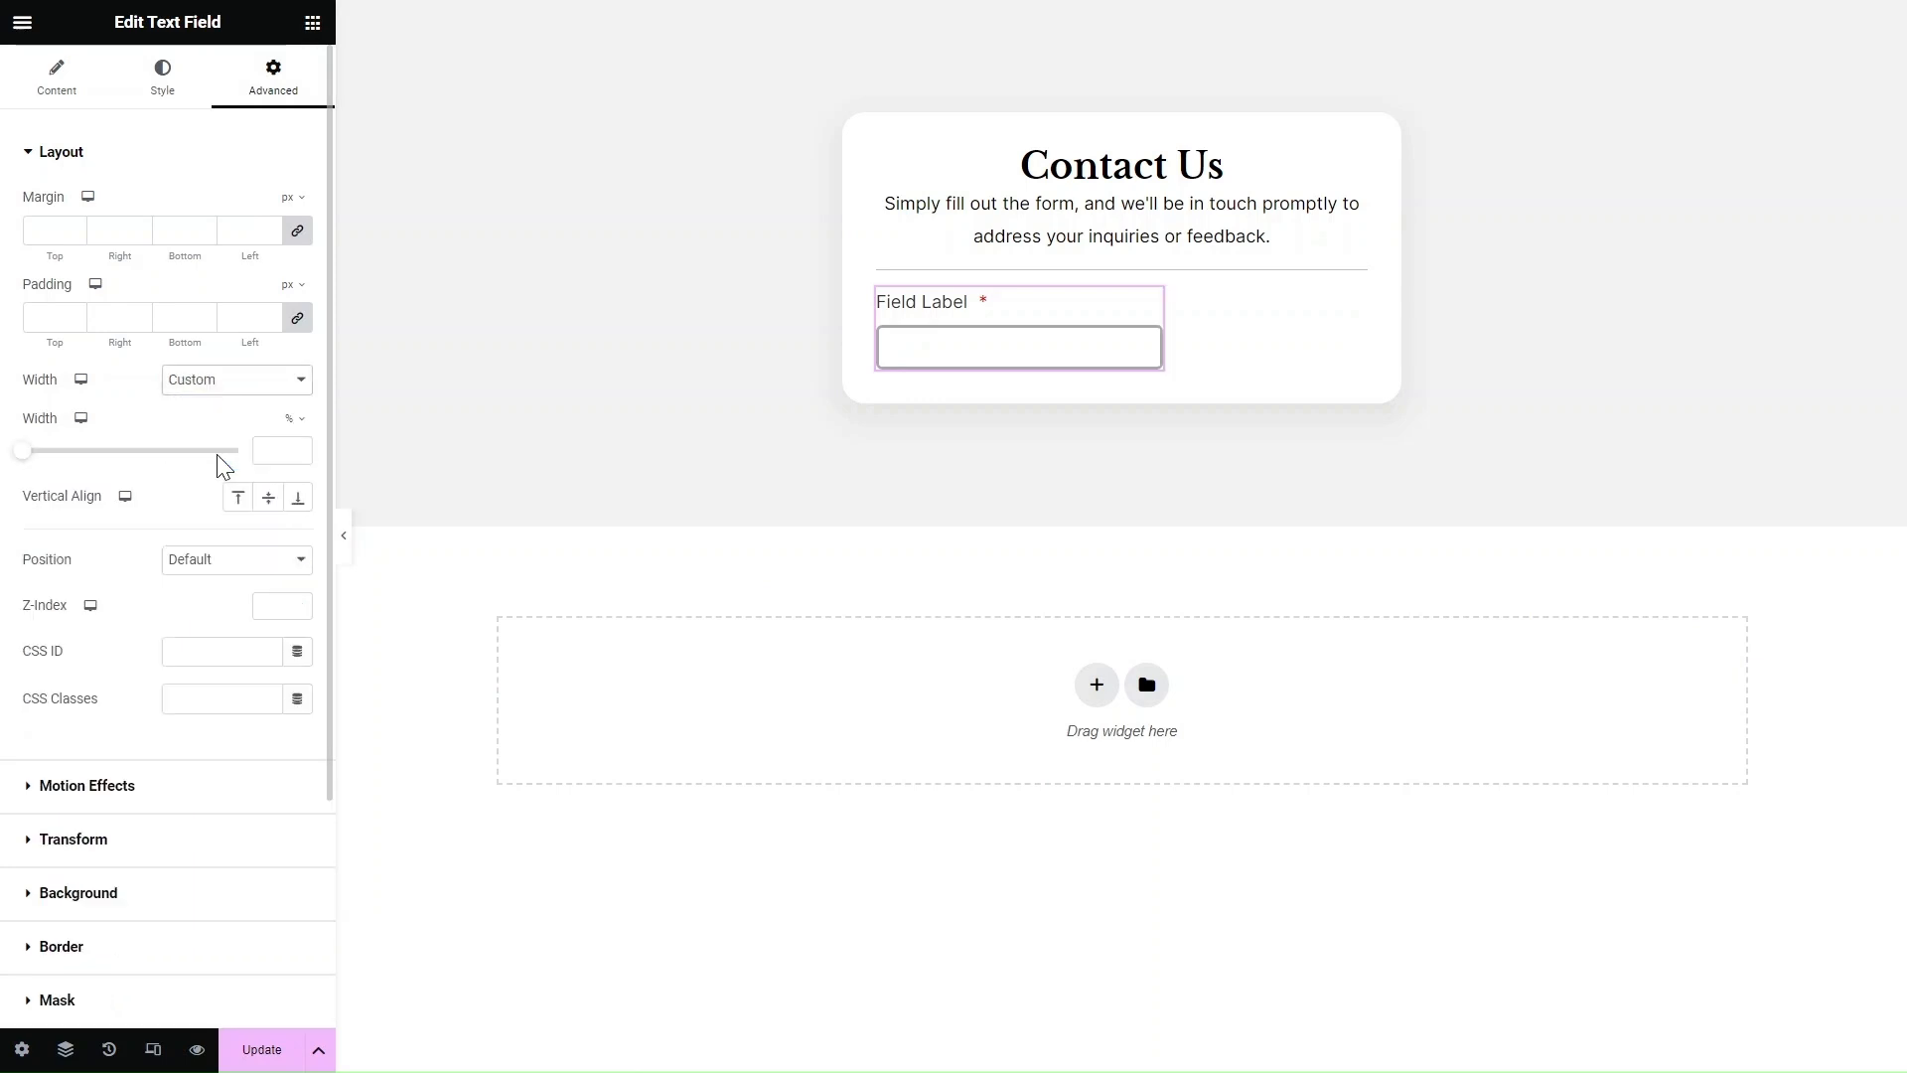
pyautogui.moveTo(22, 450); pyautogui.dragTo(129, 450)
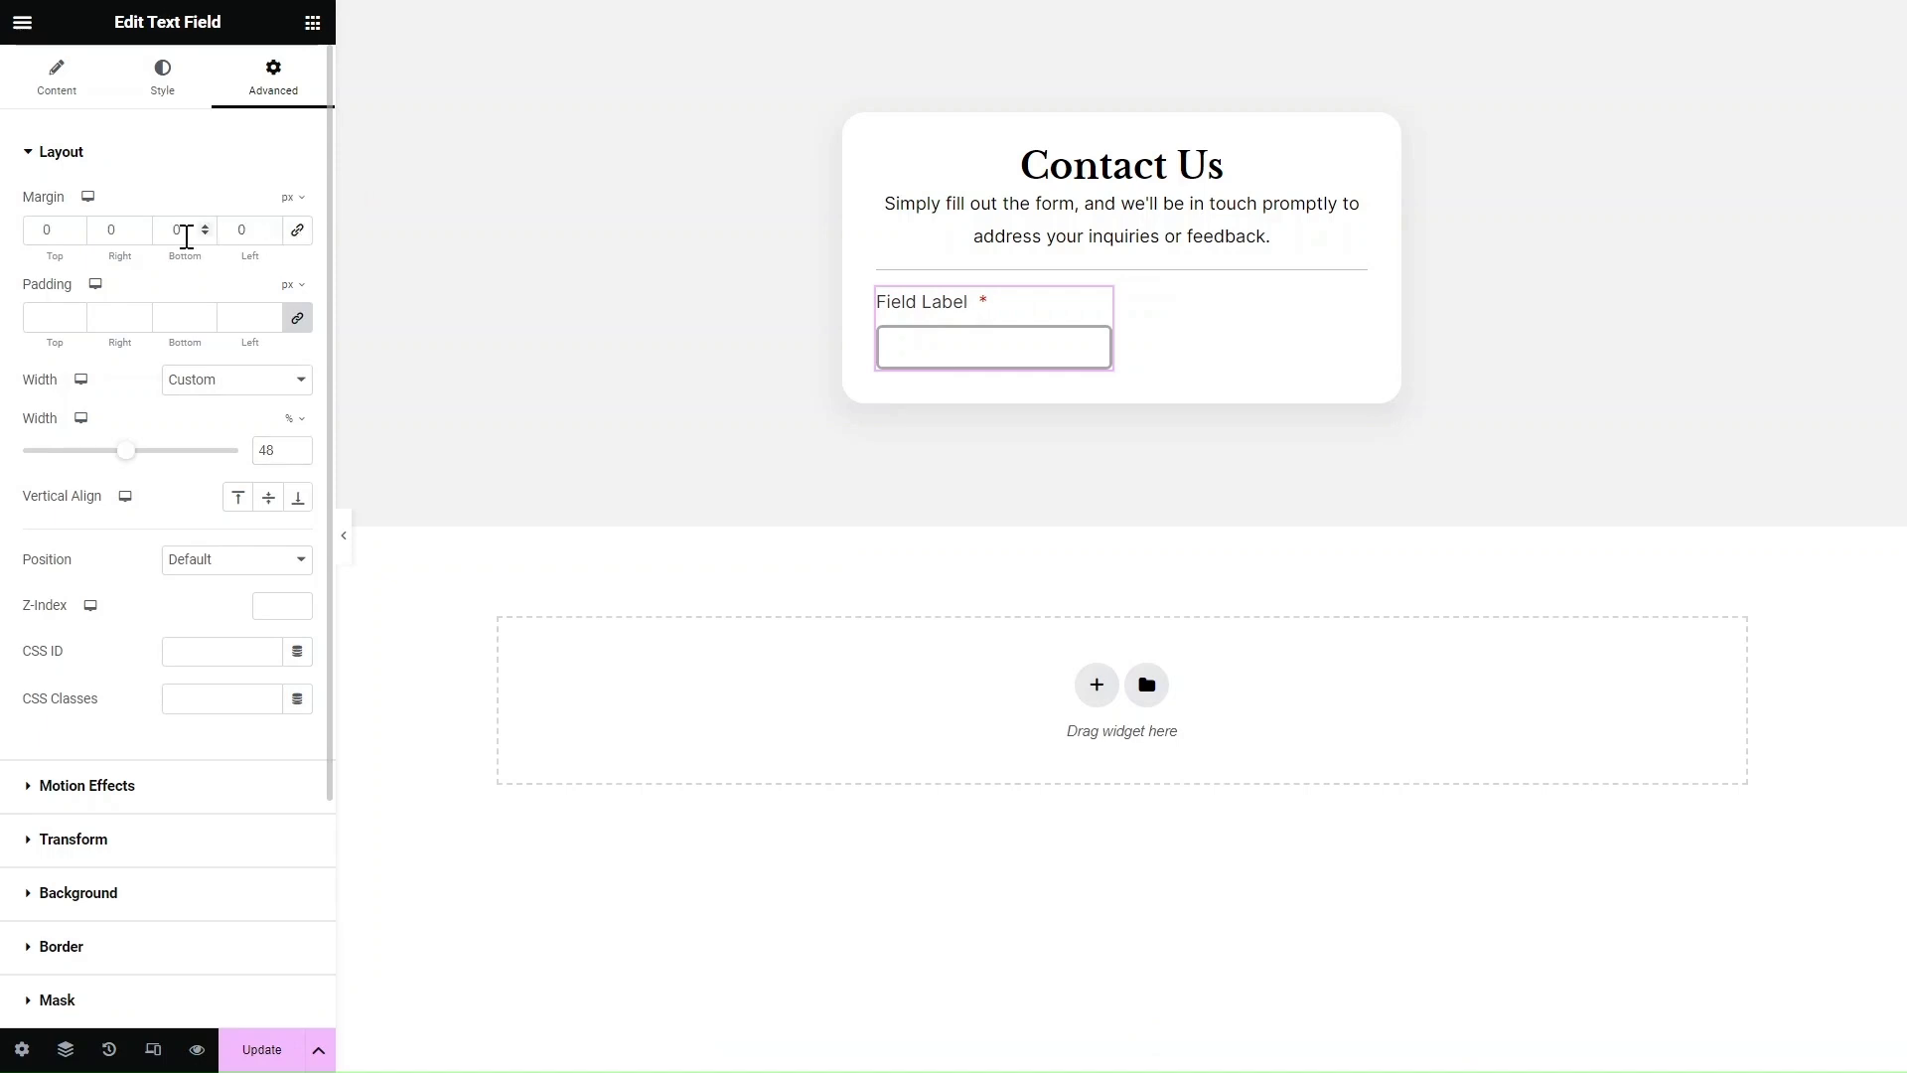
pyautogui.click(56, 76)
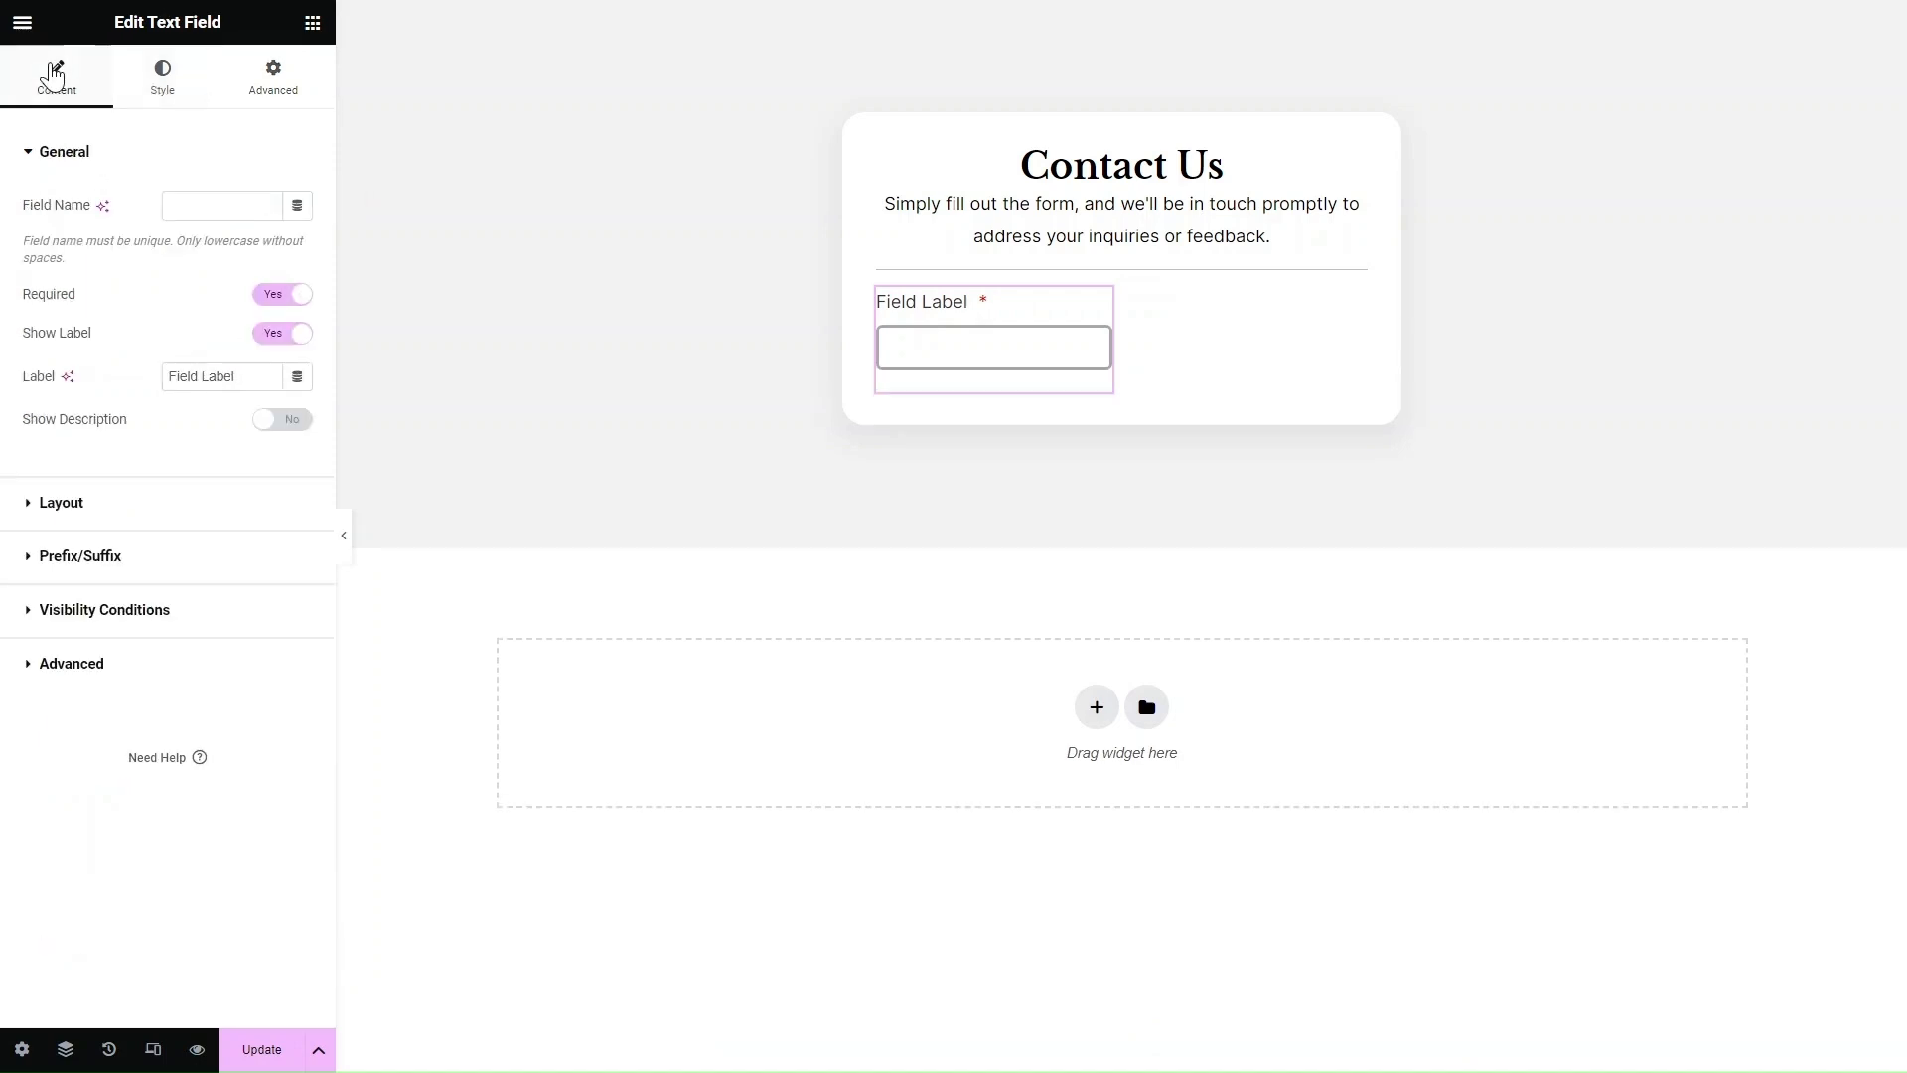
# - Name the field first_name, keep it required, label it First Name, and leave no description
pyautogui.write('first_name')
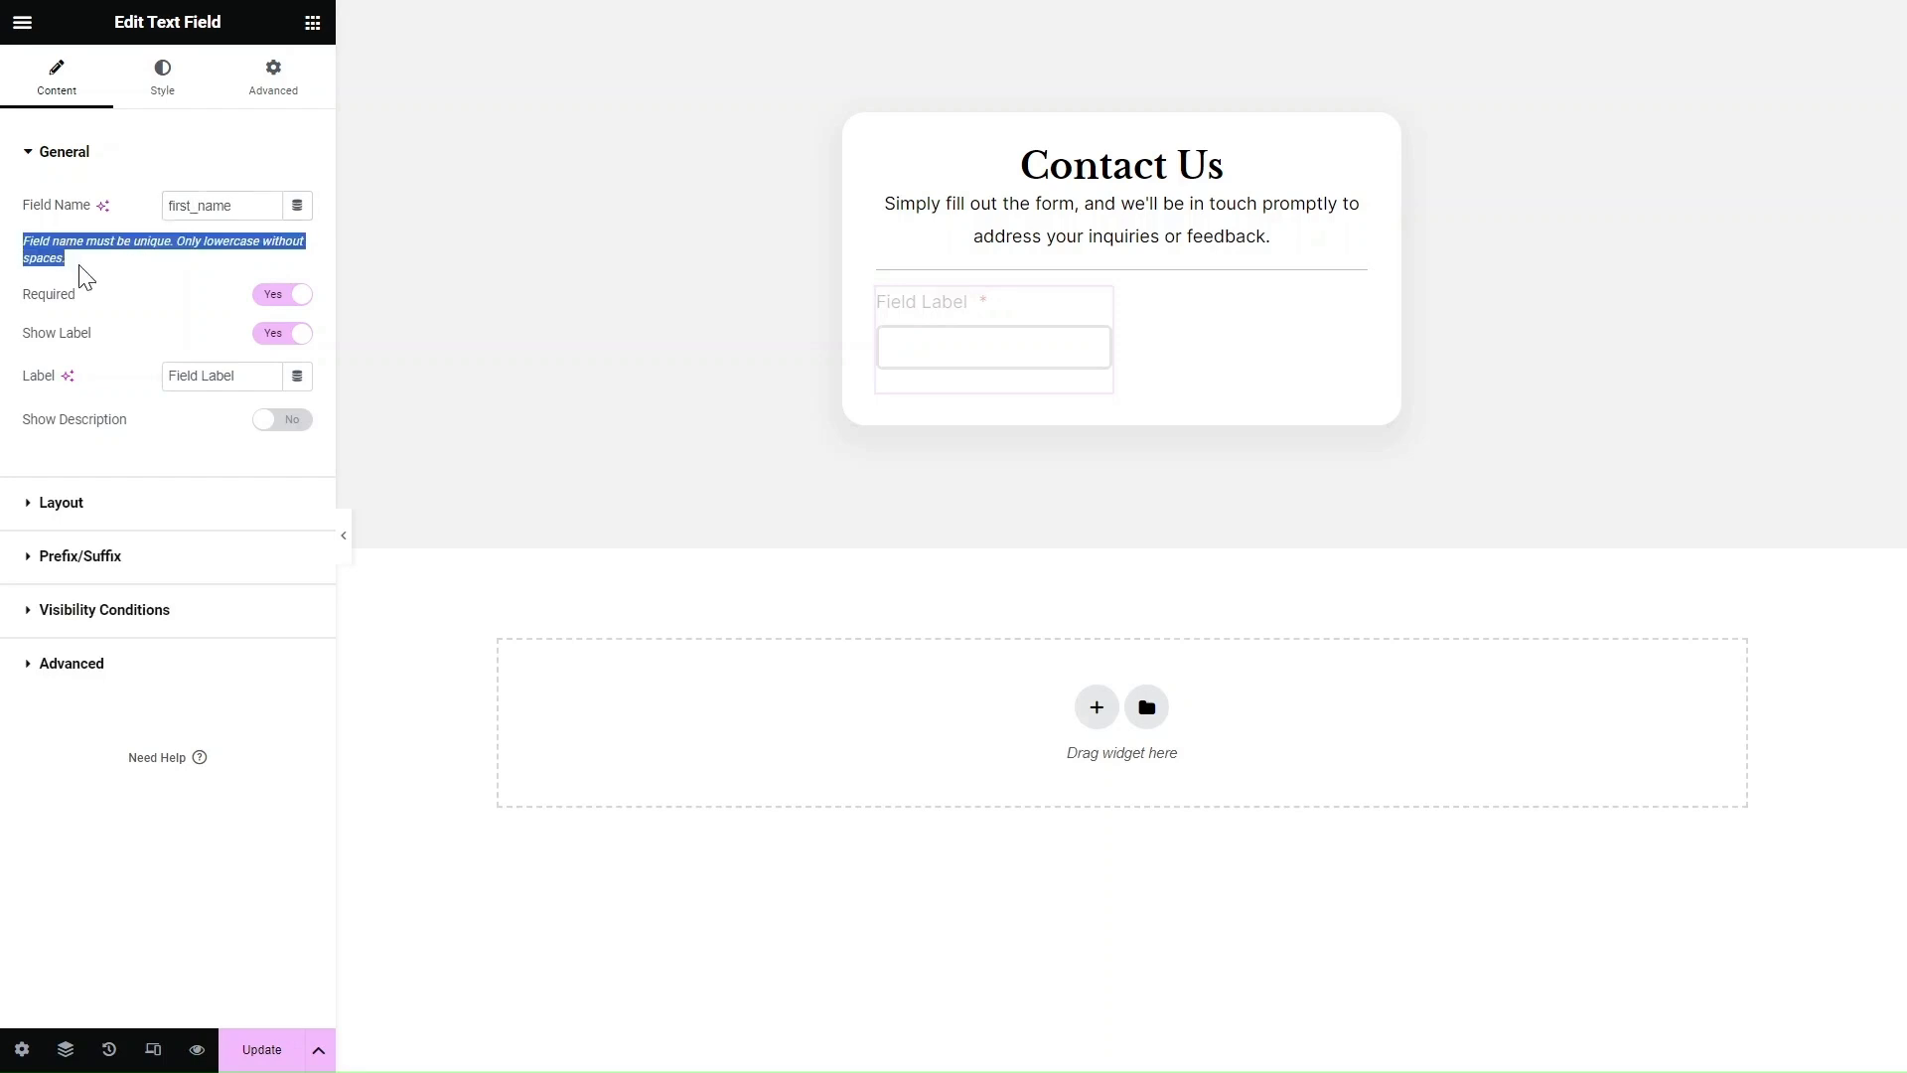
pyautogui.click(282, 294)
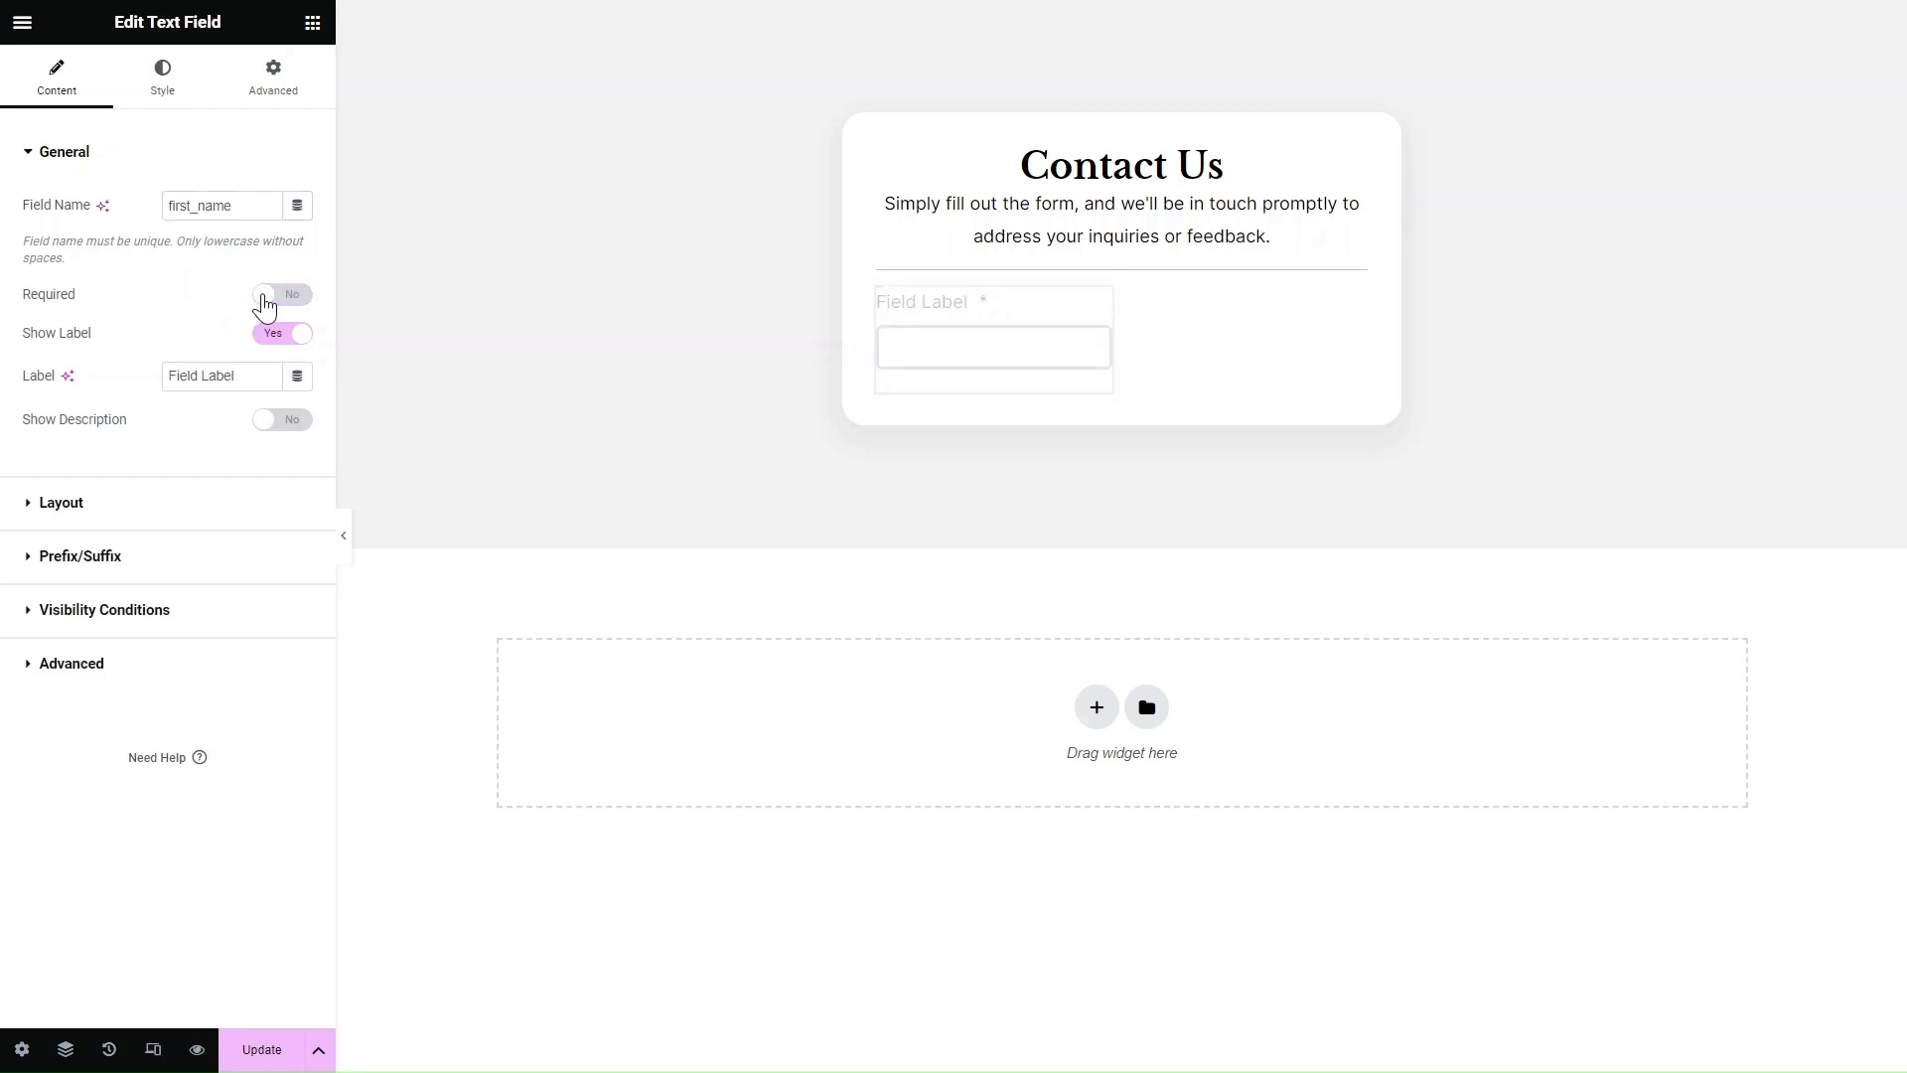
pyautogui.click(281, 293)
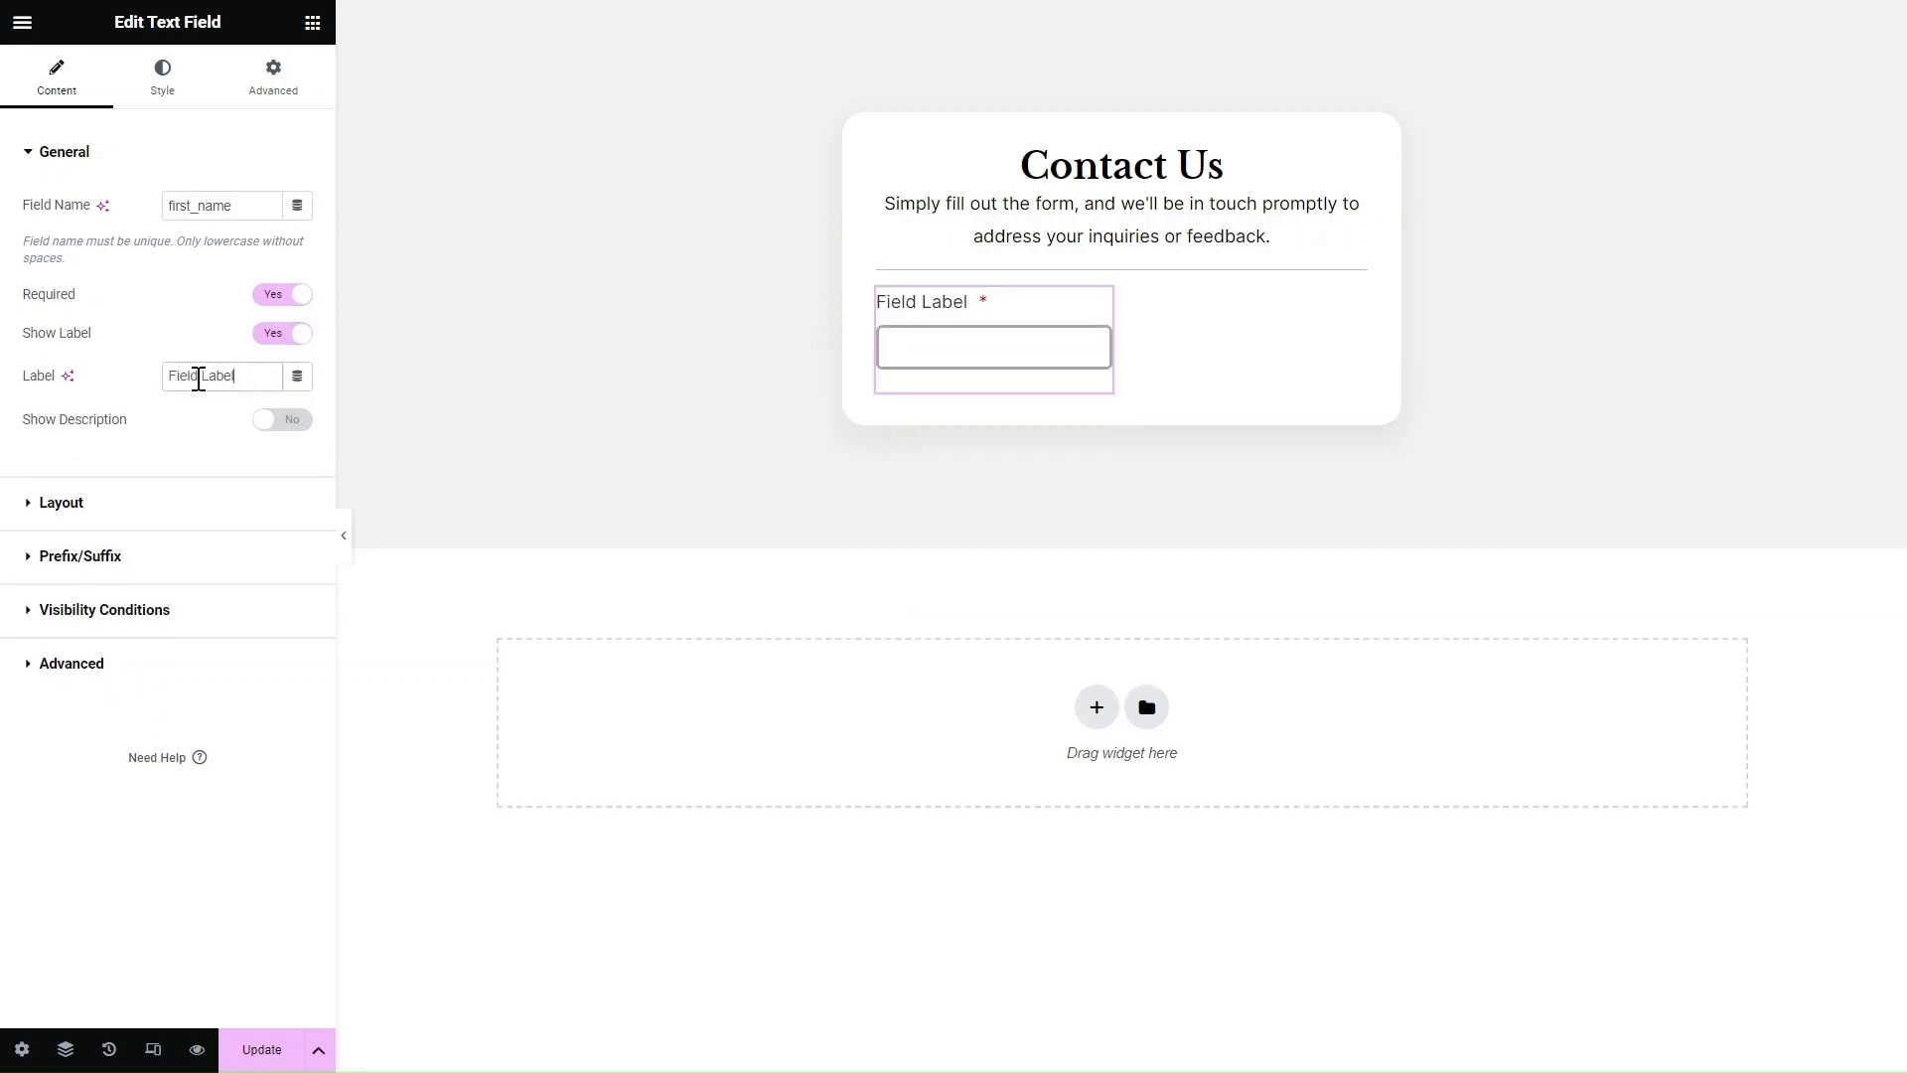
pyautogui.write('First Name')
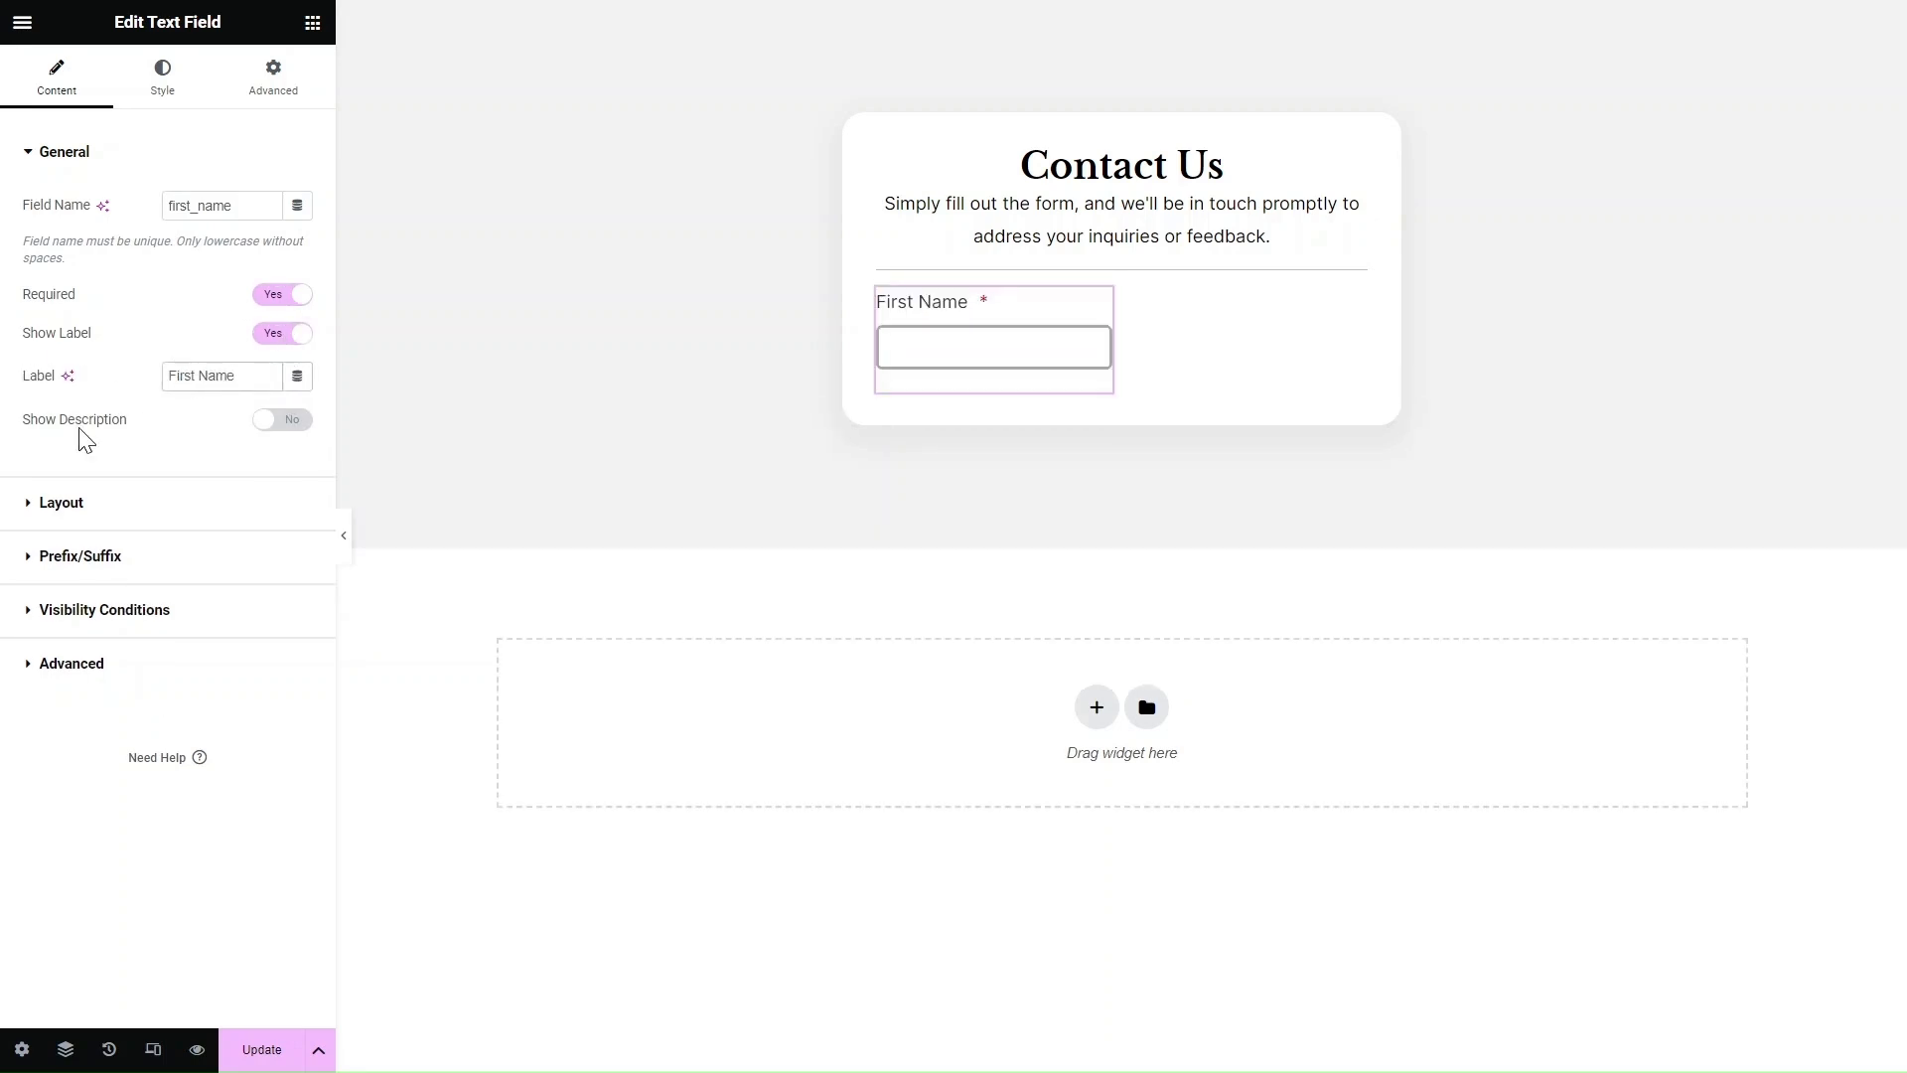
pyautogui.click(282, 418)
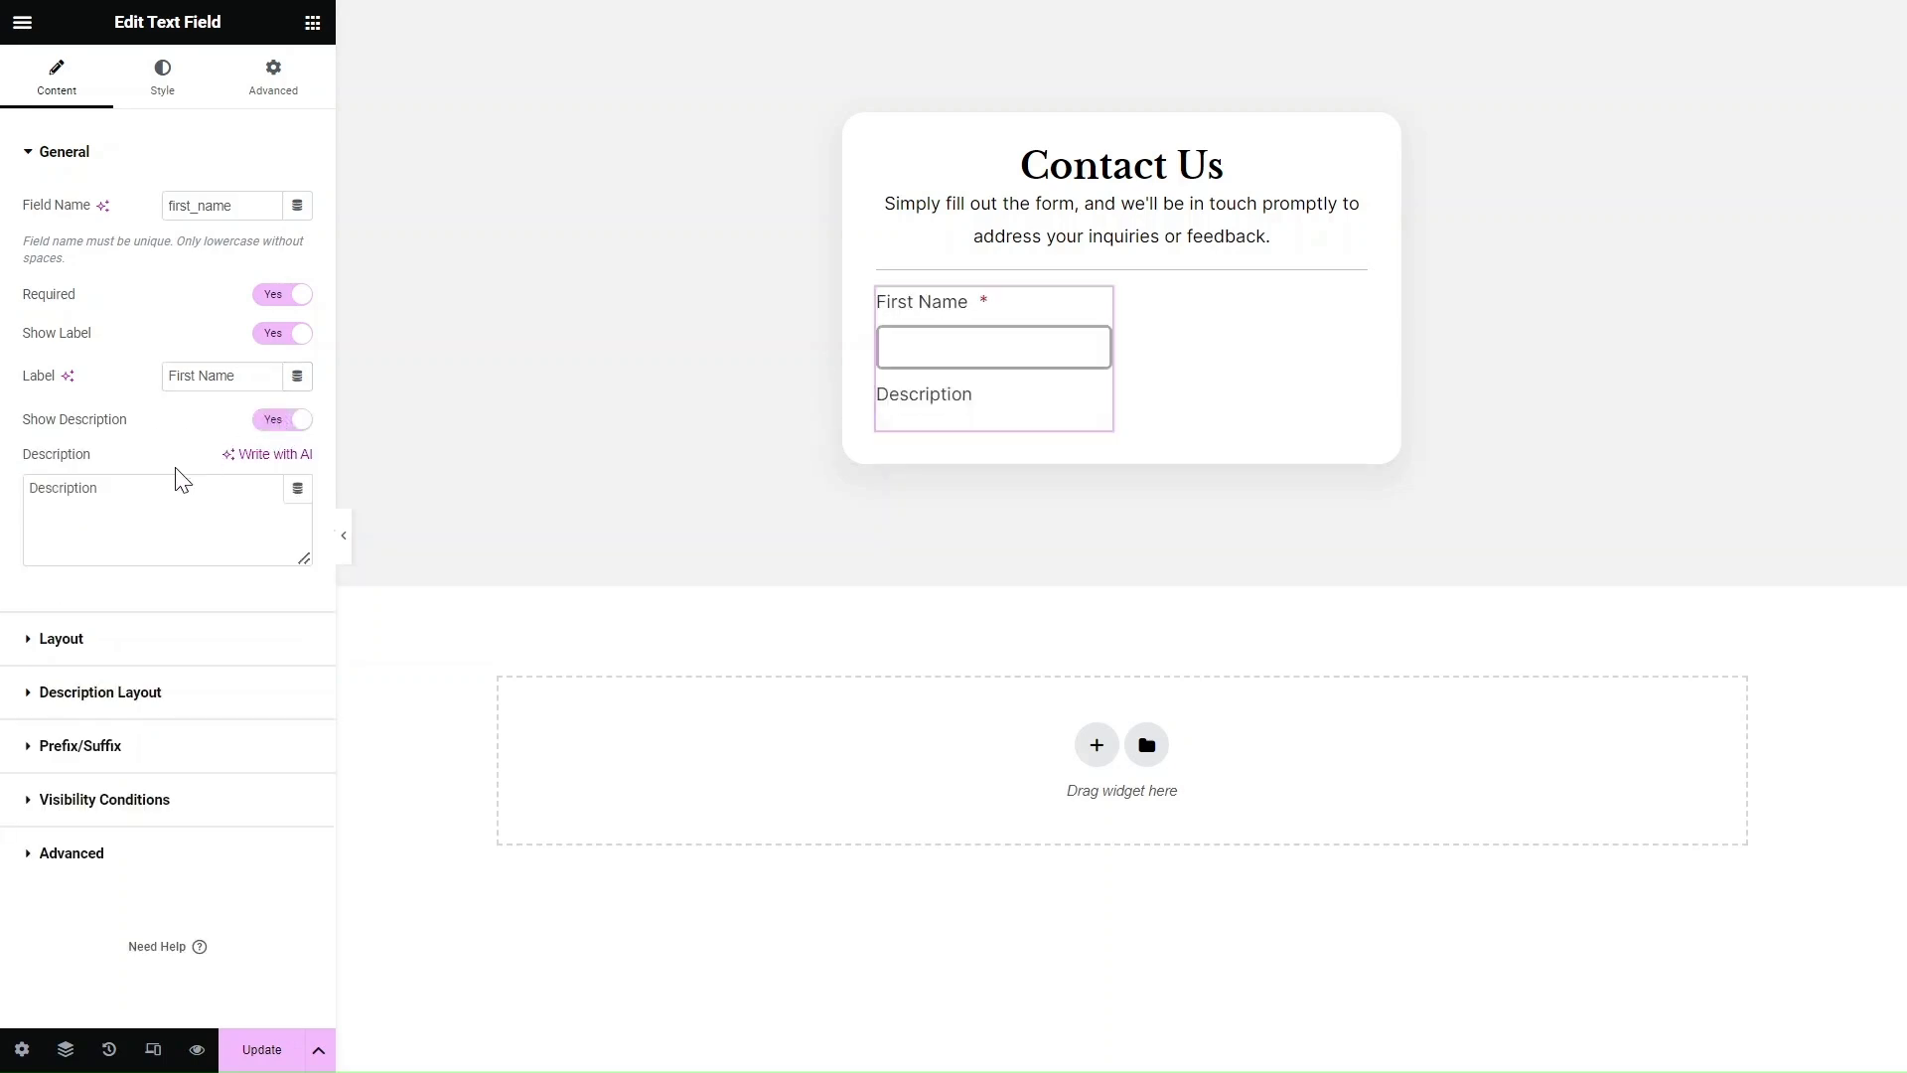
pyautogui.doubleClick(62, 488)
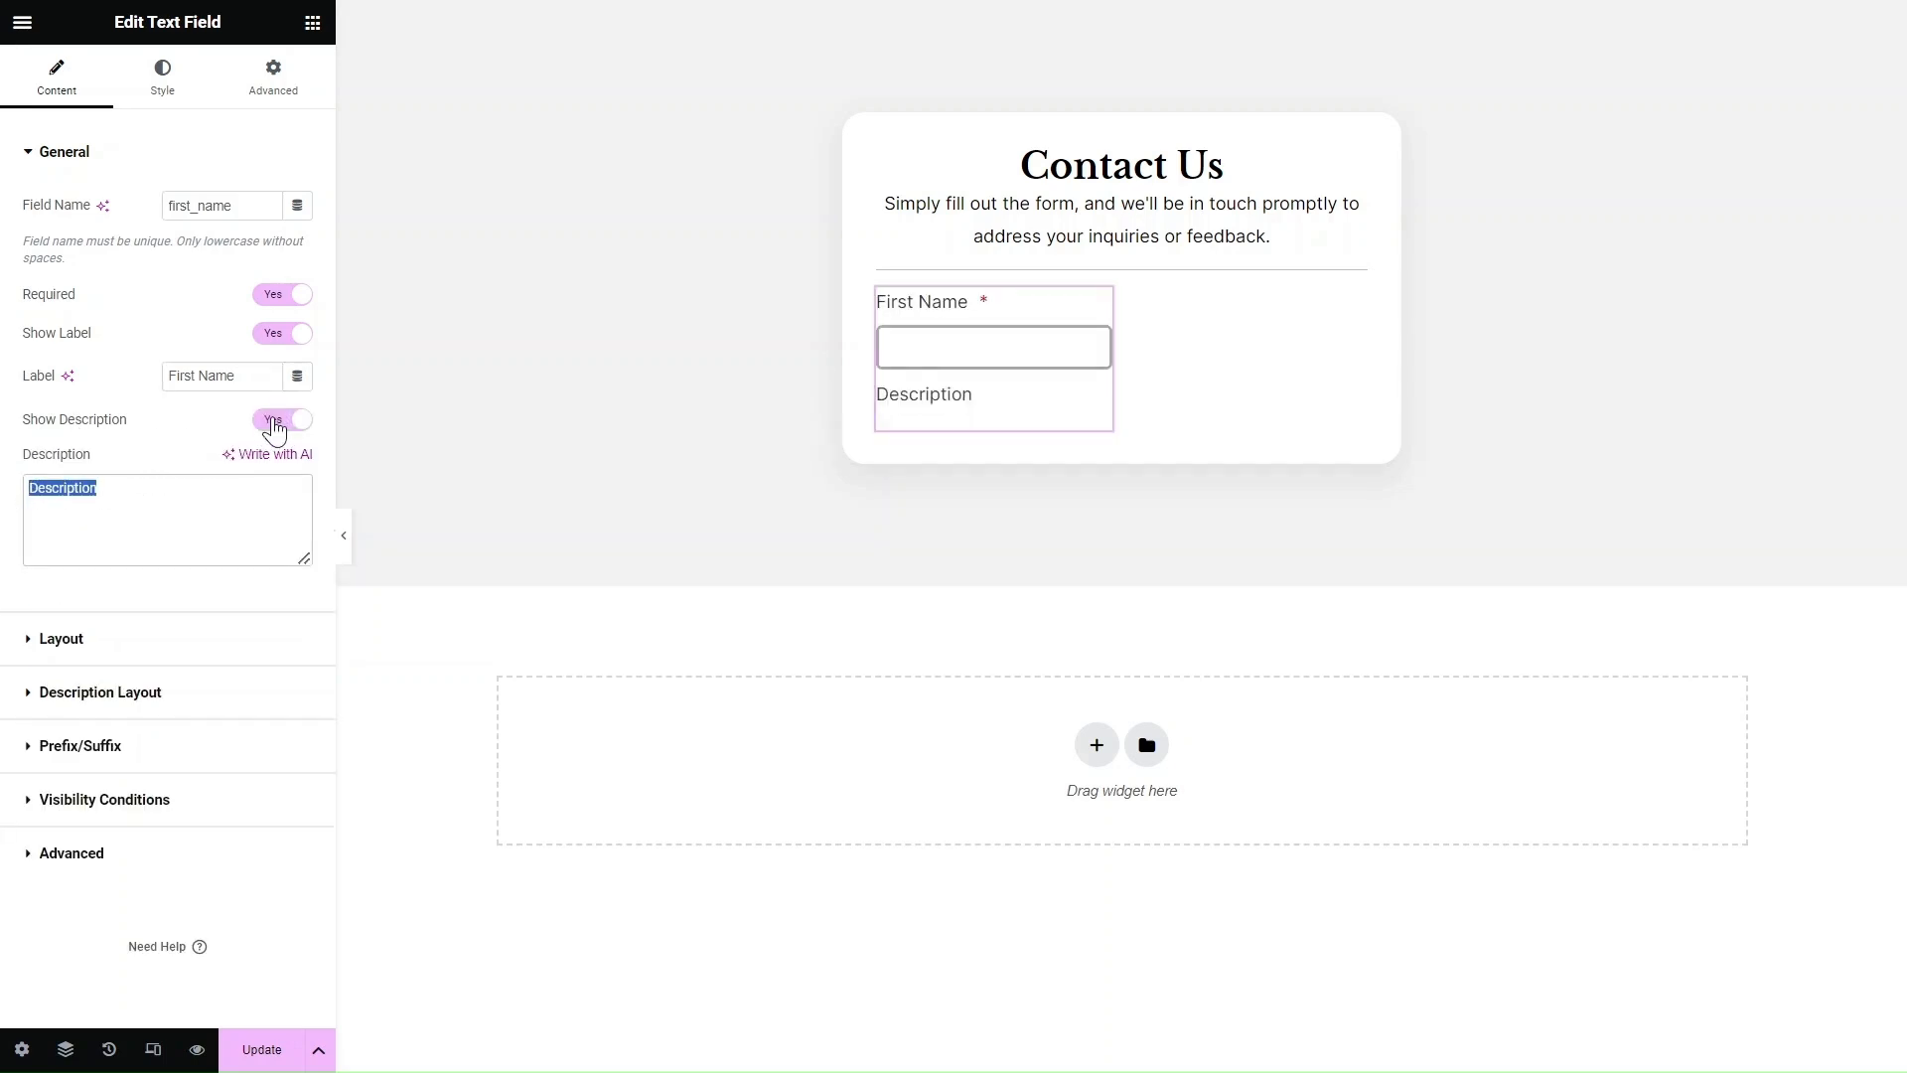
pyautogui.click(281, 419)
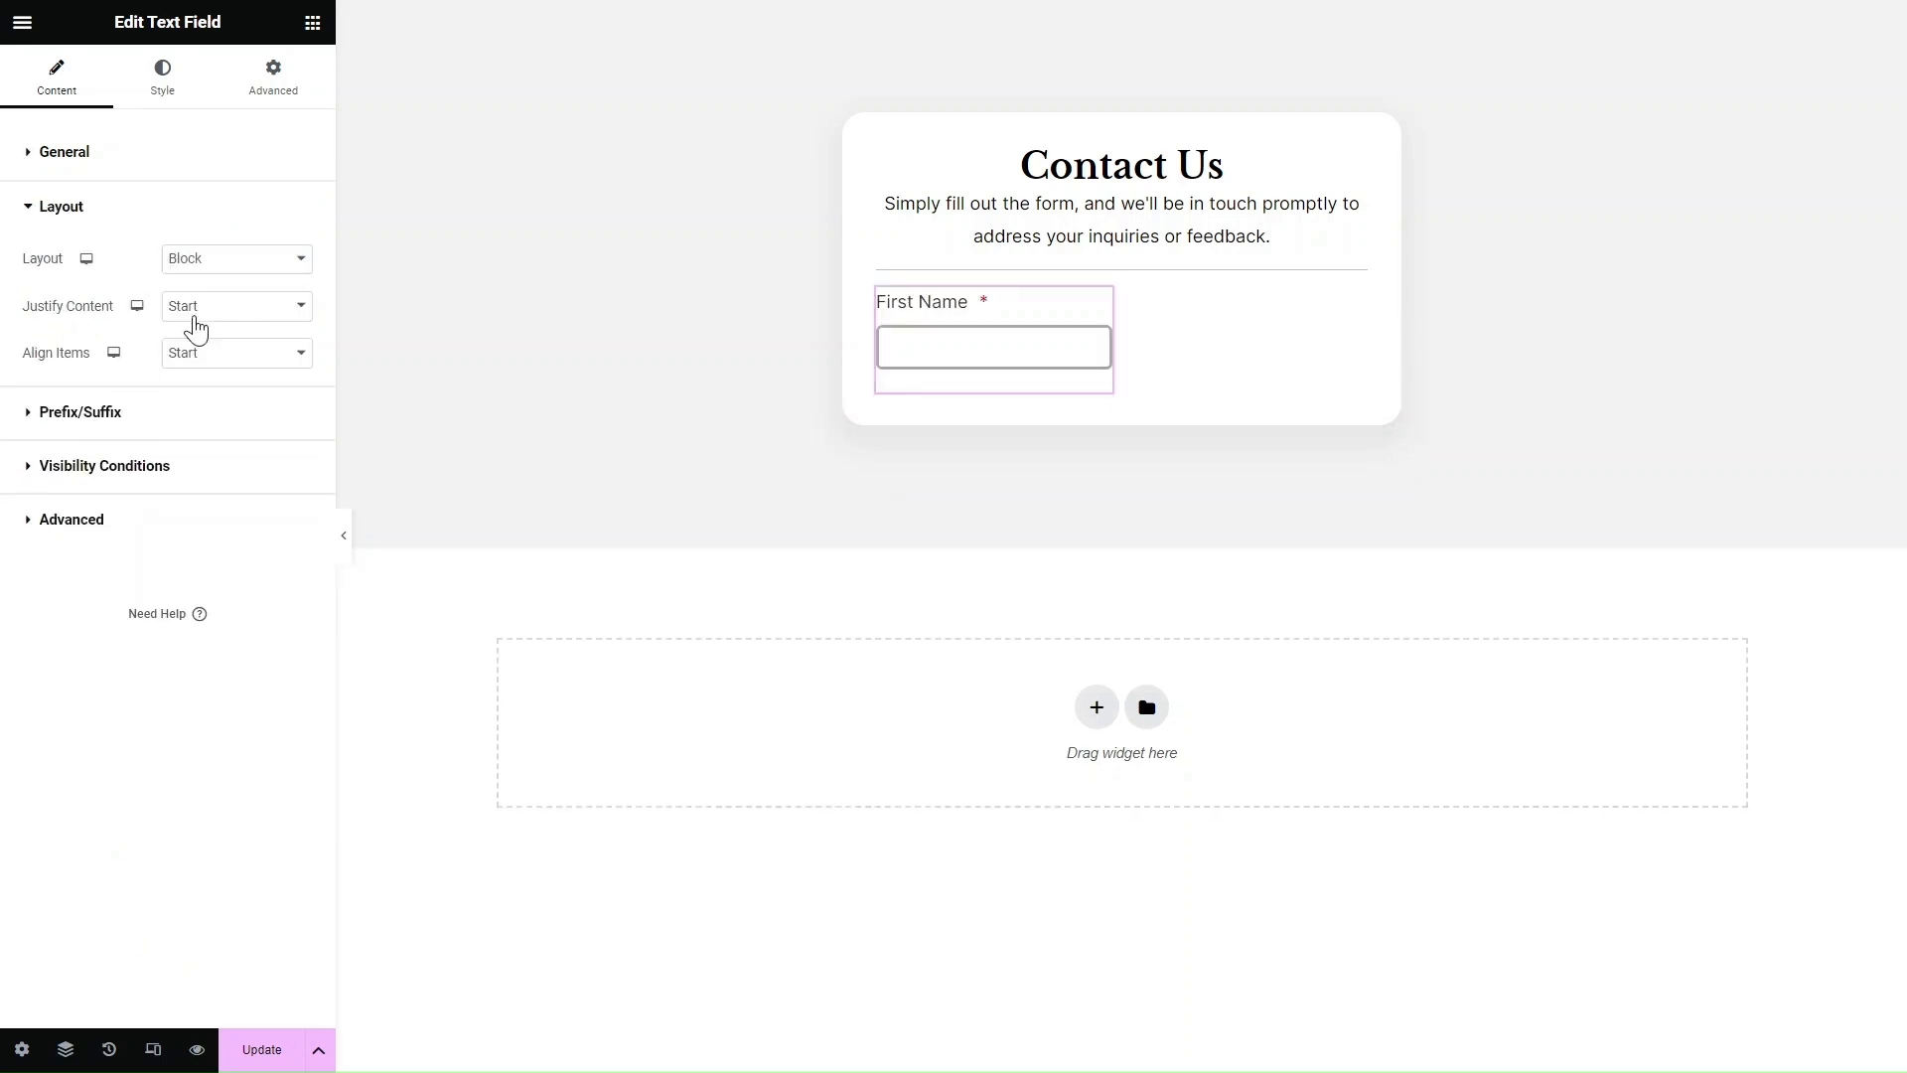
# - Give the First Name field a person prefix icon while keeping the label above the input
pyautogui.click(234, 258)
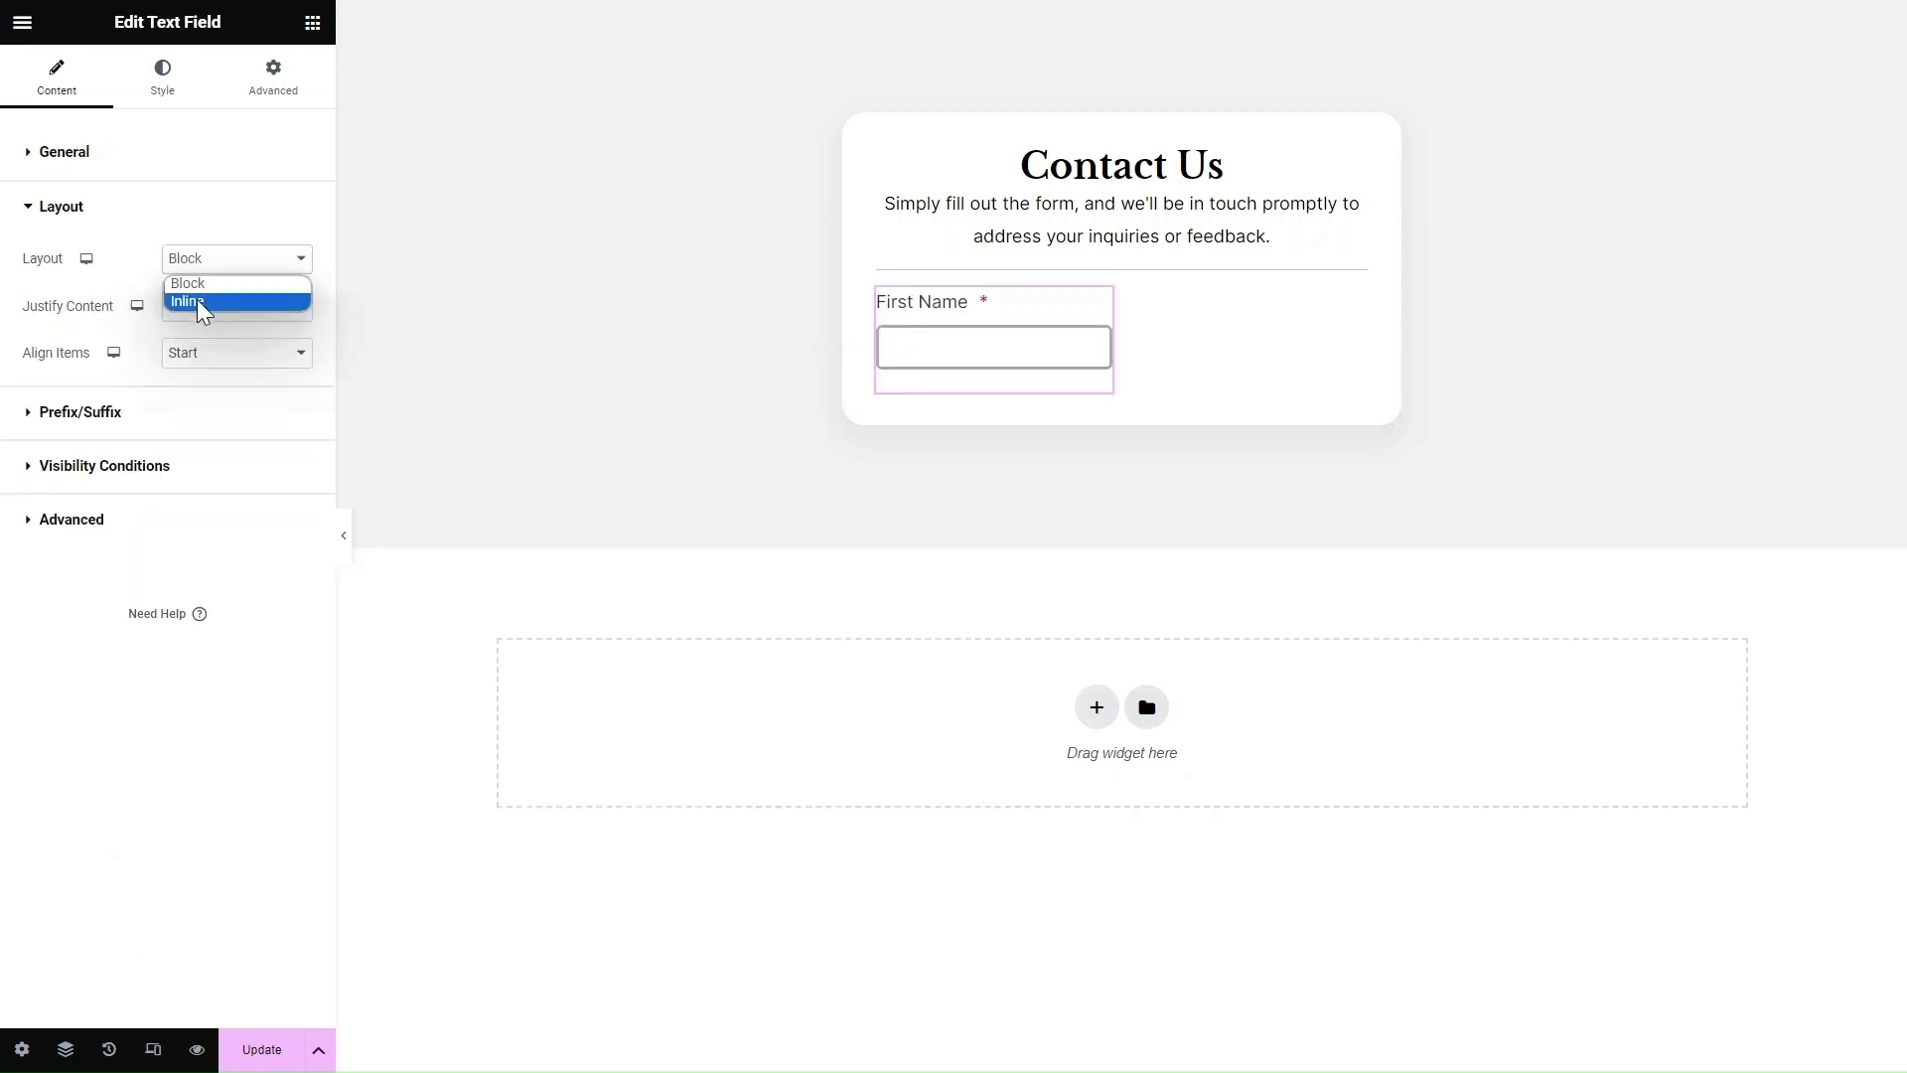
pyautogui.click(236, 300)
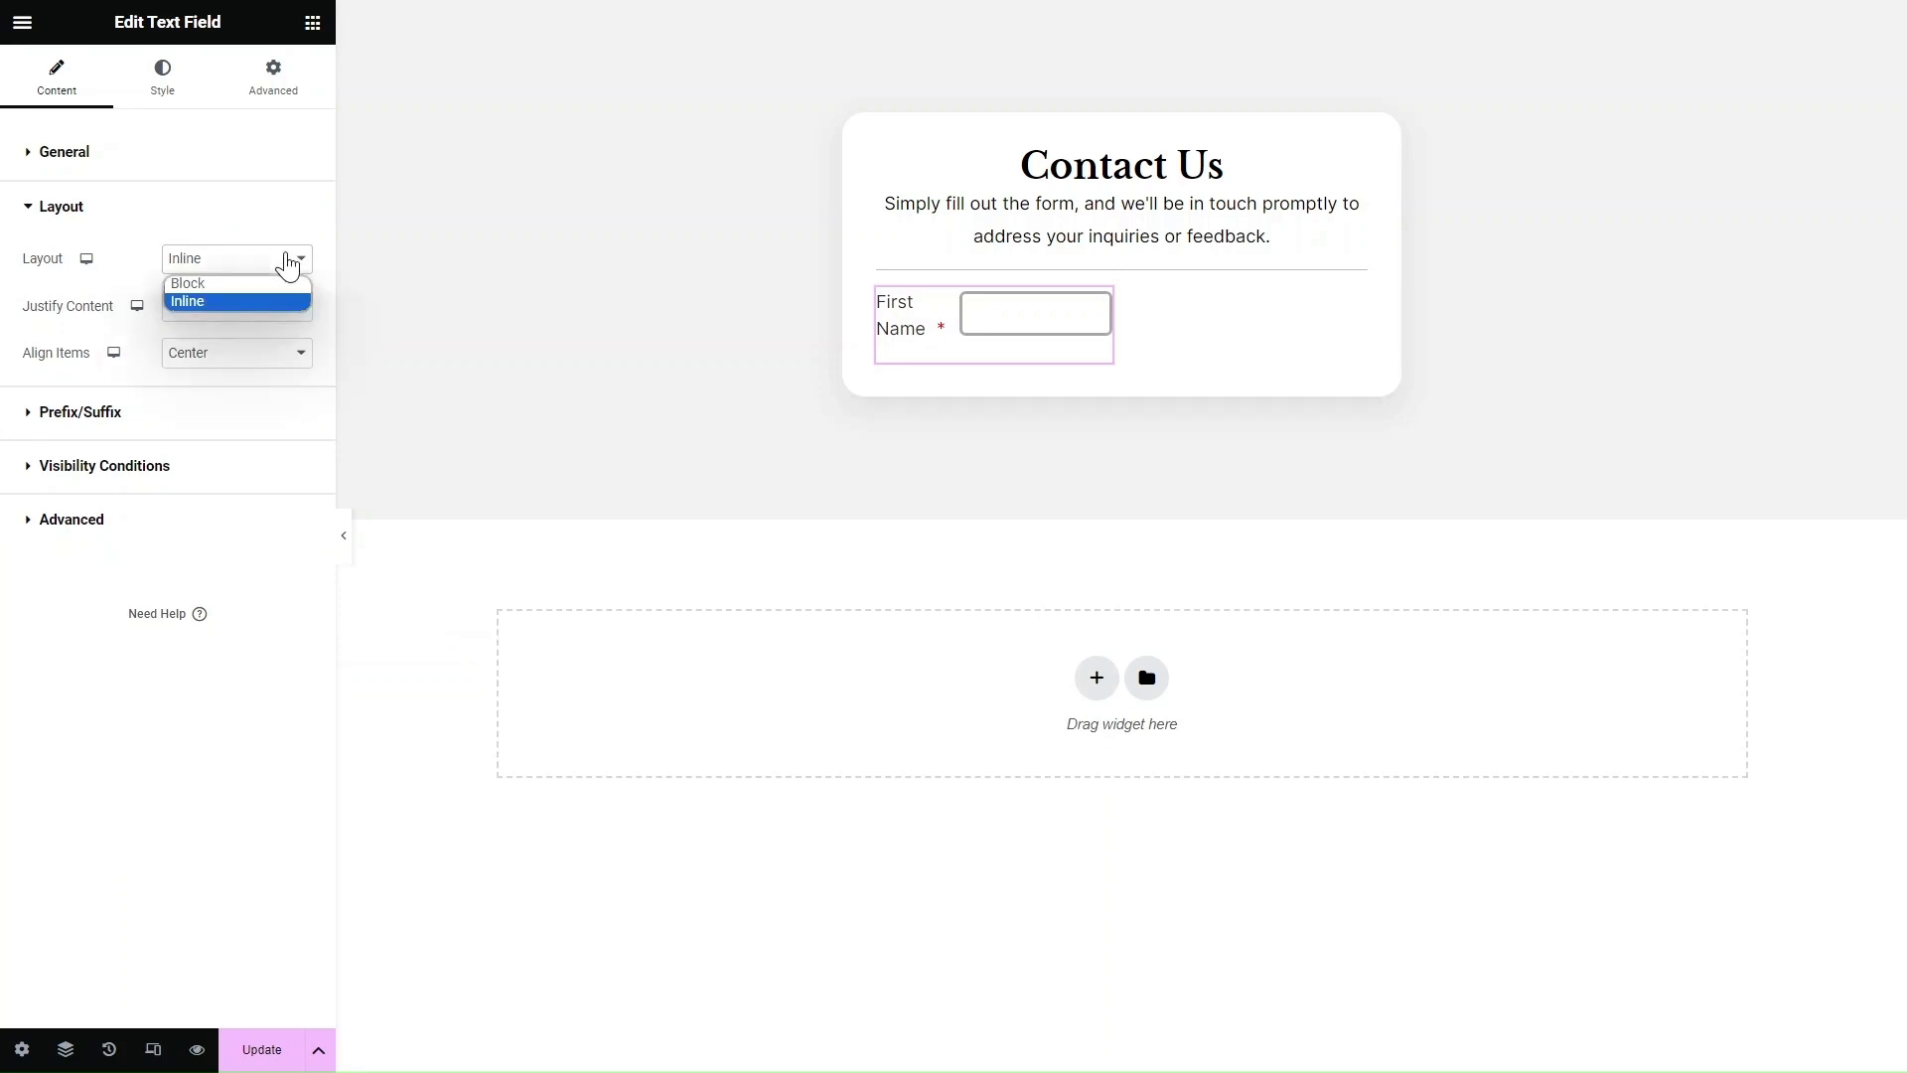
pyautogui.click(187, 282)
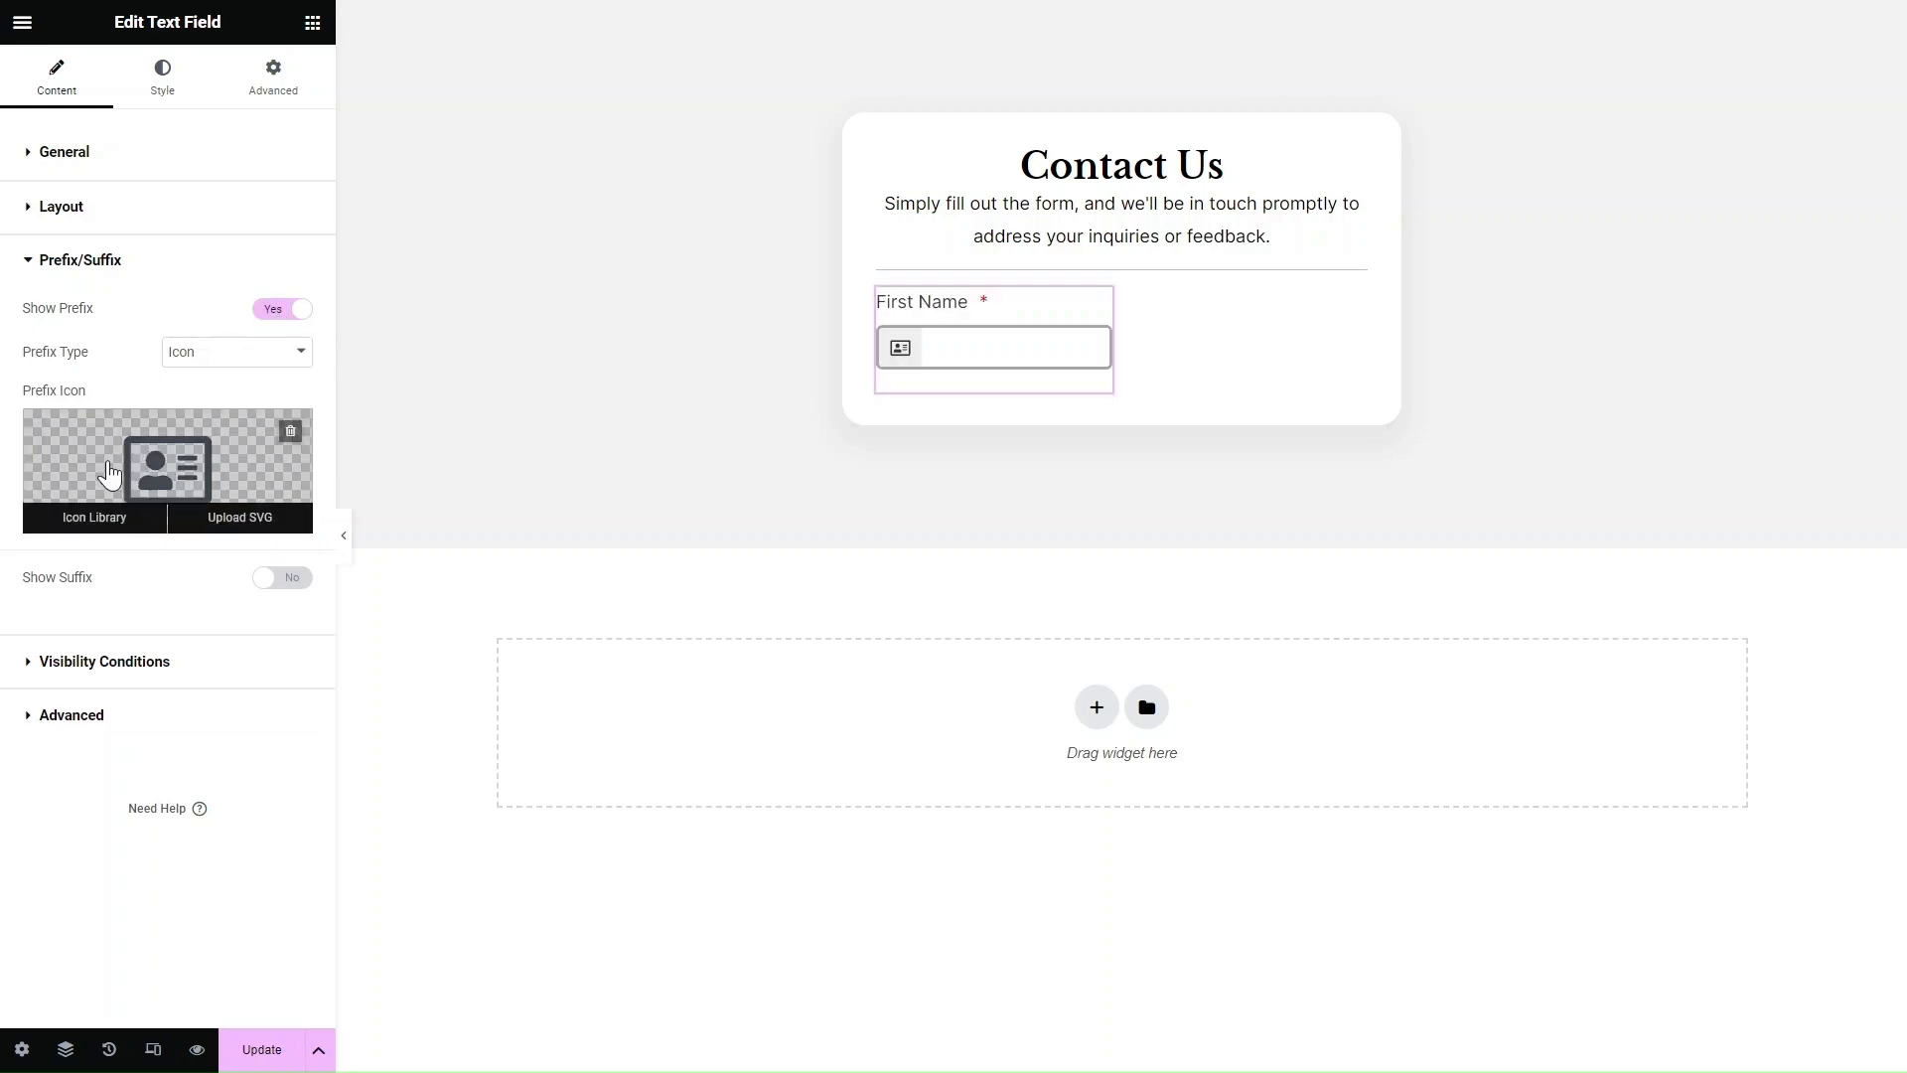
pyautogui.click(94, 516)
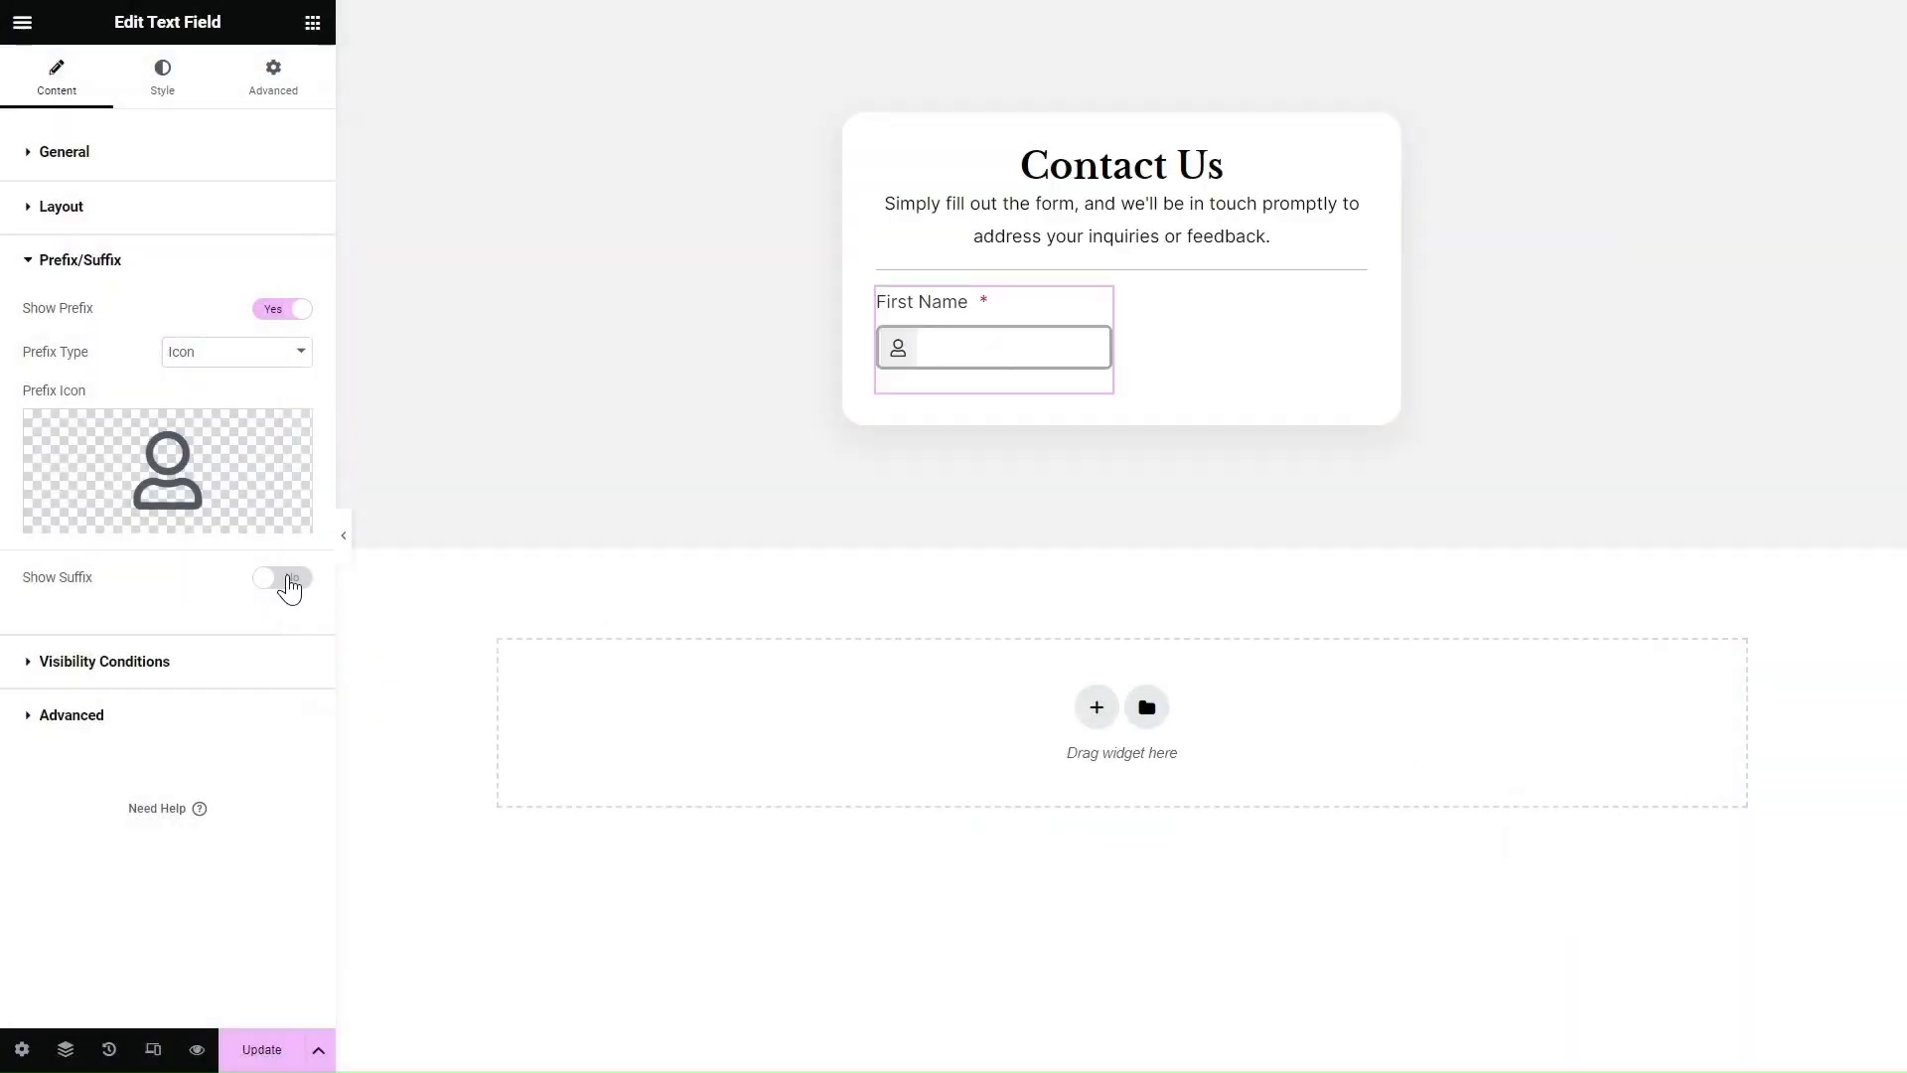
pyautogui.click(161, 76)
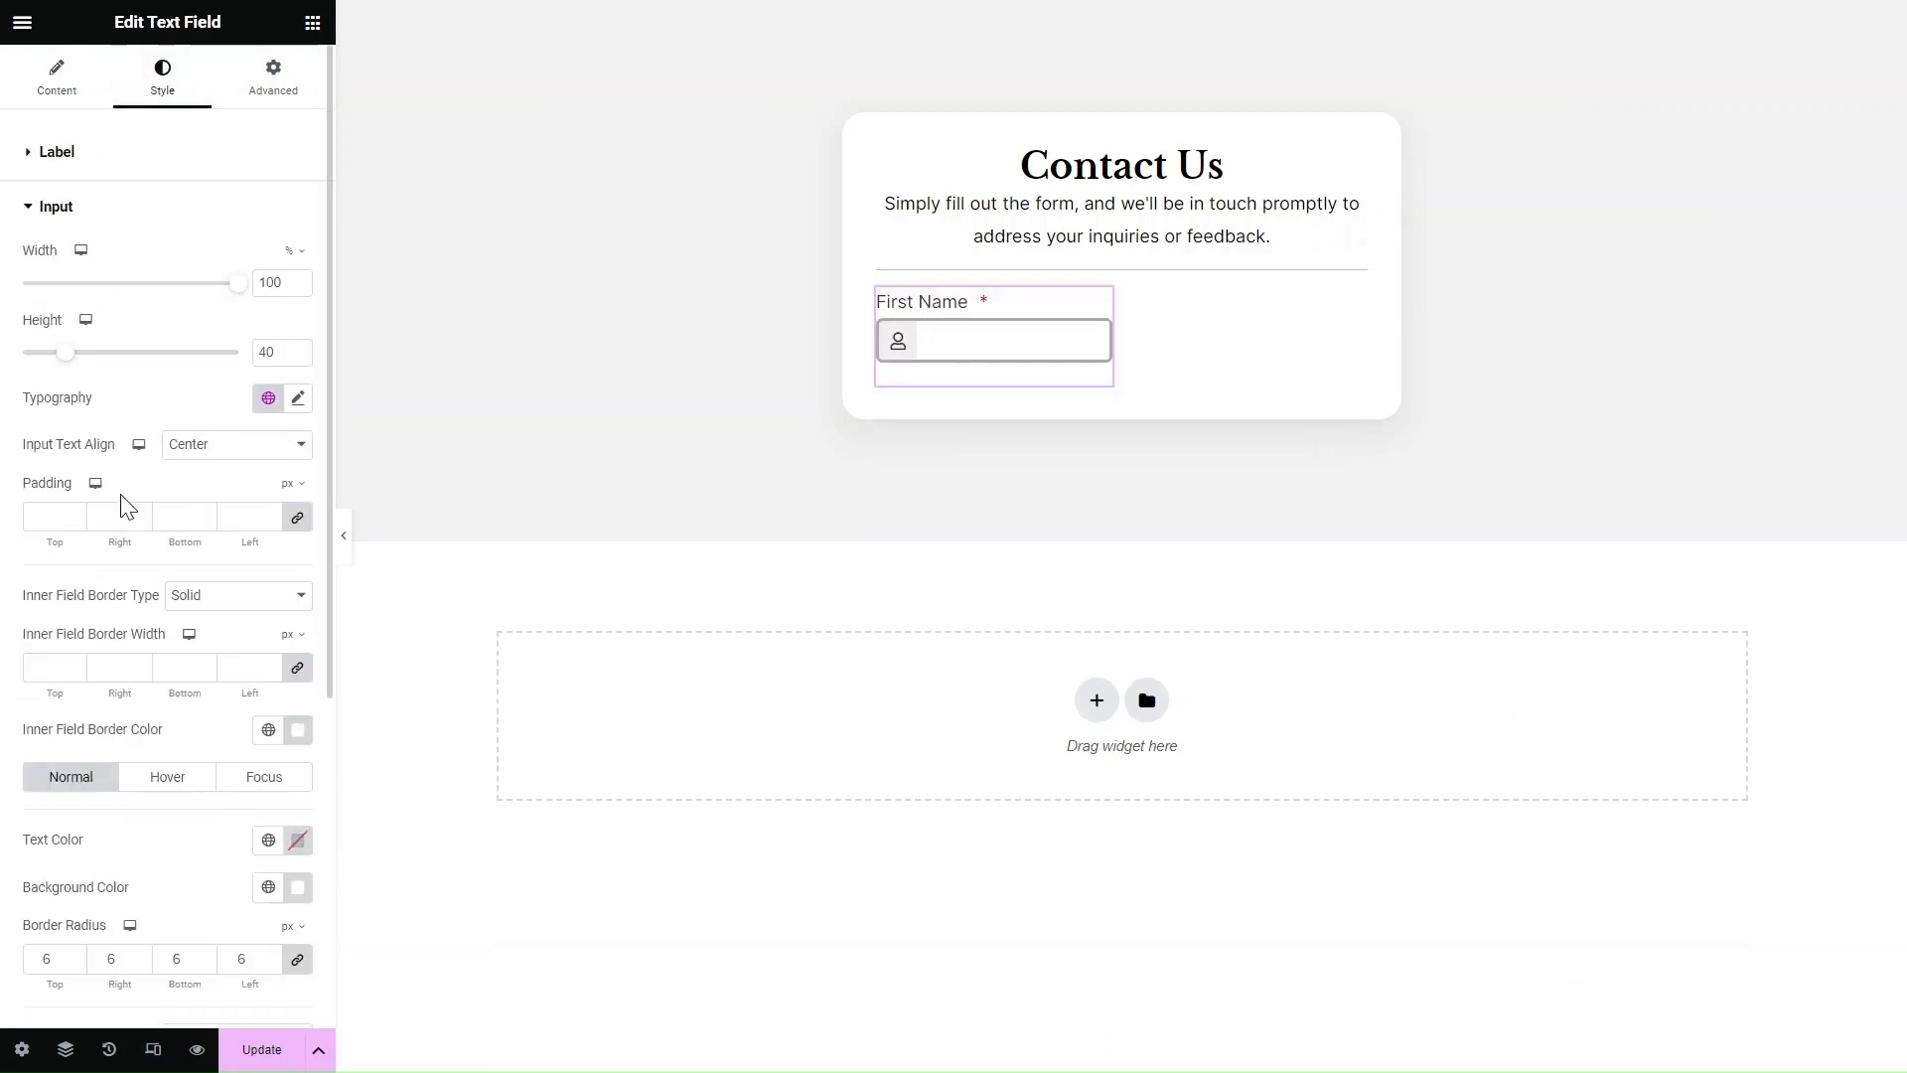
# - Duplicate First Name into a Last Name field beside it and add a Phone field below
pyautogui.scroll(-3)
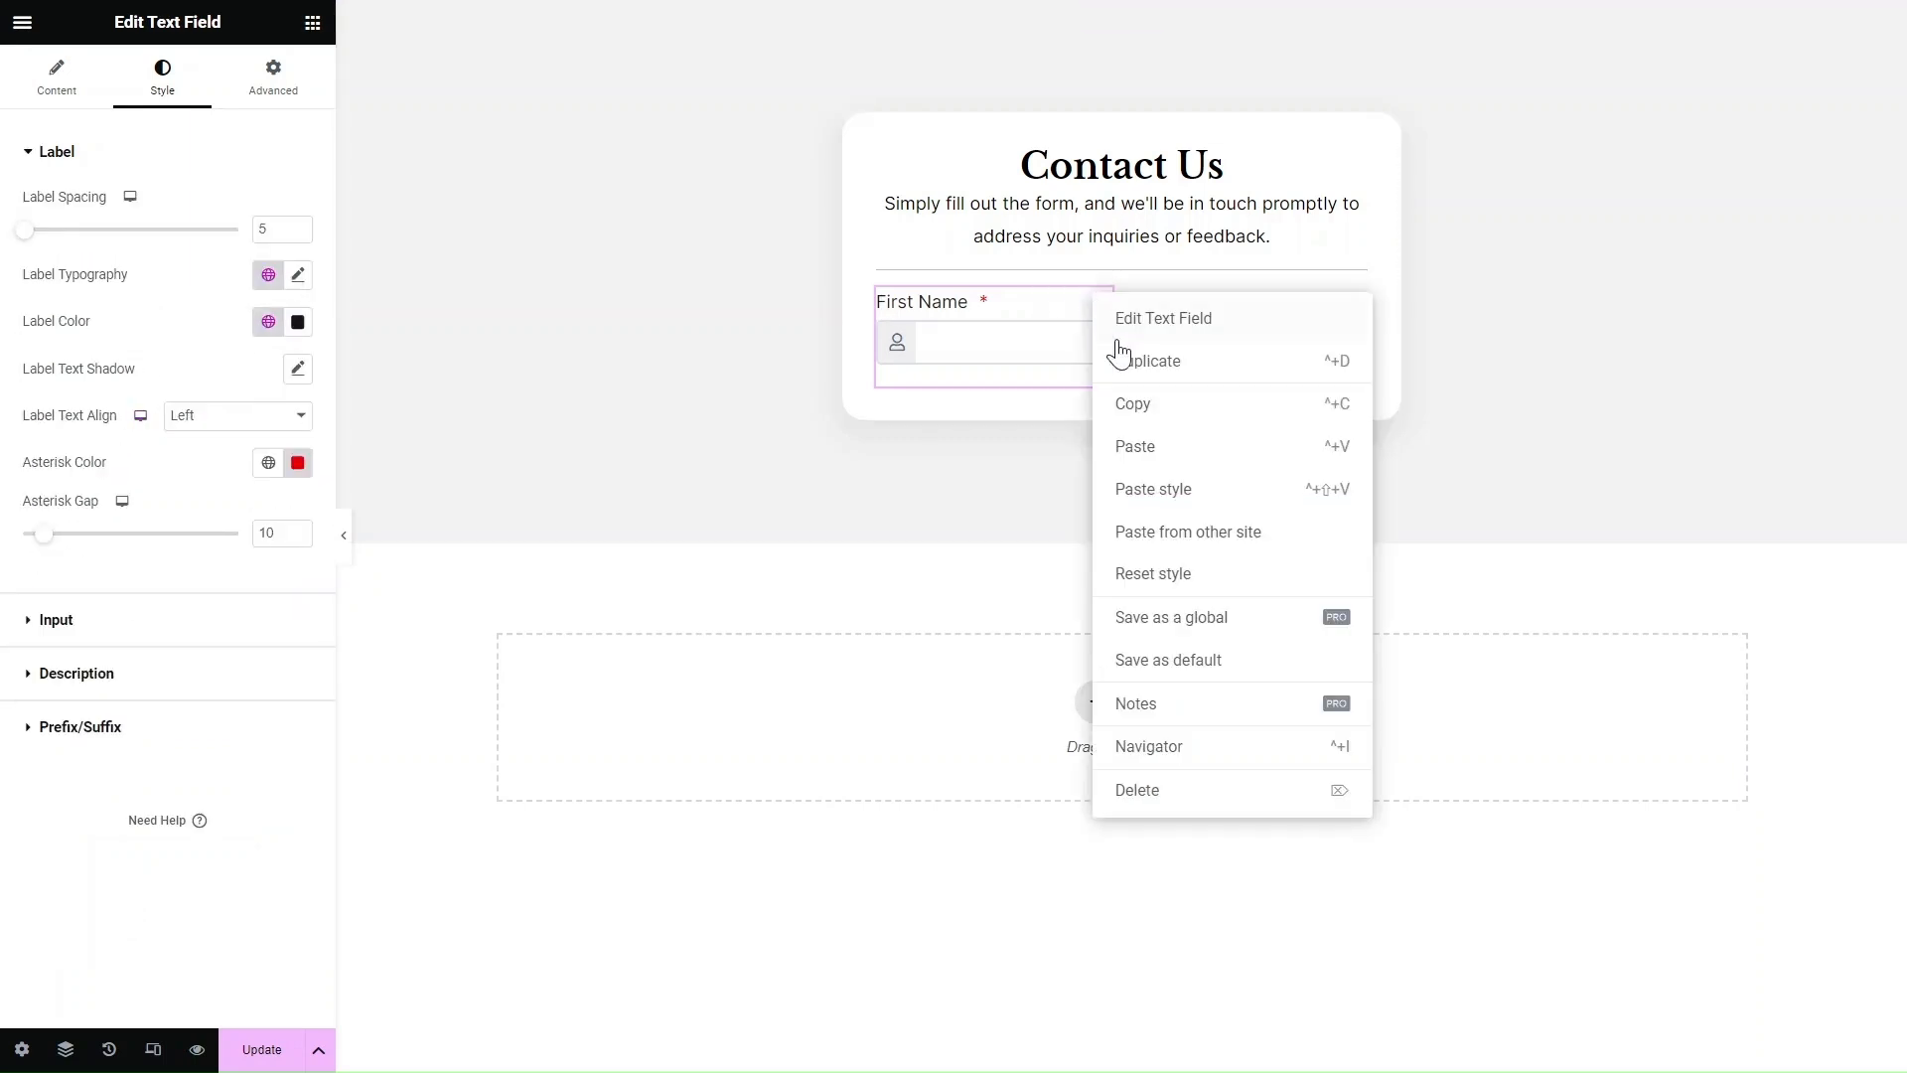
pyautogui.click(1152, 359)
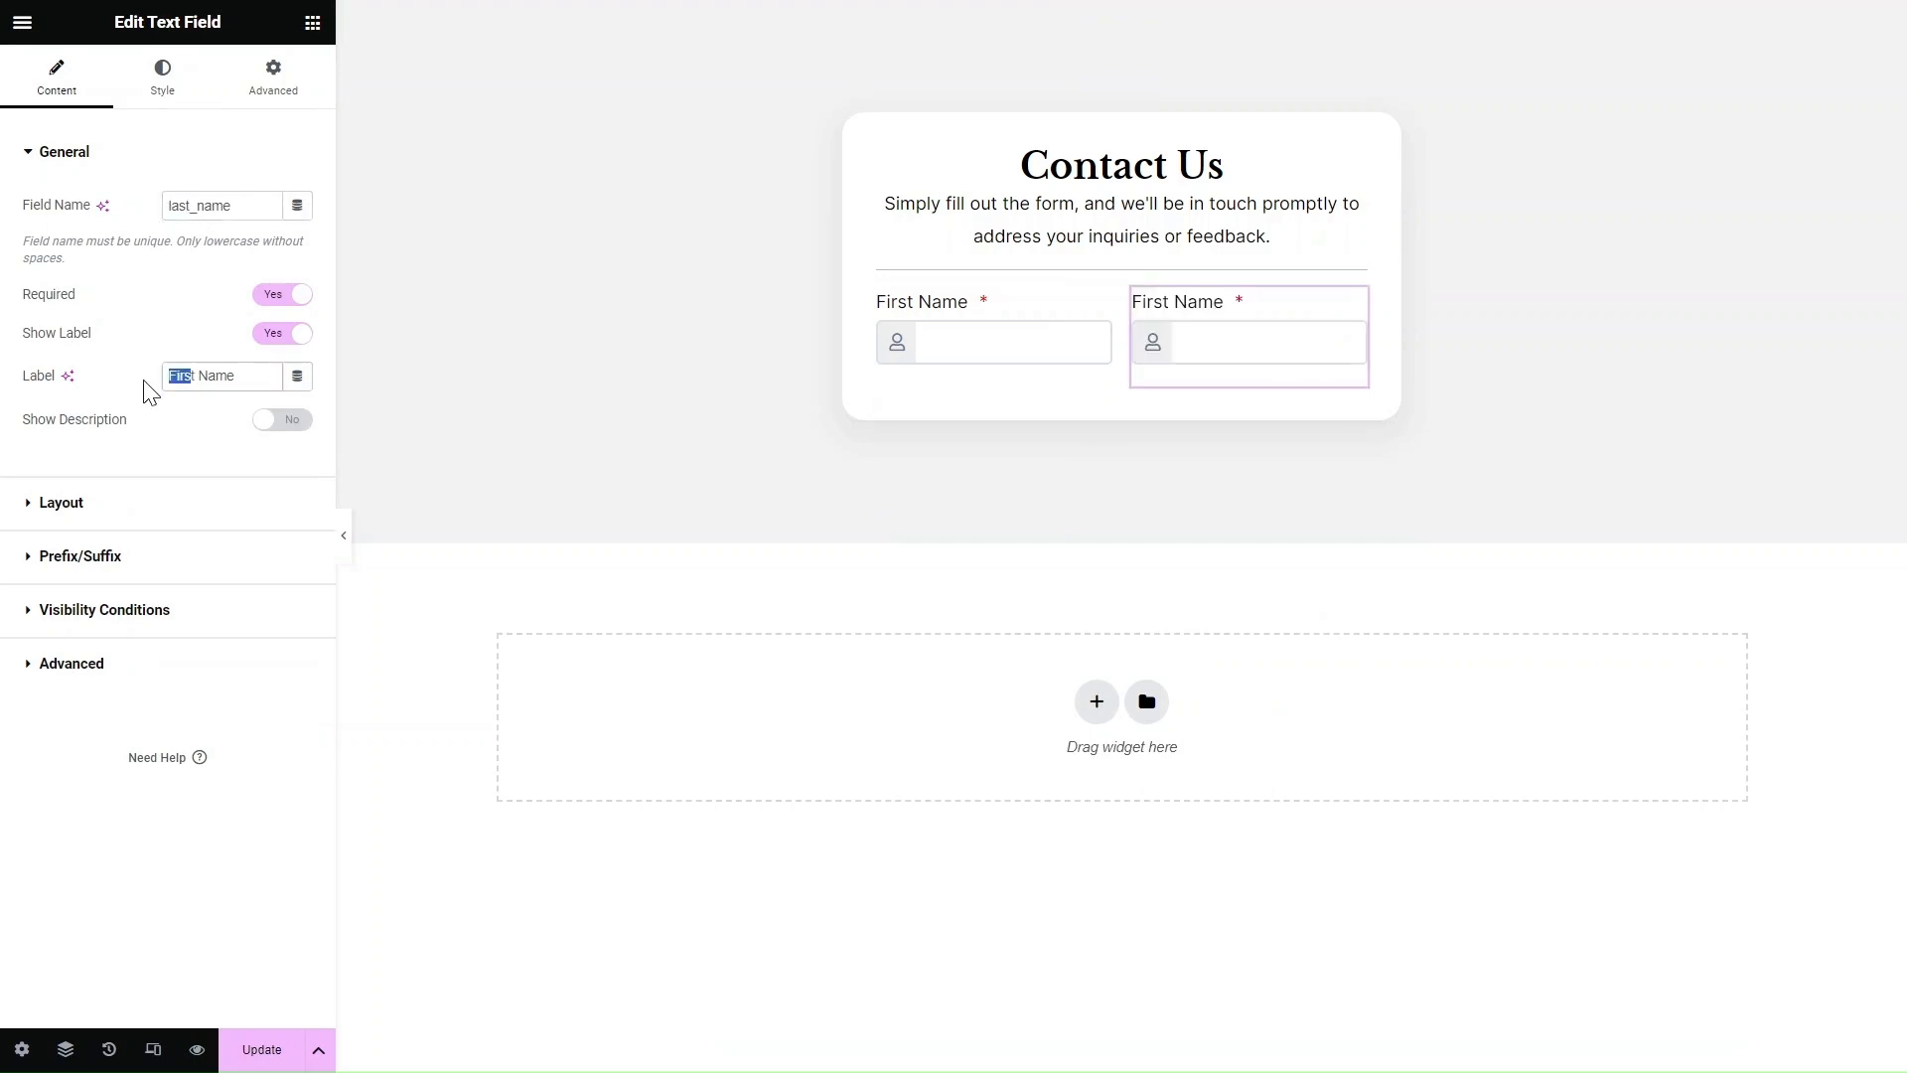
pyautogui.click(20, 22)
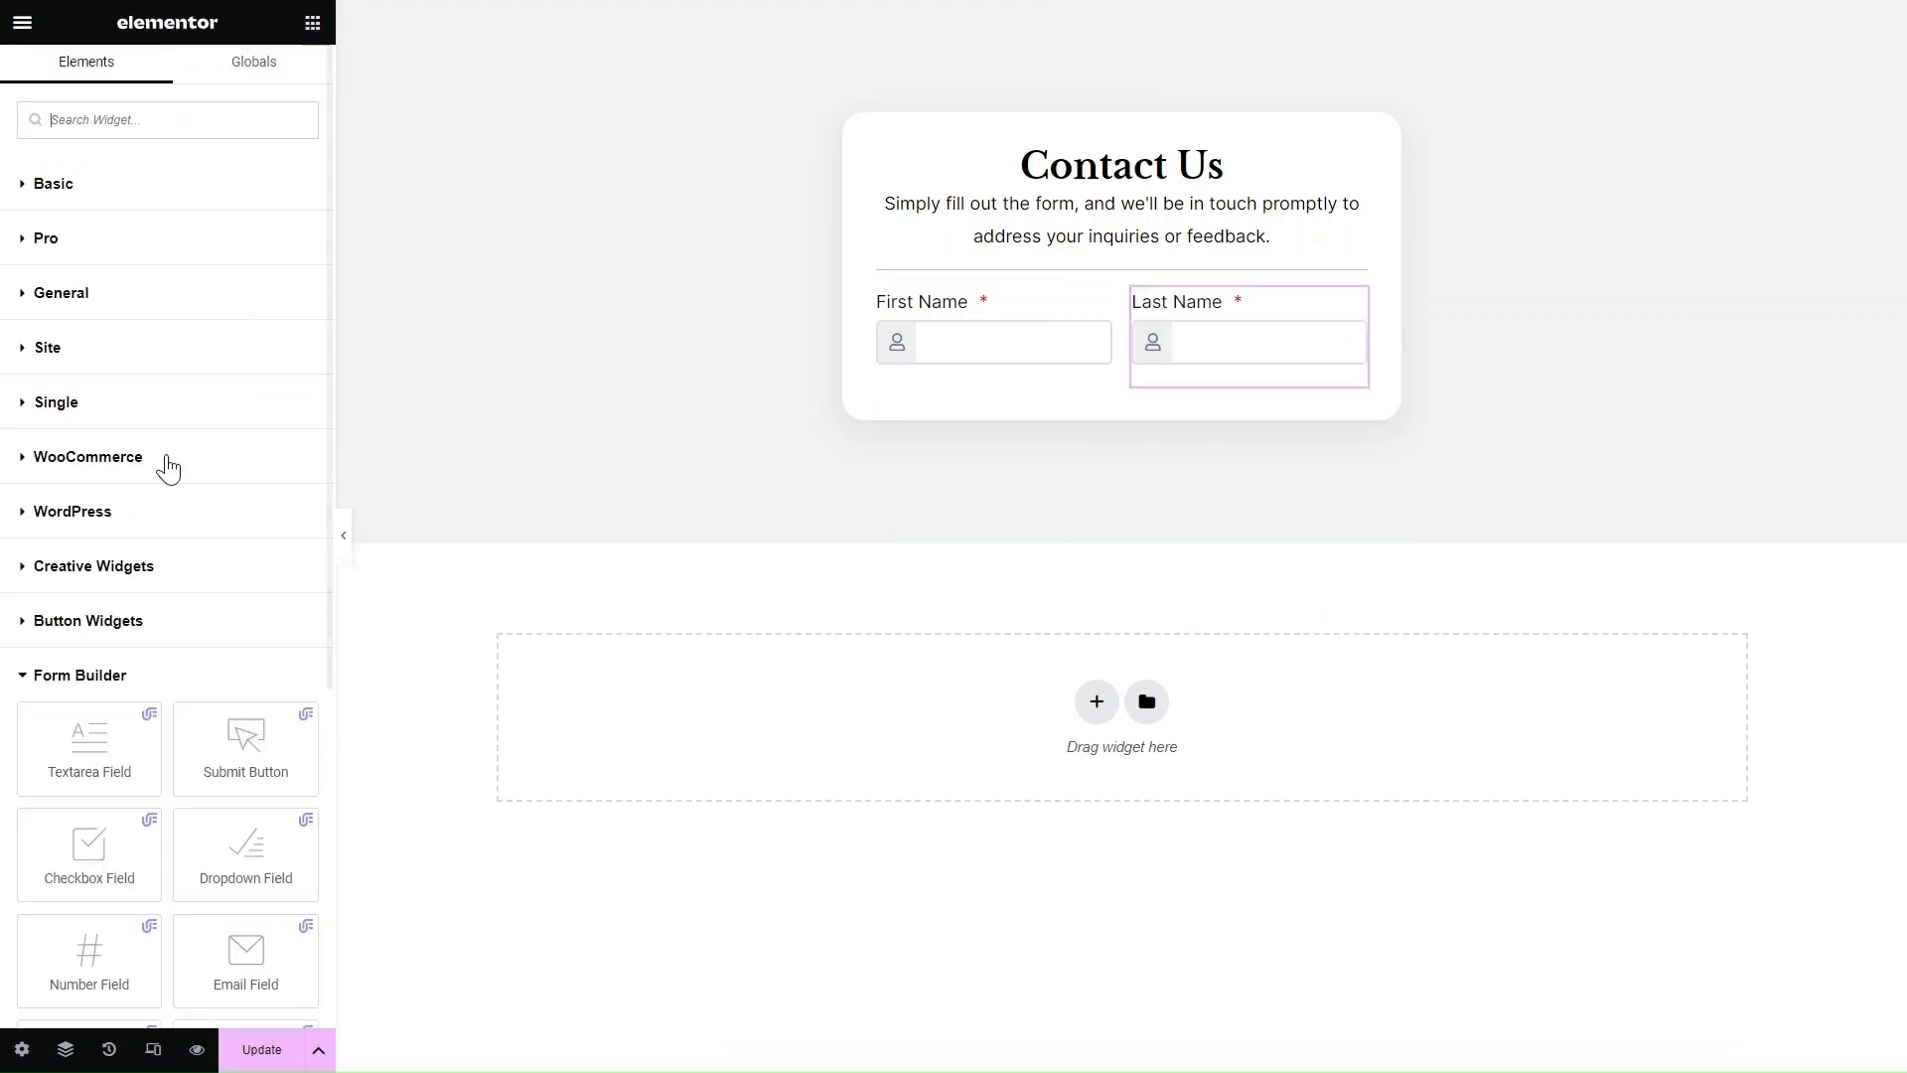
pyautogui.click(1246, 341)
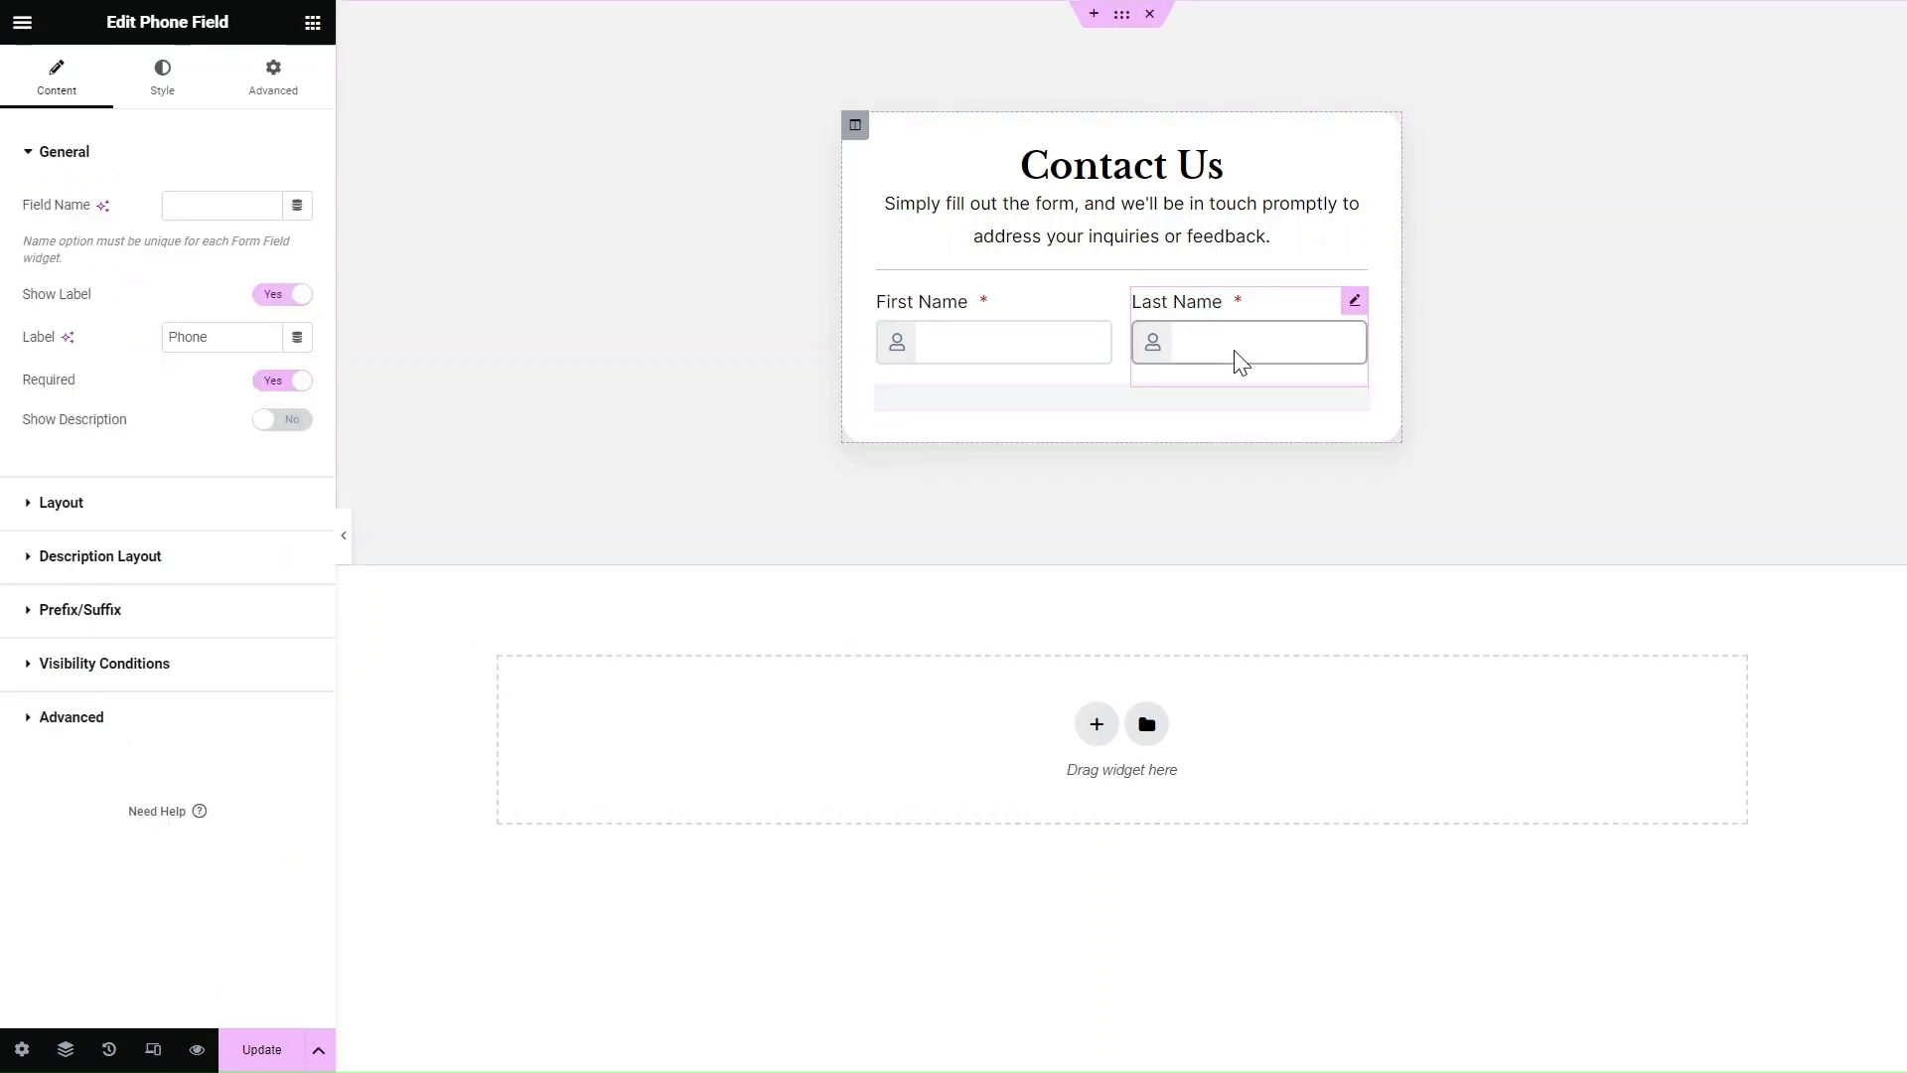
# - Paste style onto the Phone field and drag another field widget in beside it
pyautogui.rightClick(1240, 341)
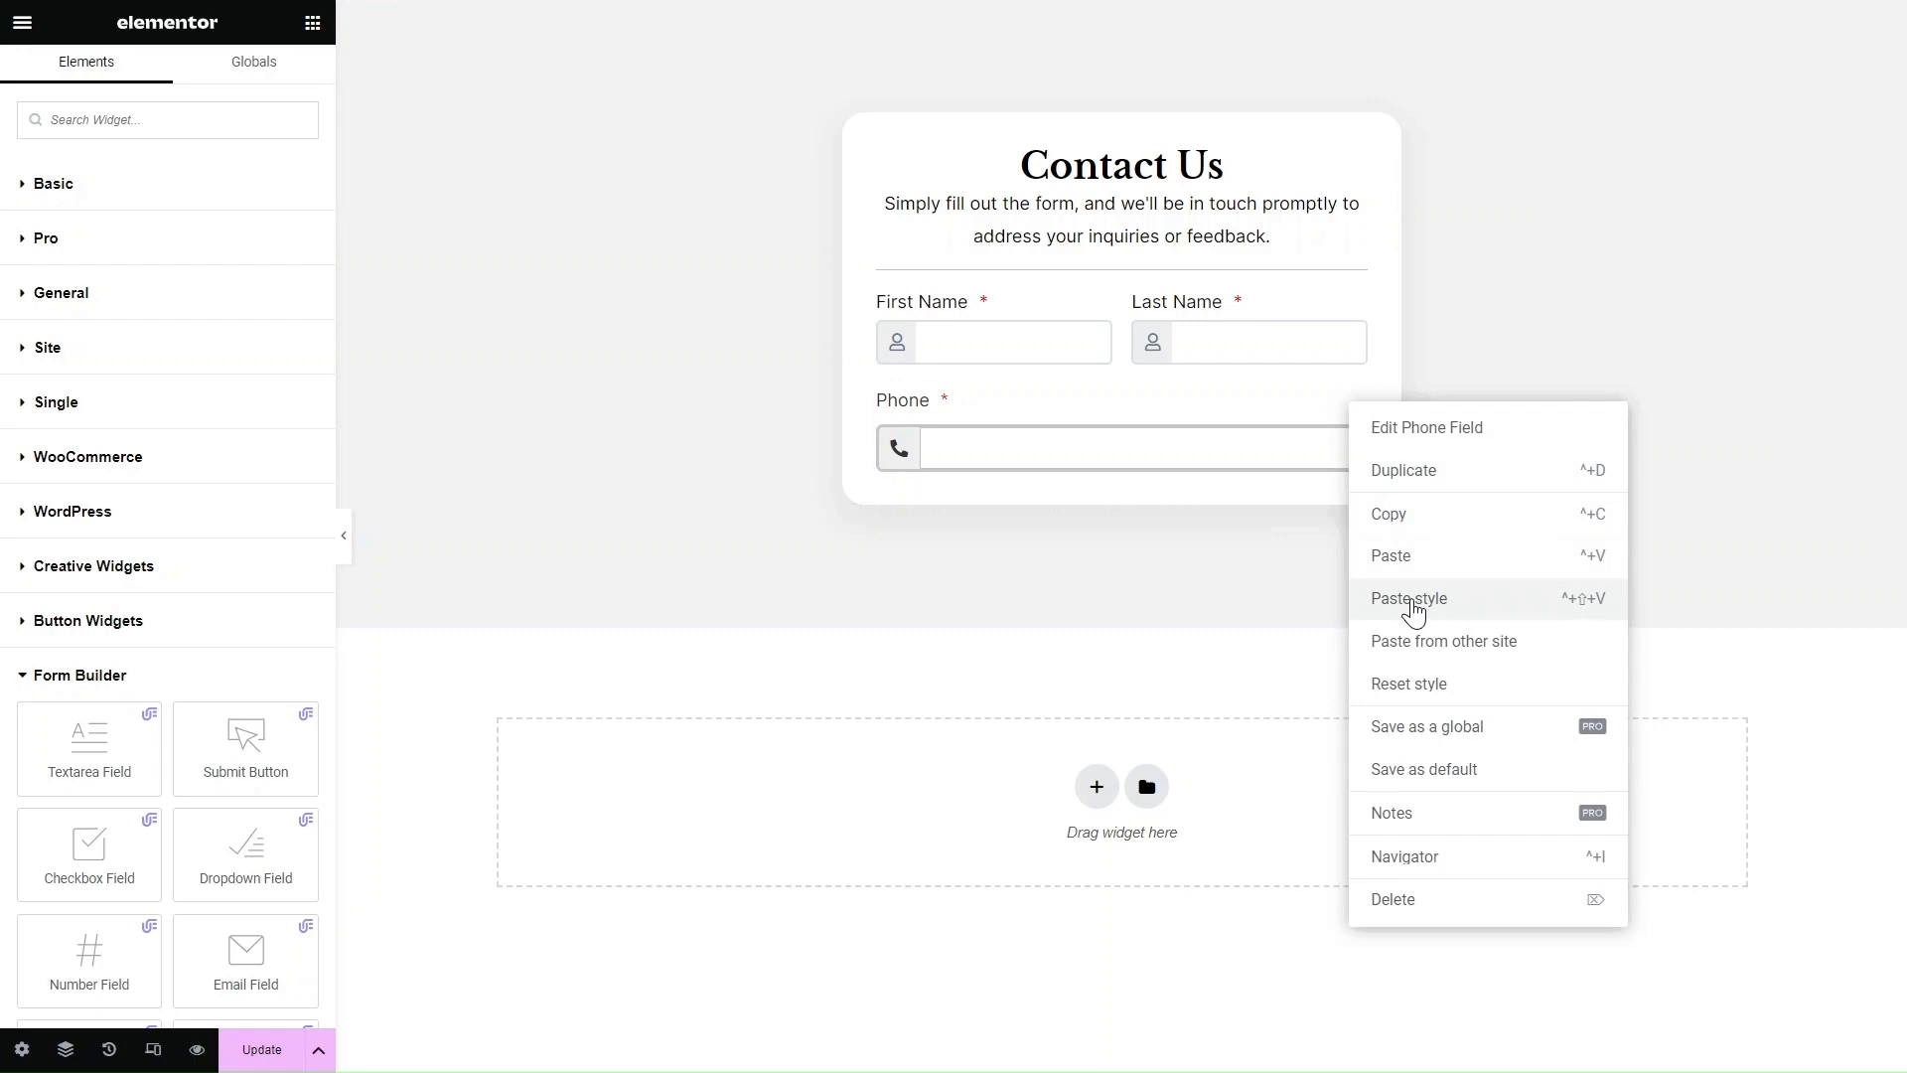
pyautogui.moveTo(244, 960); pyautogui.dragTo(1068, 472)
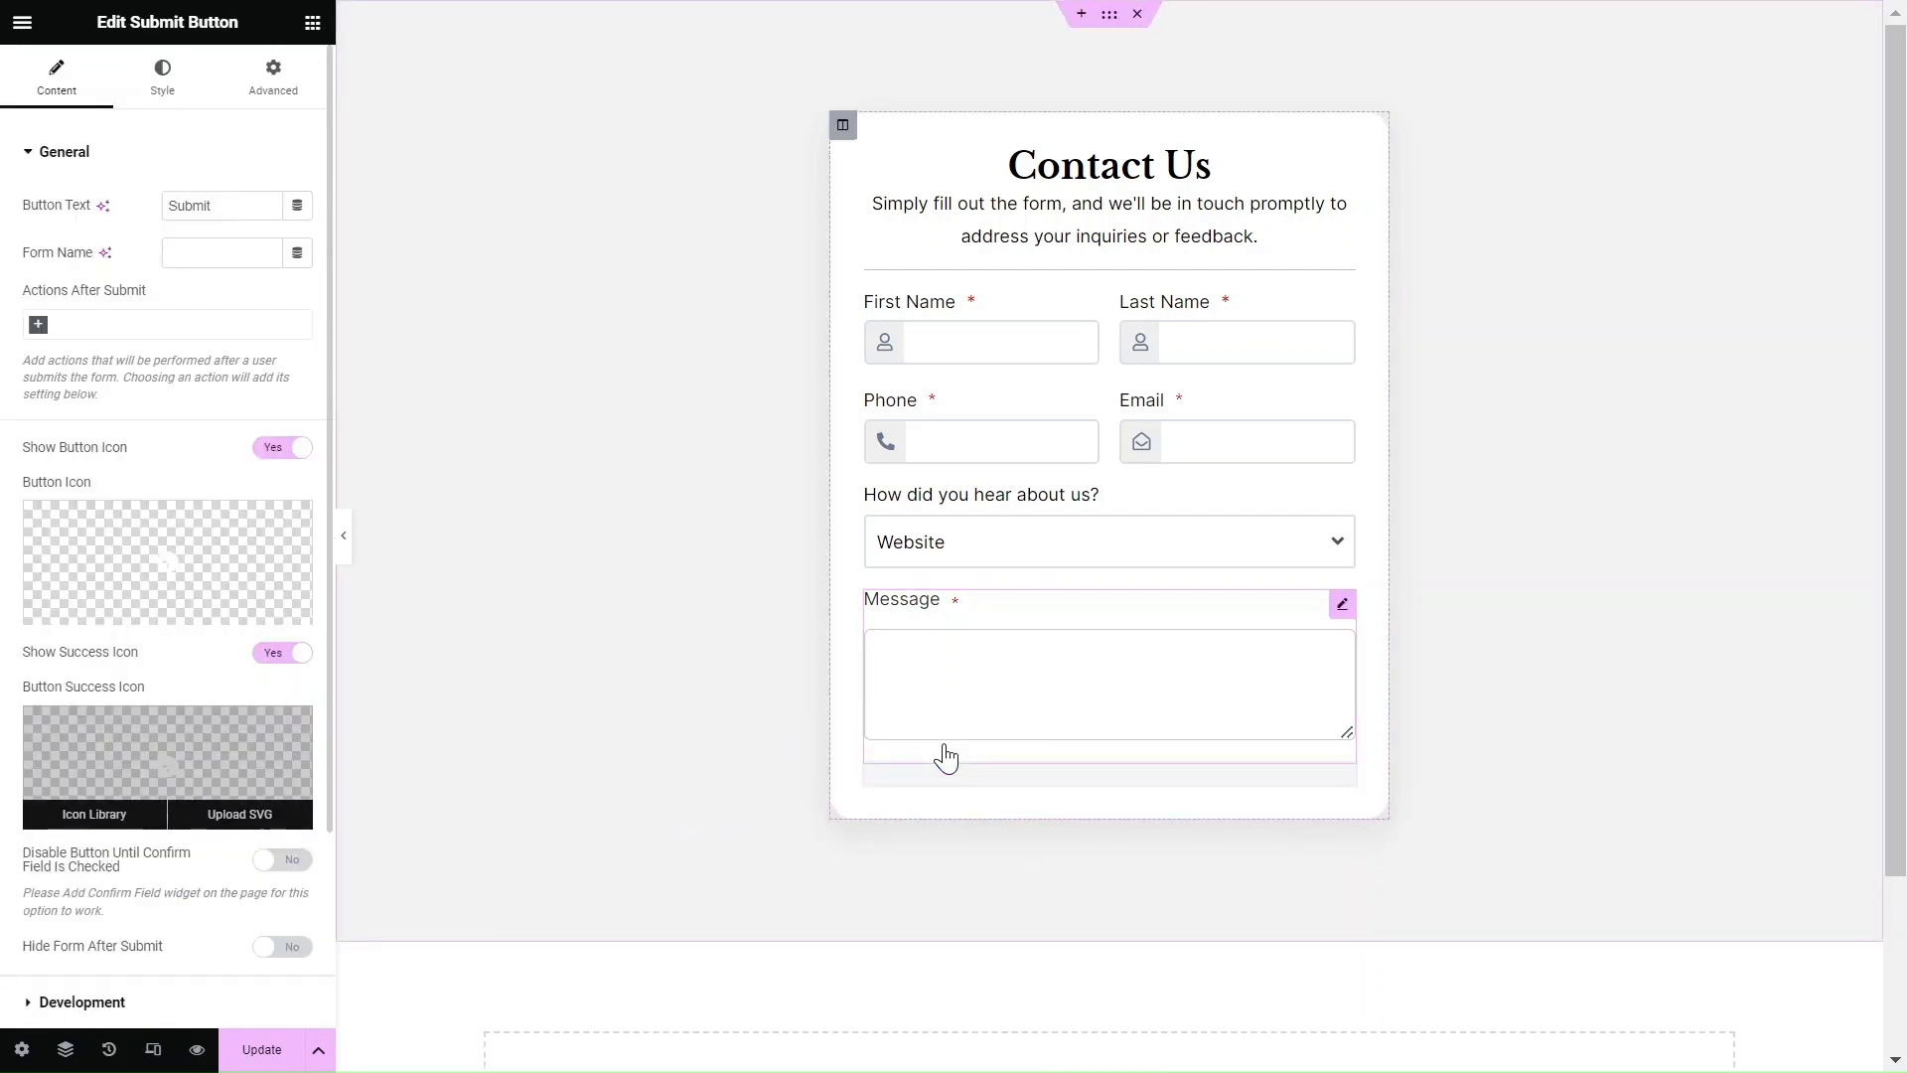
# - Name the form 'contact form', add Save Entries after submit, and turn off button and success icons
pyautogui.click(222, 253)
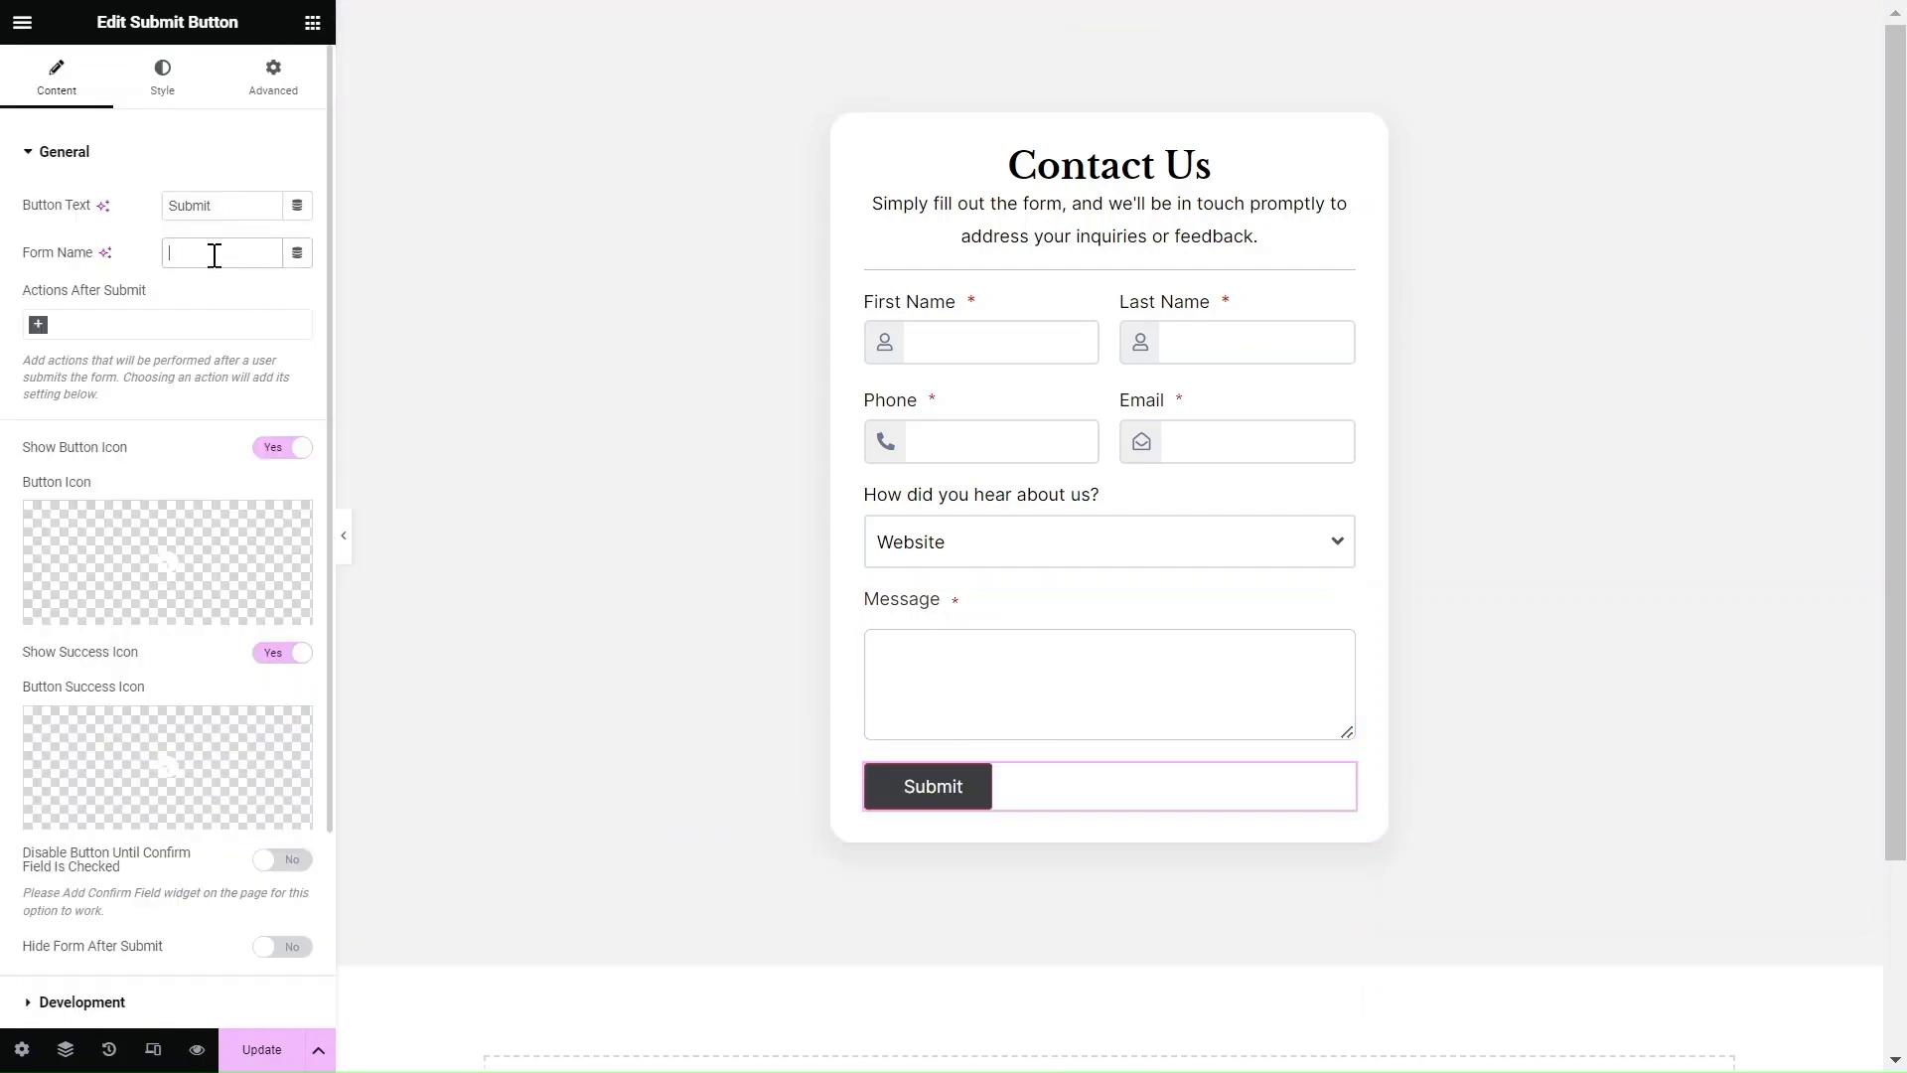
pyautogui.write('contact form')
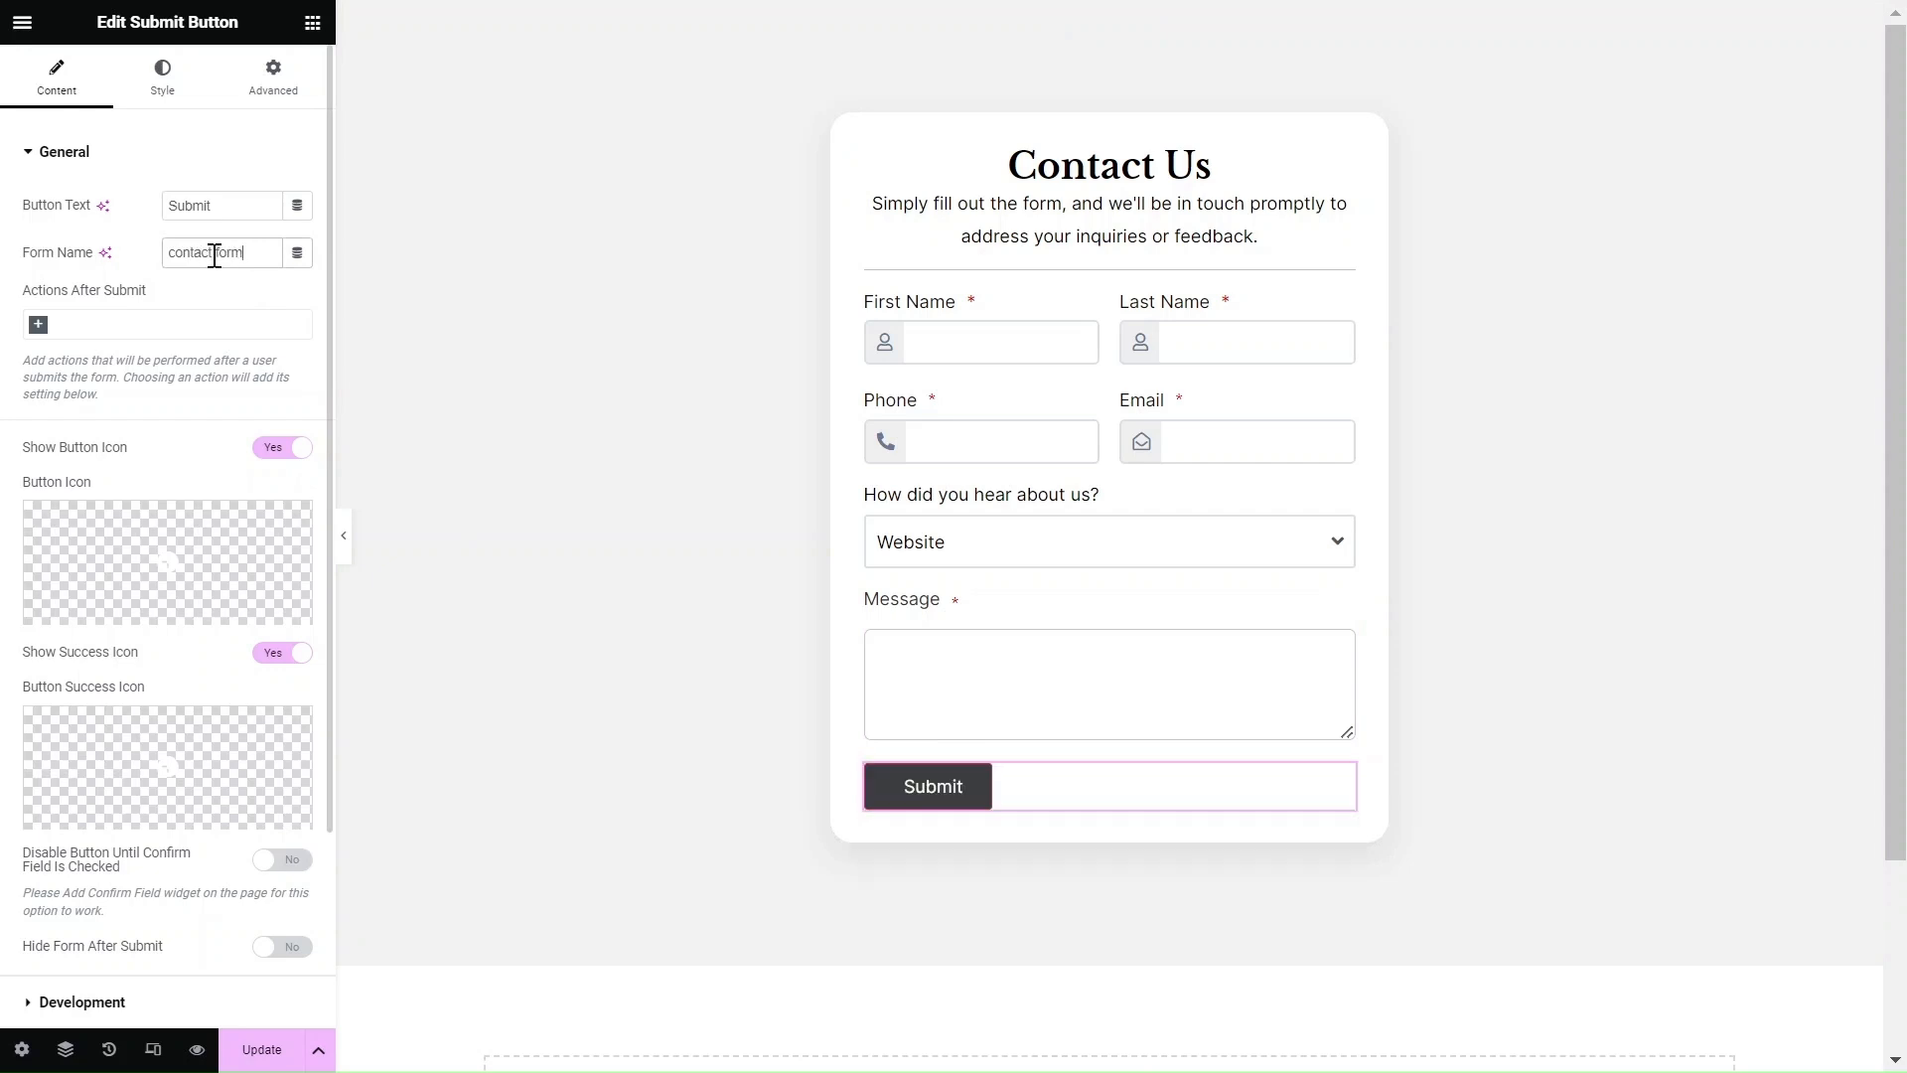
pyautogui.click(37, 324)
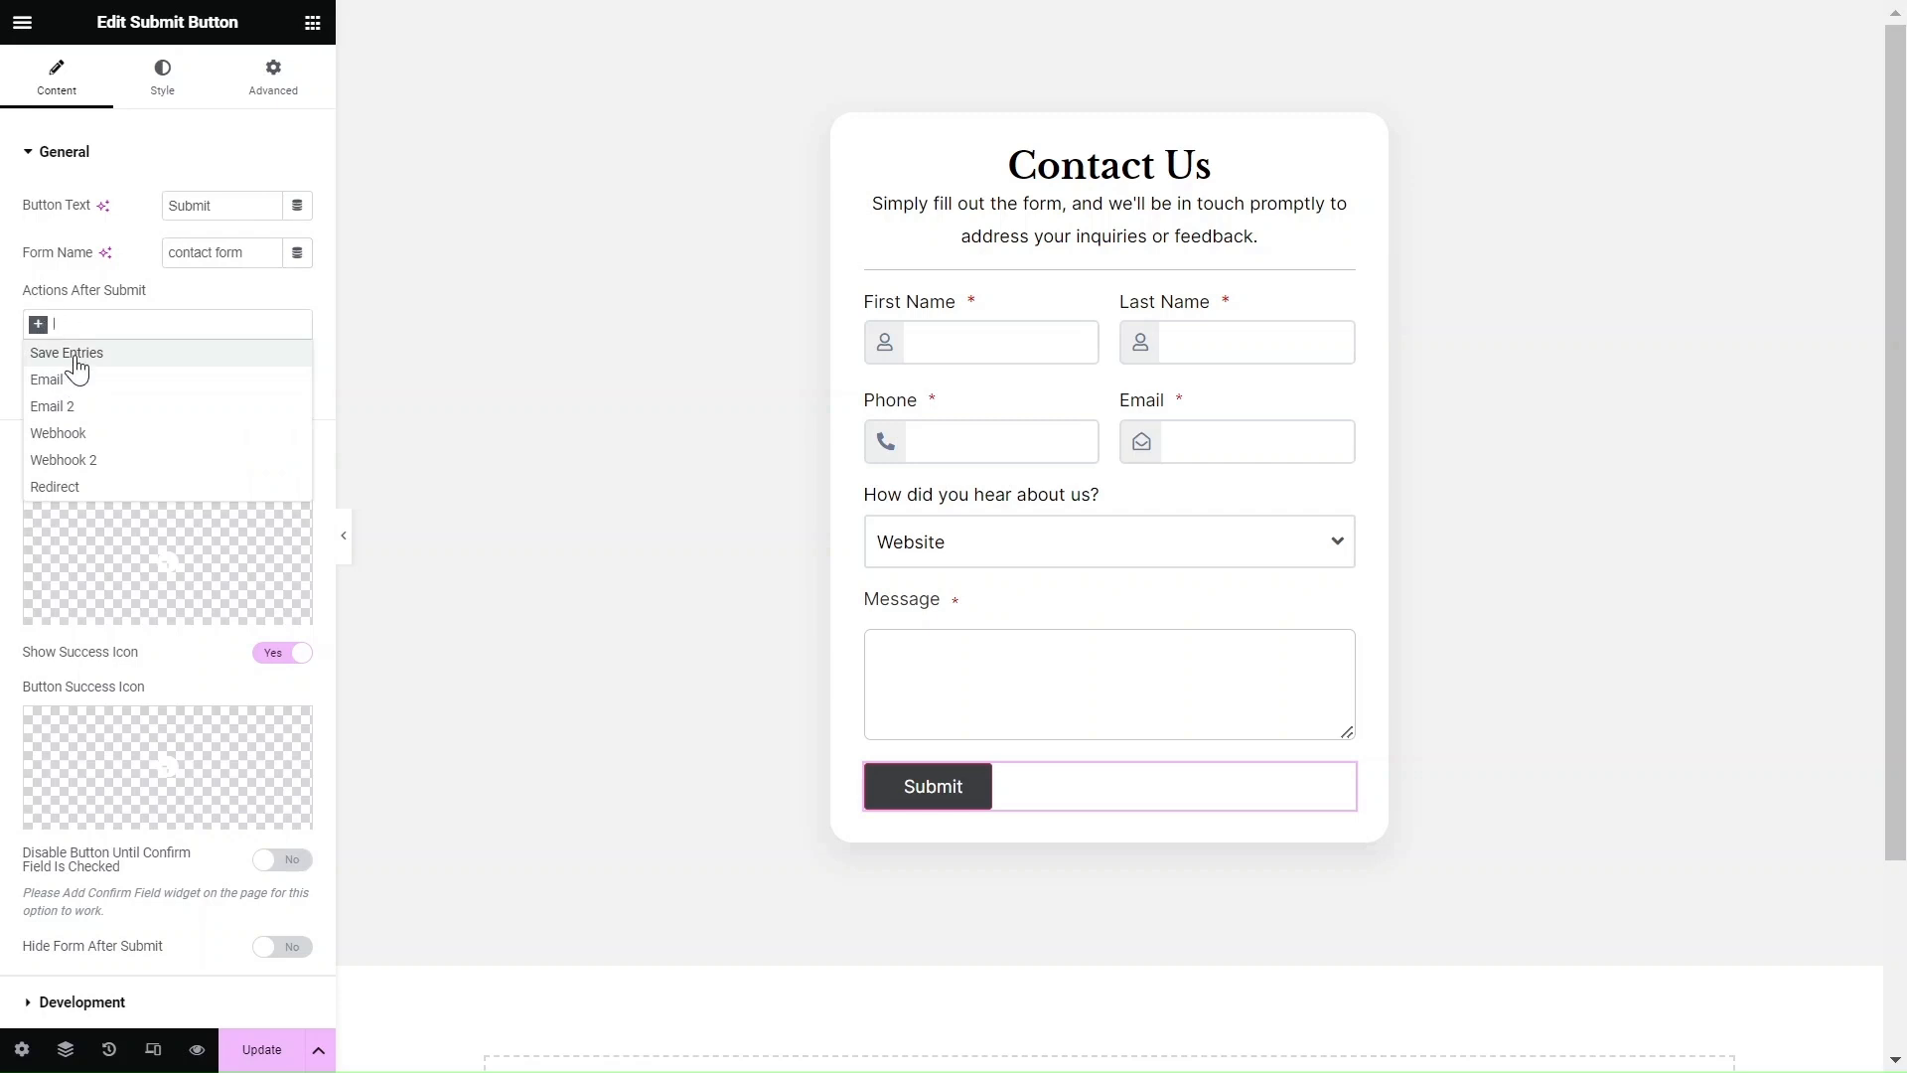
pyautogui.click(65, 353)
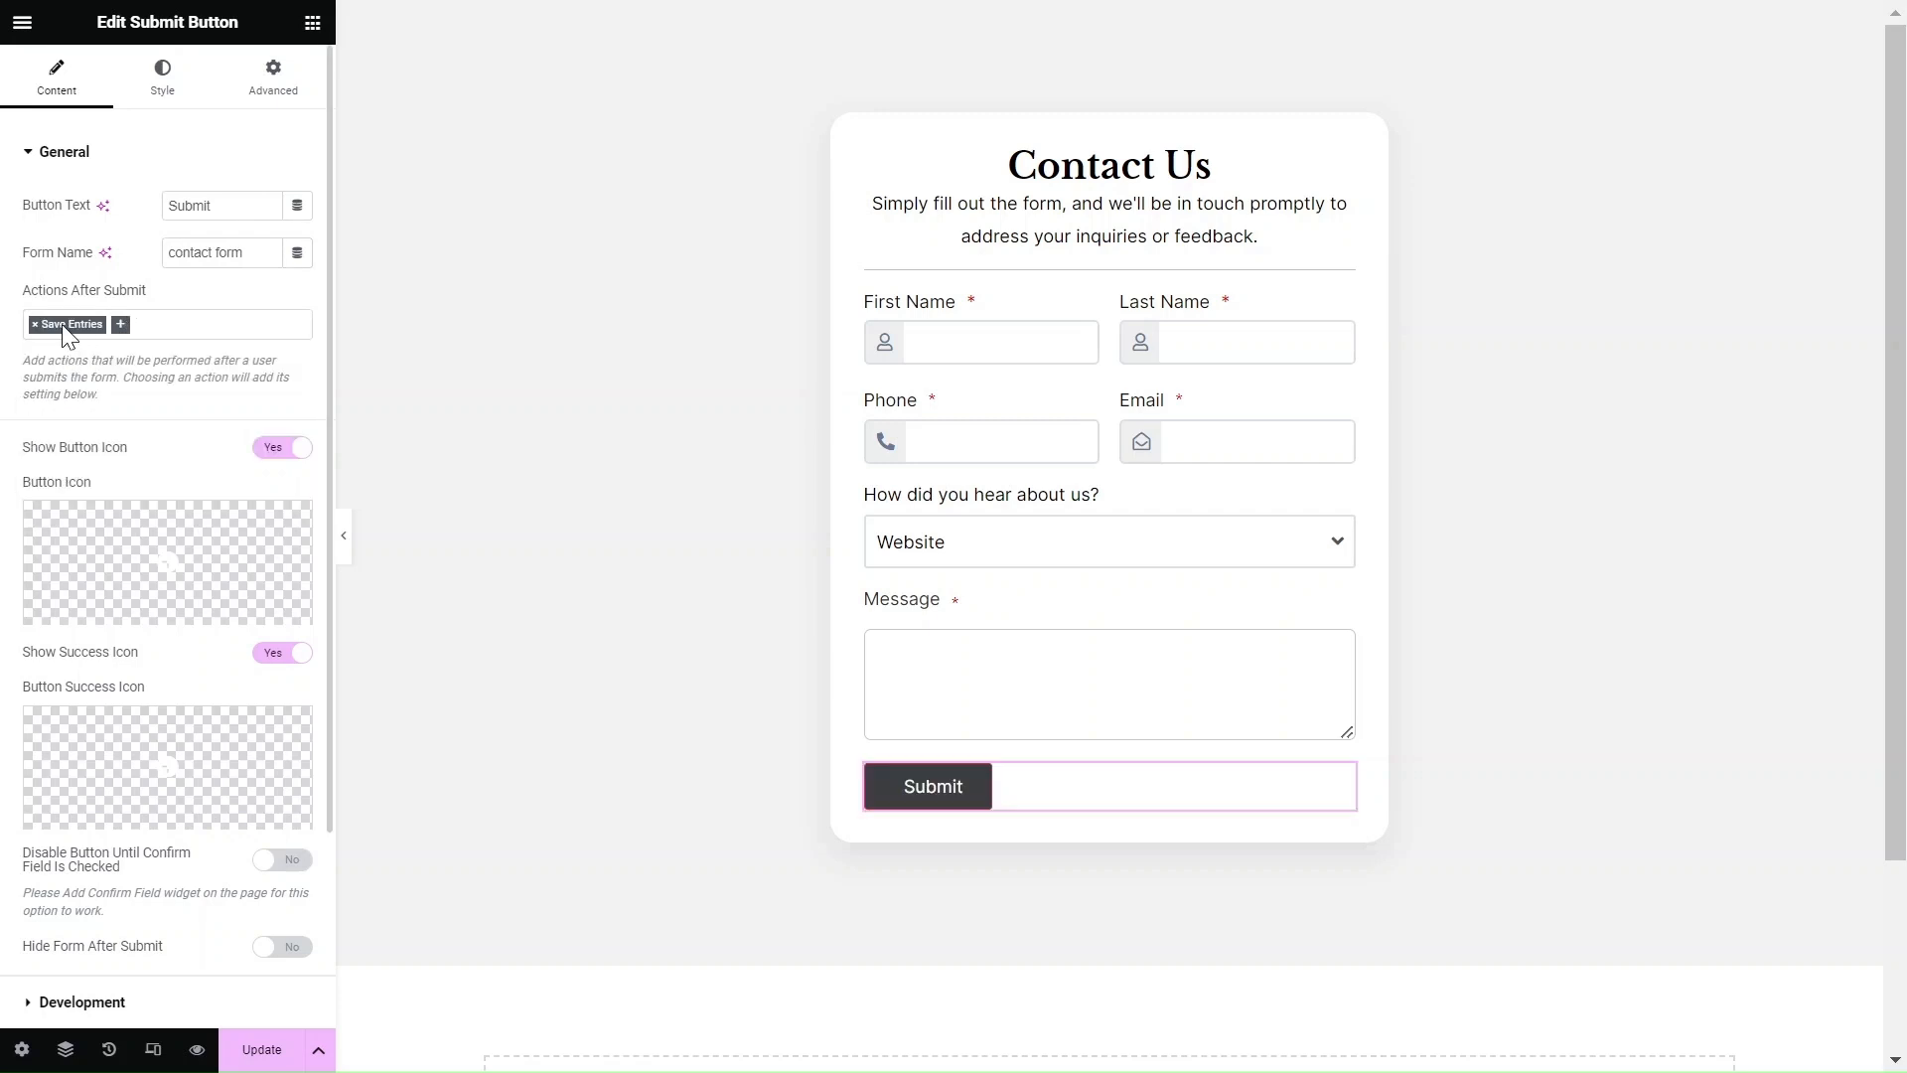
pyautogui.click(119, 324)
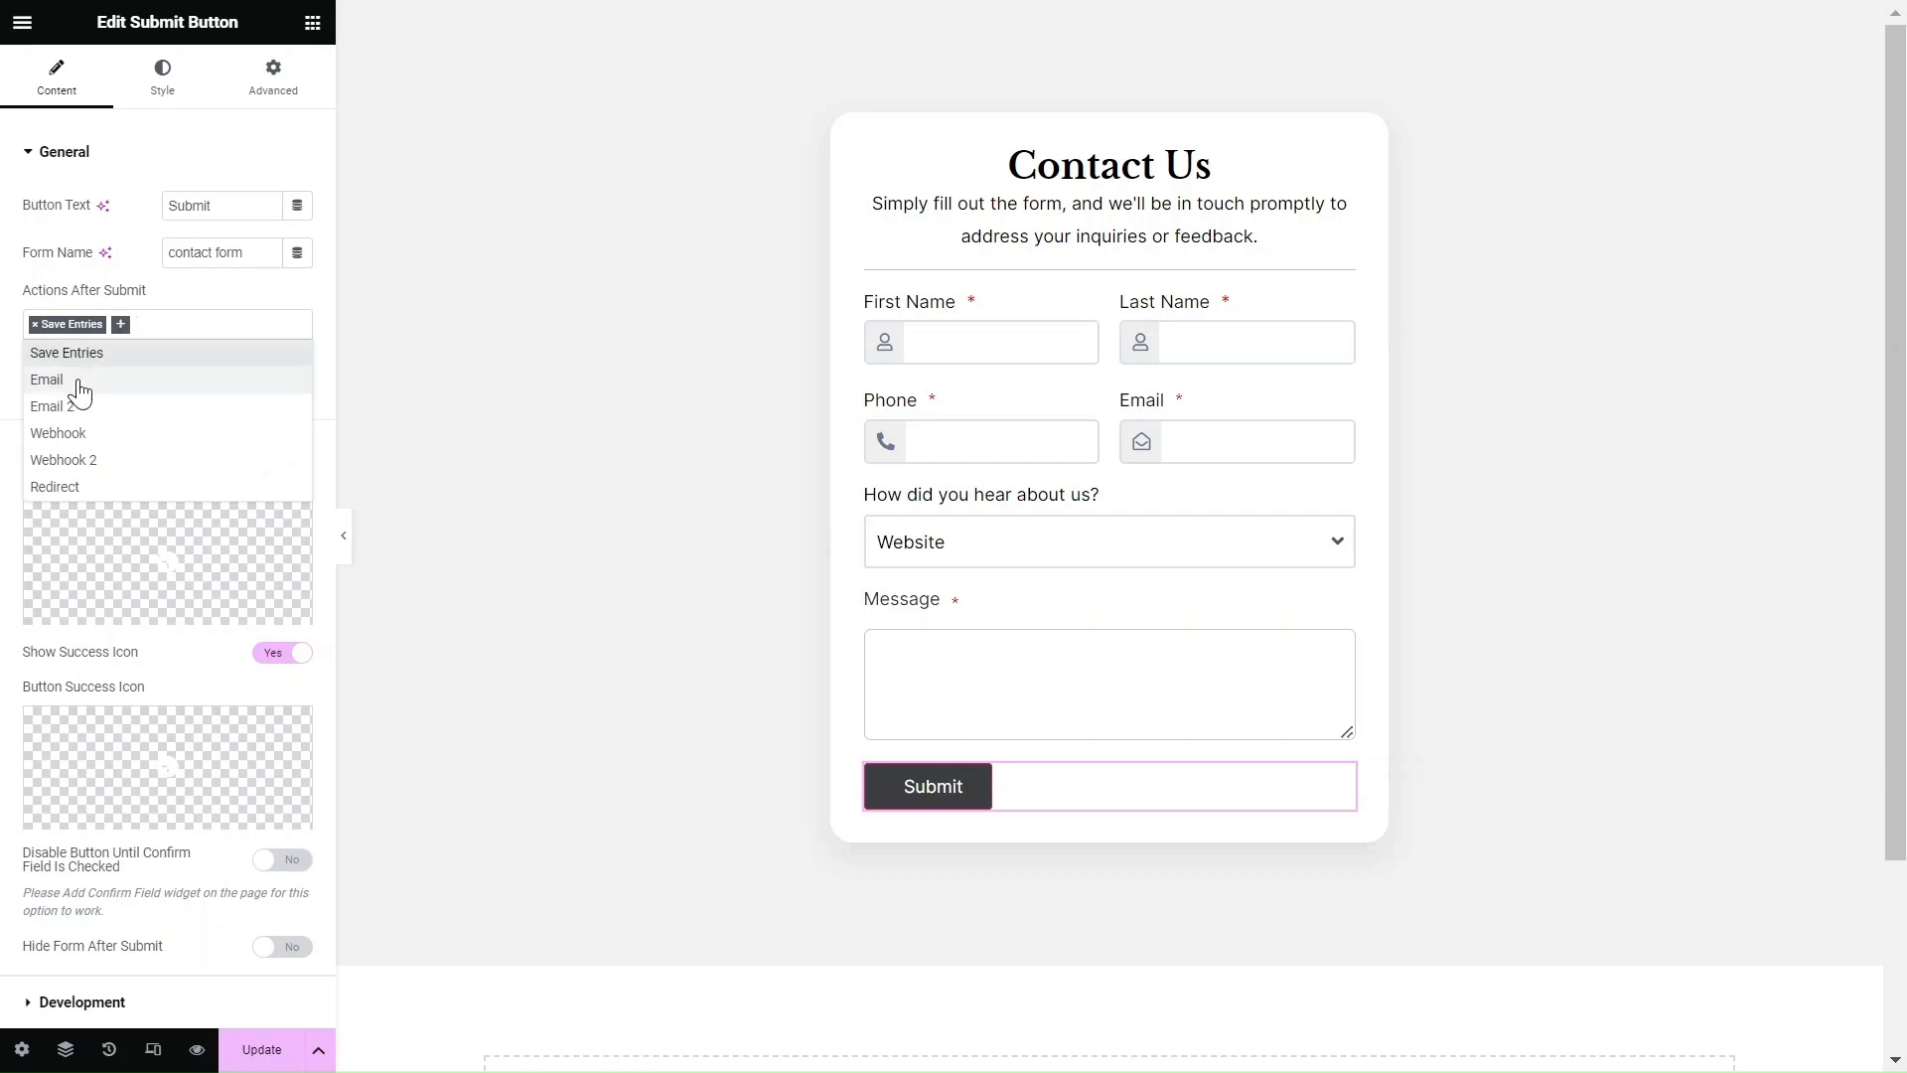
pyautogui.moveTo(66, 352)
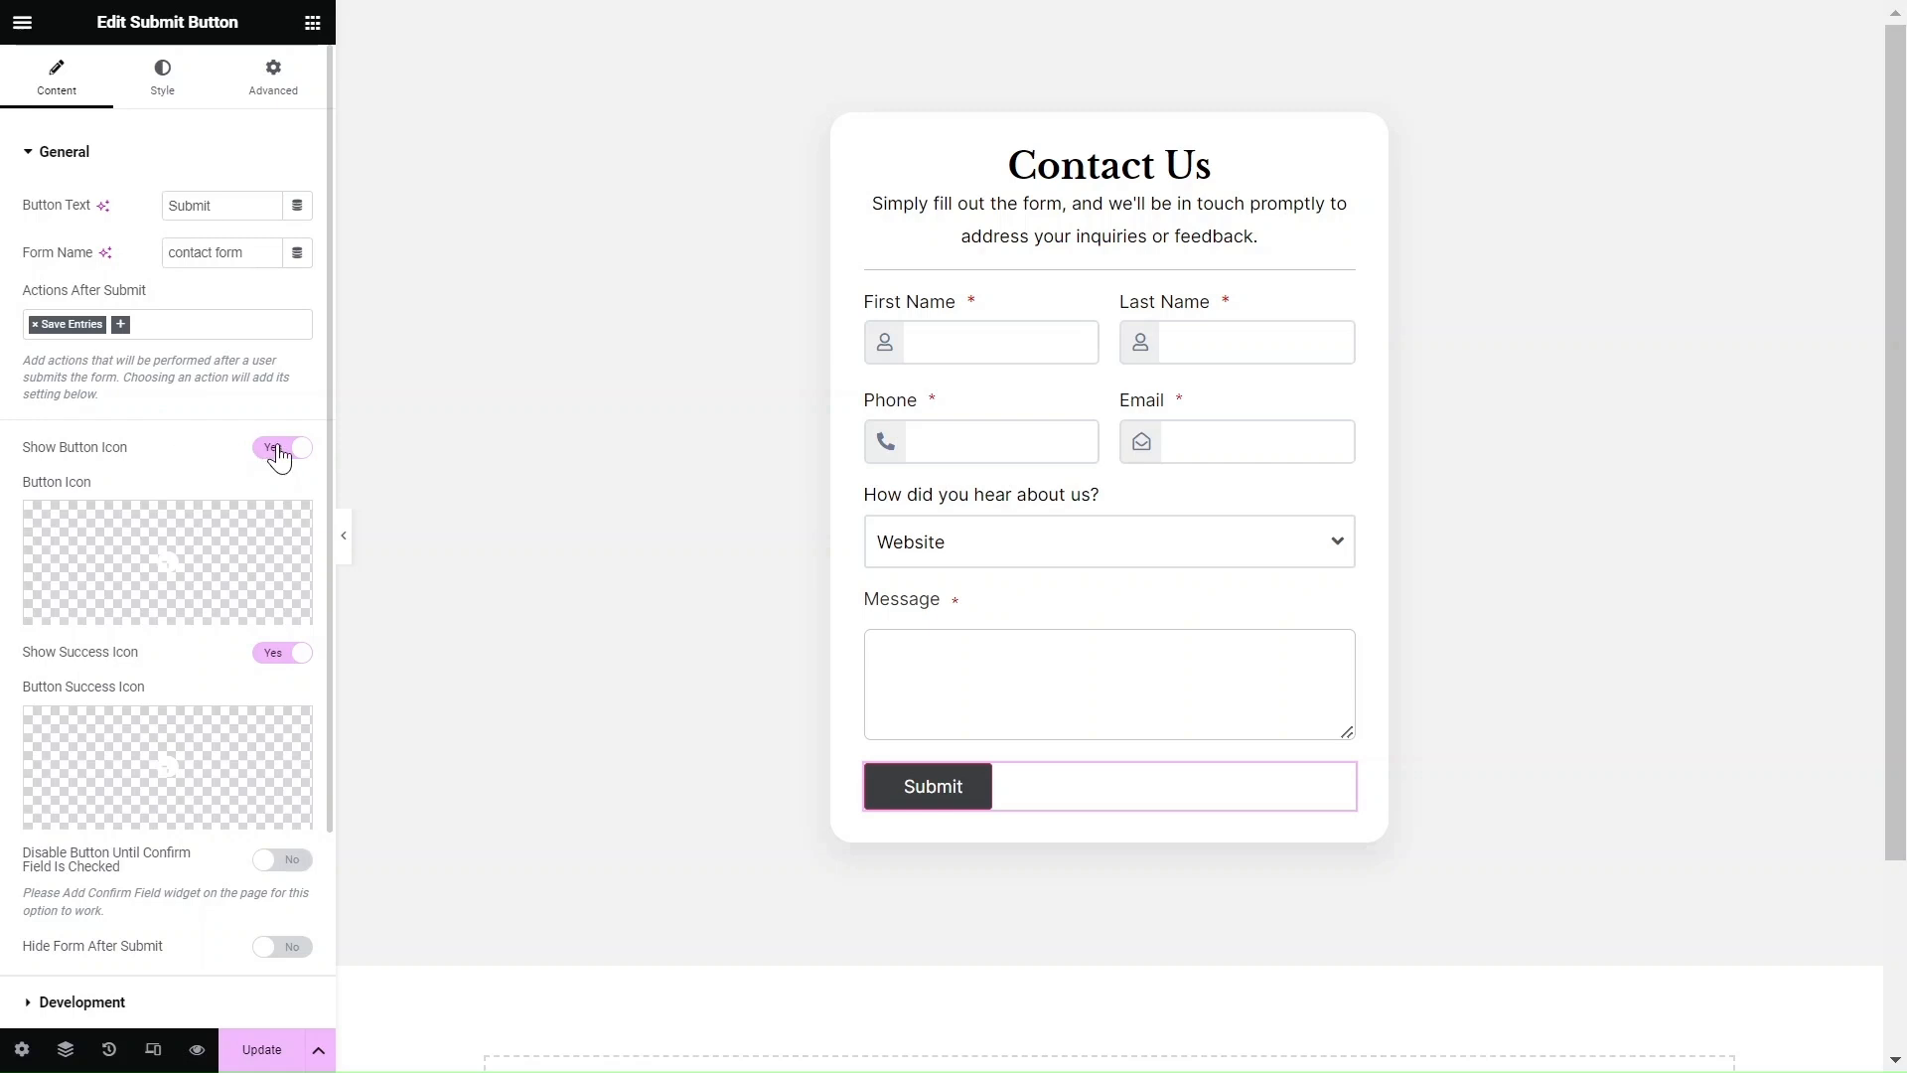
pyautogui.click(281, 448)
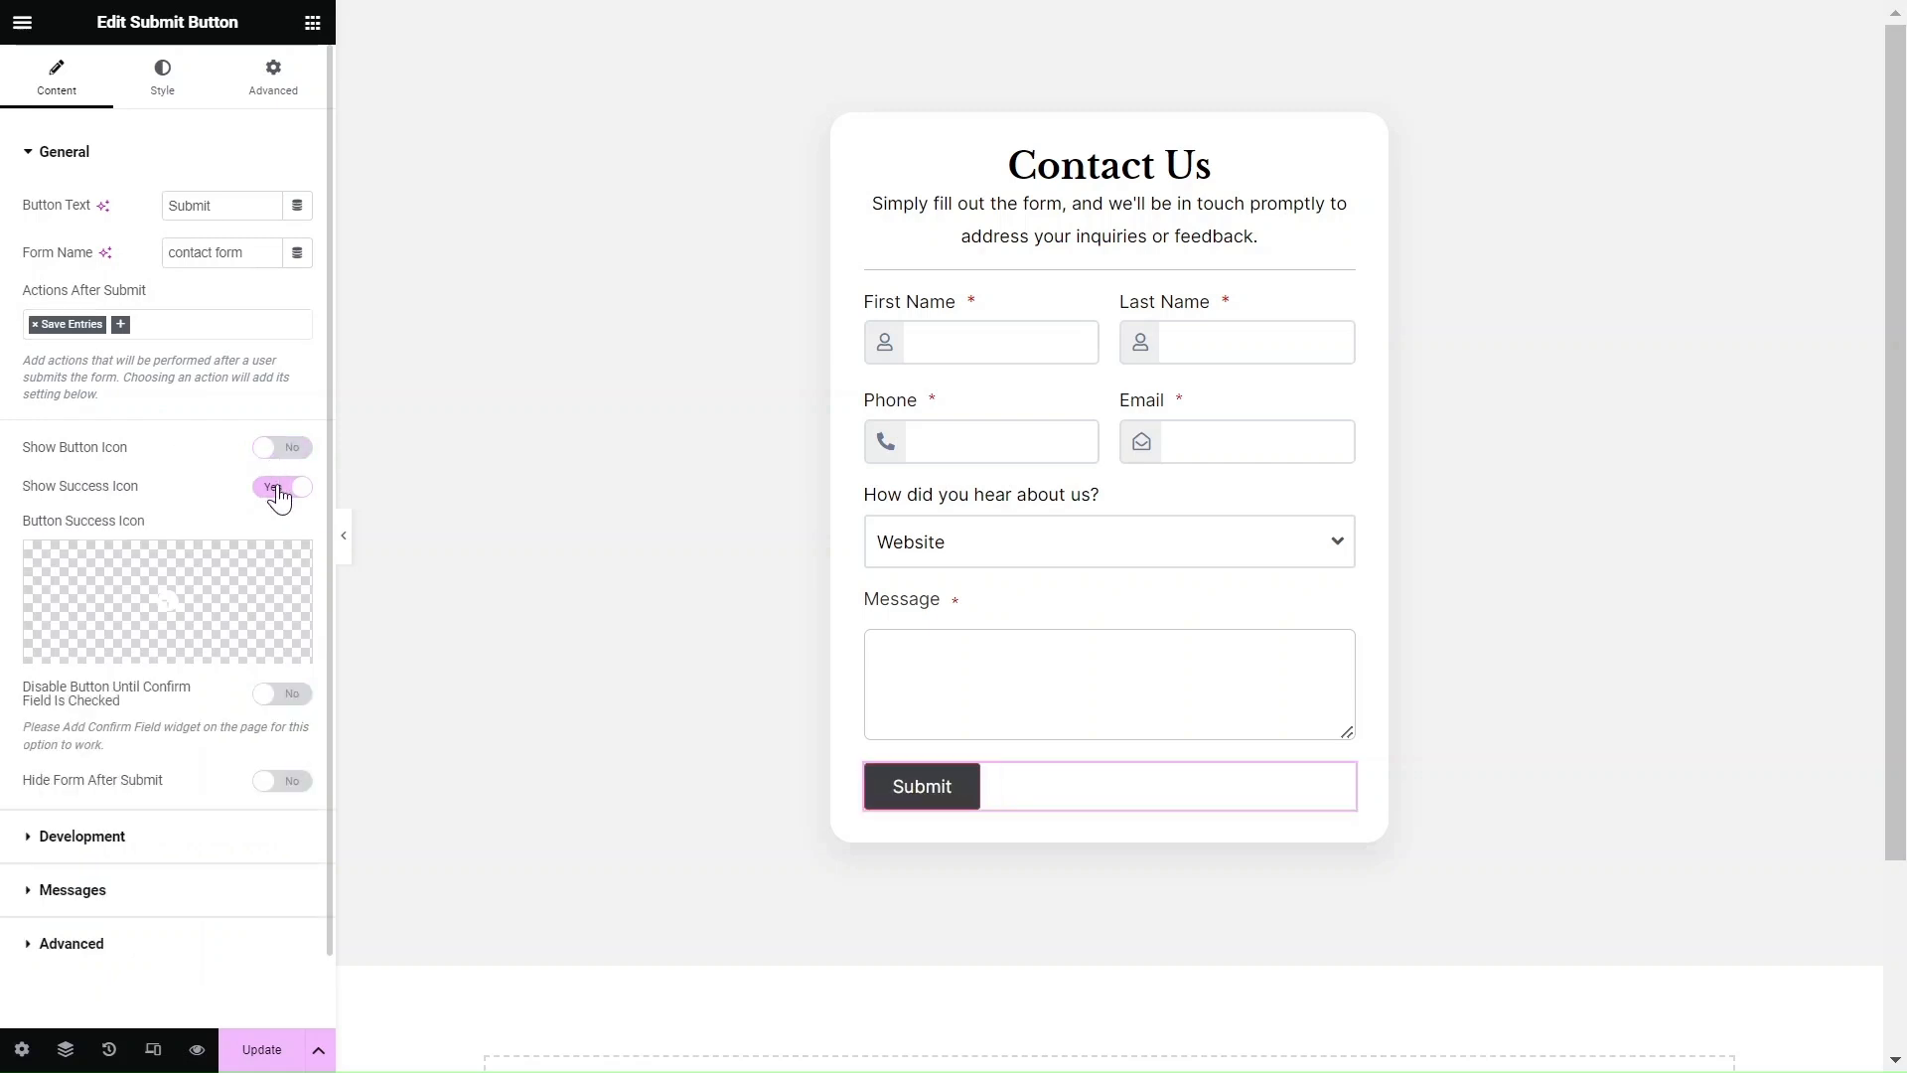
pyautogui.click(281, 487)
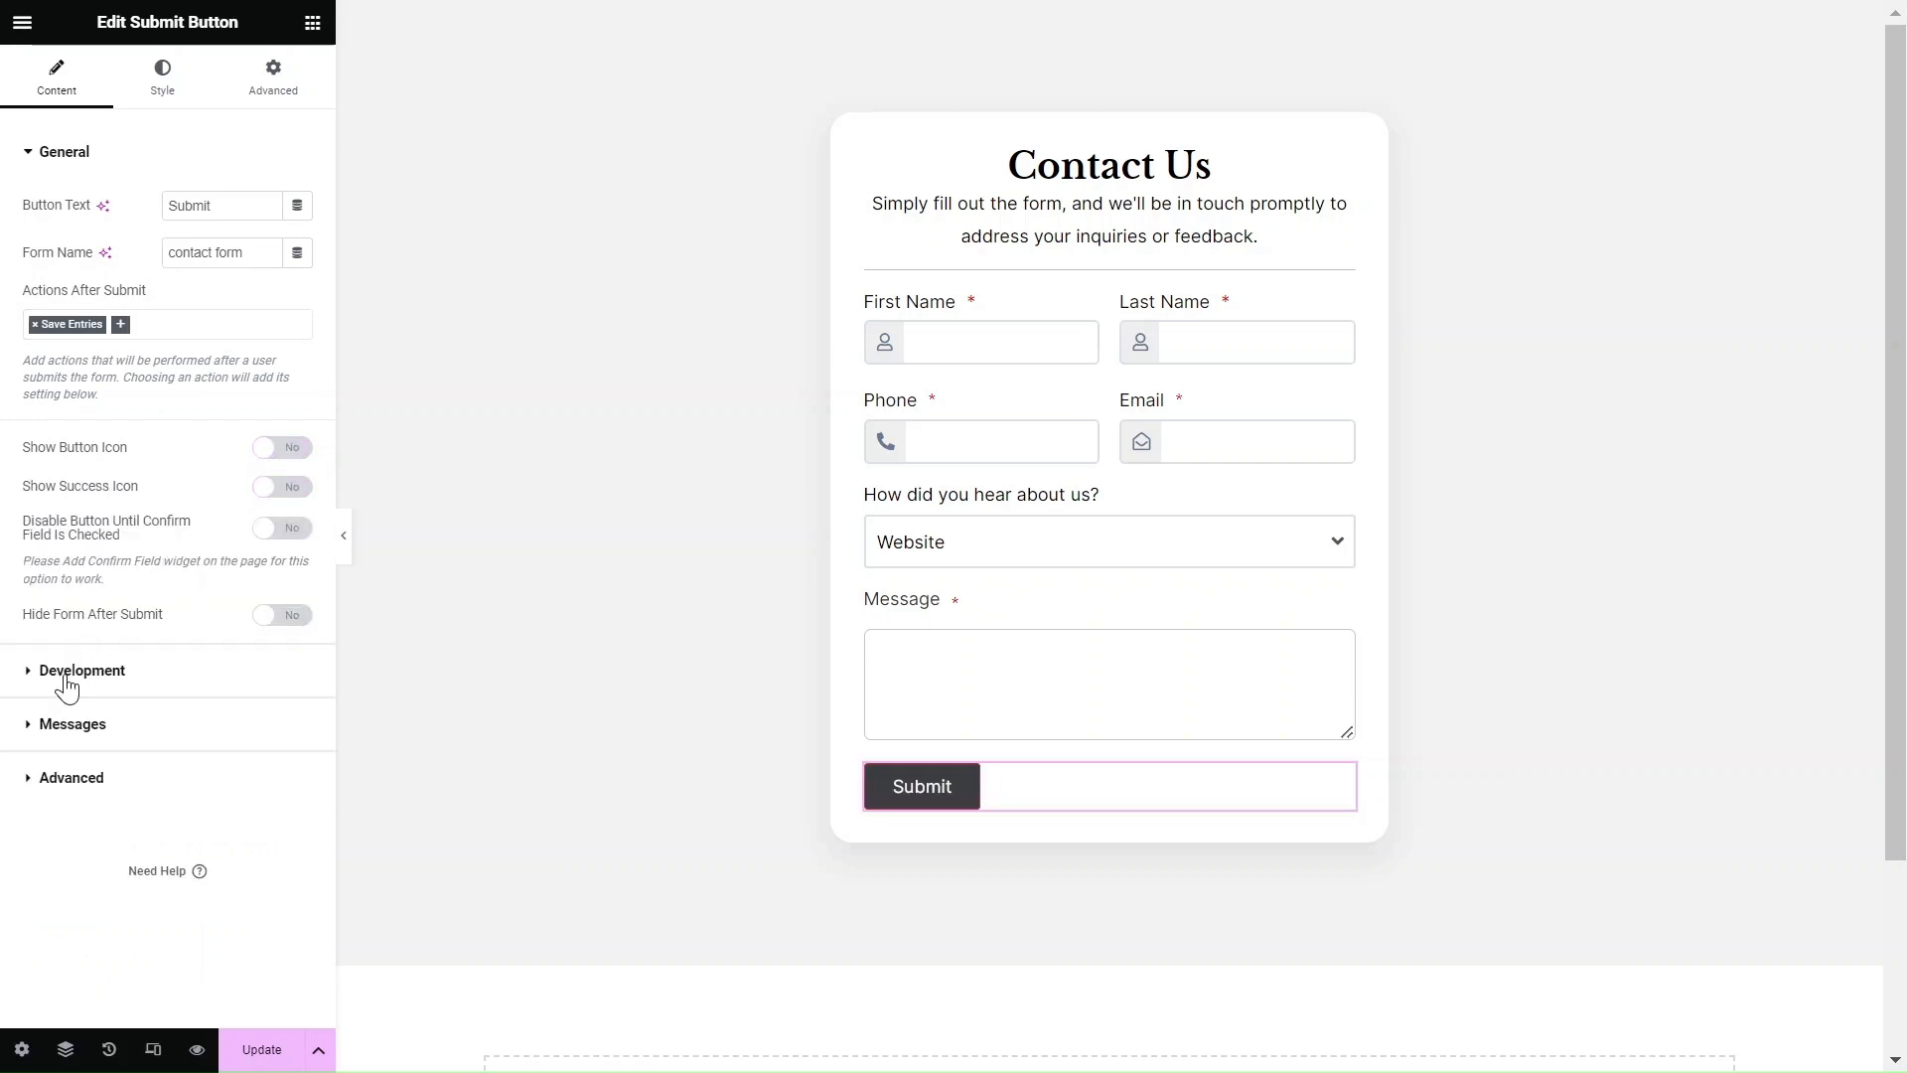
# - Preview the submit button's success and error messages, then hide them again
pyautogui.click(82, 670)
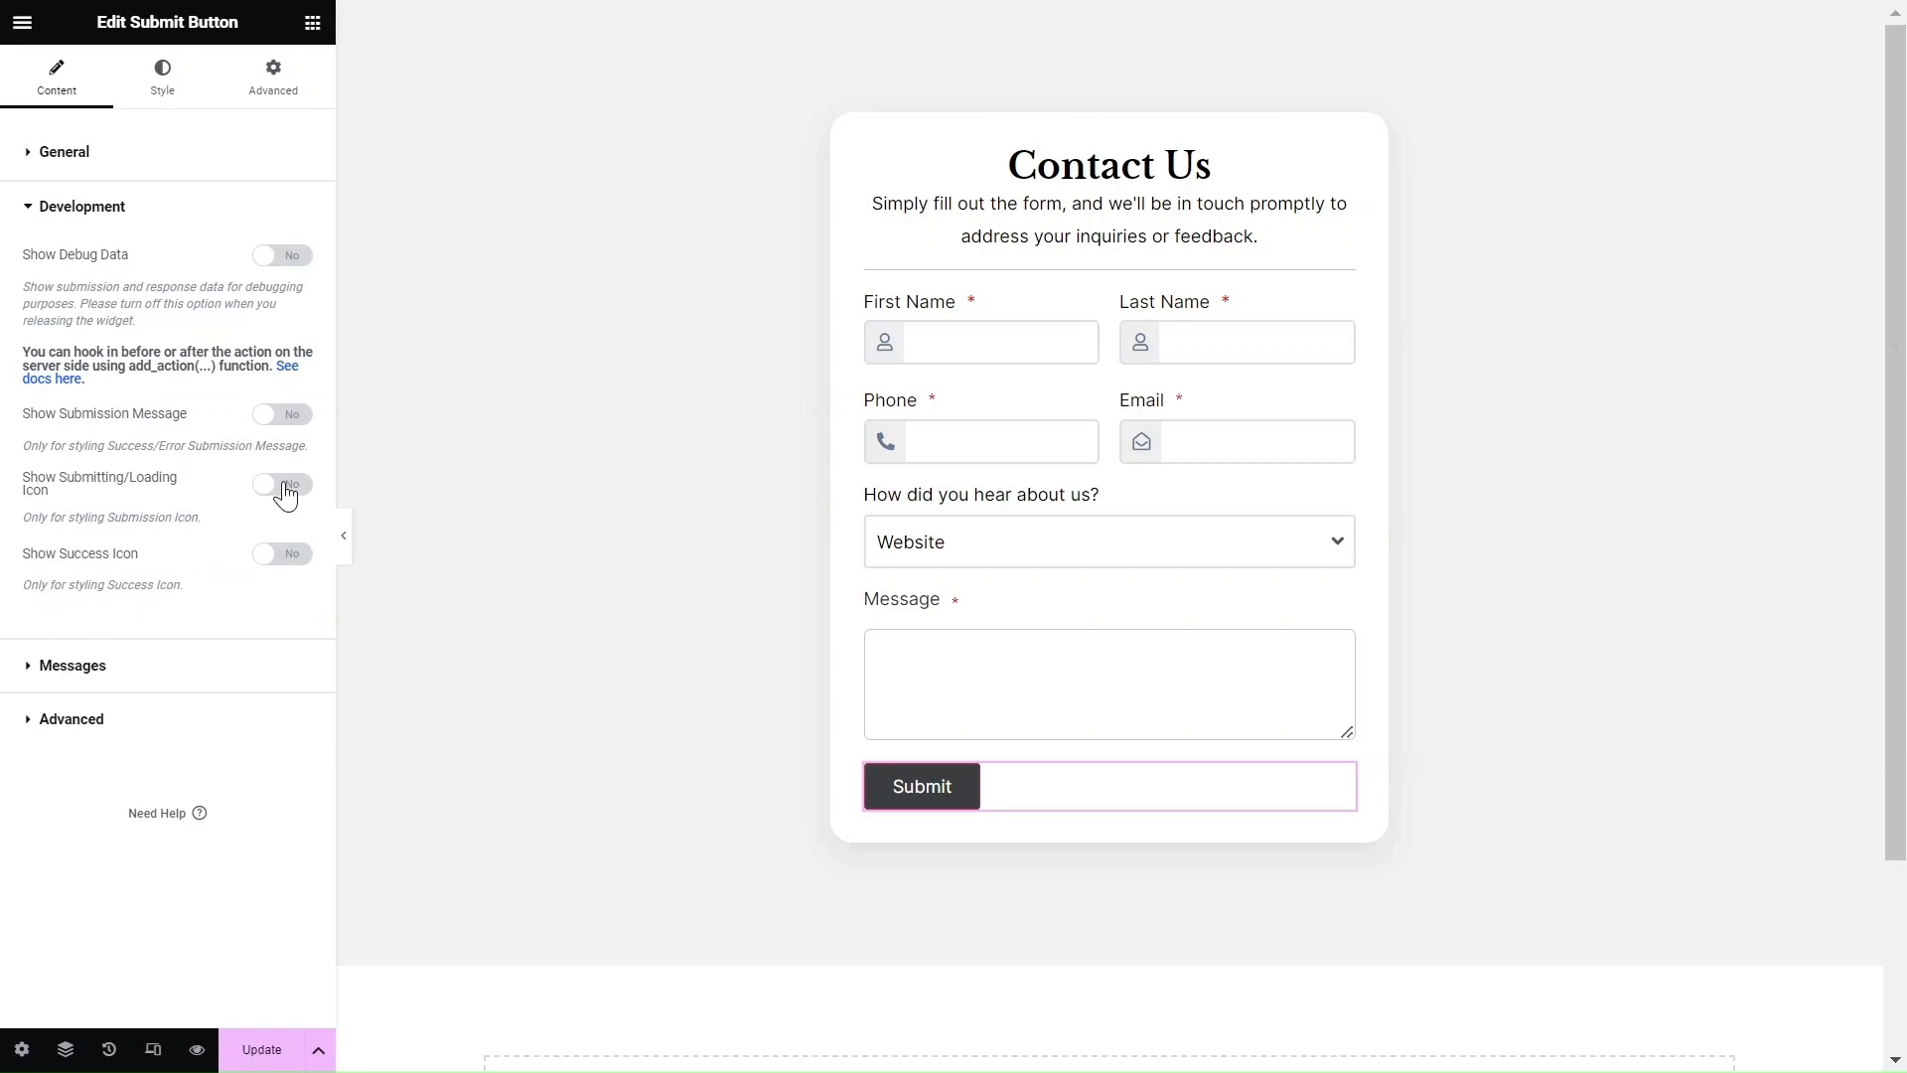
pyautogui.click(280, 413)
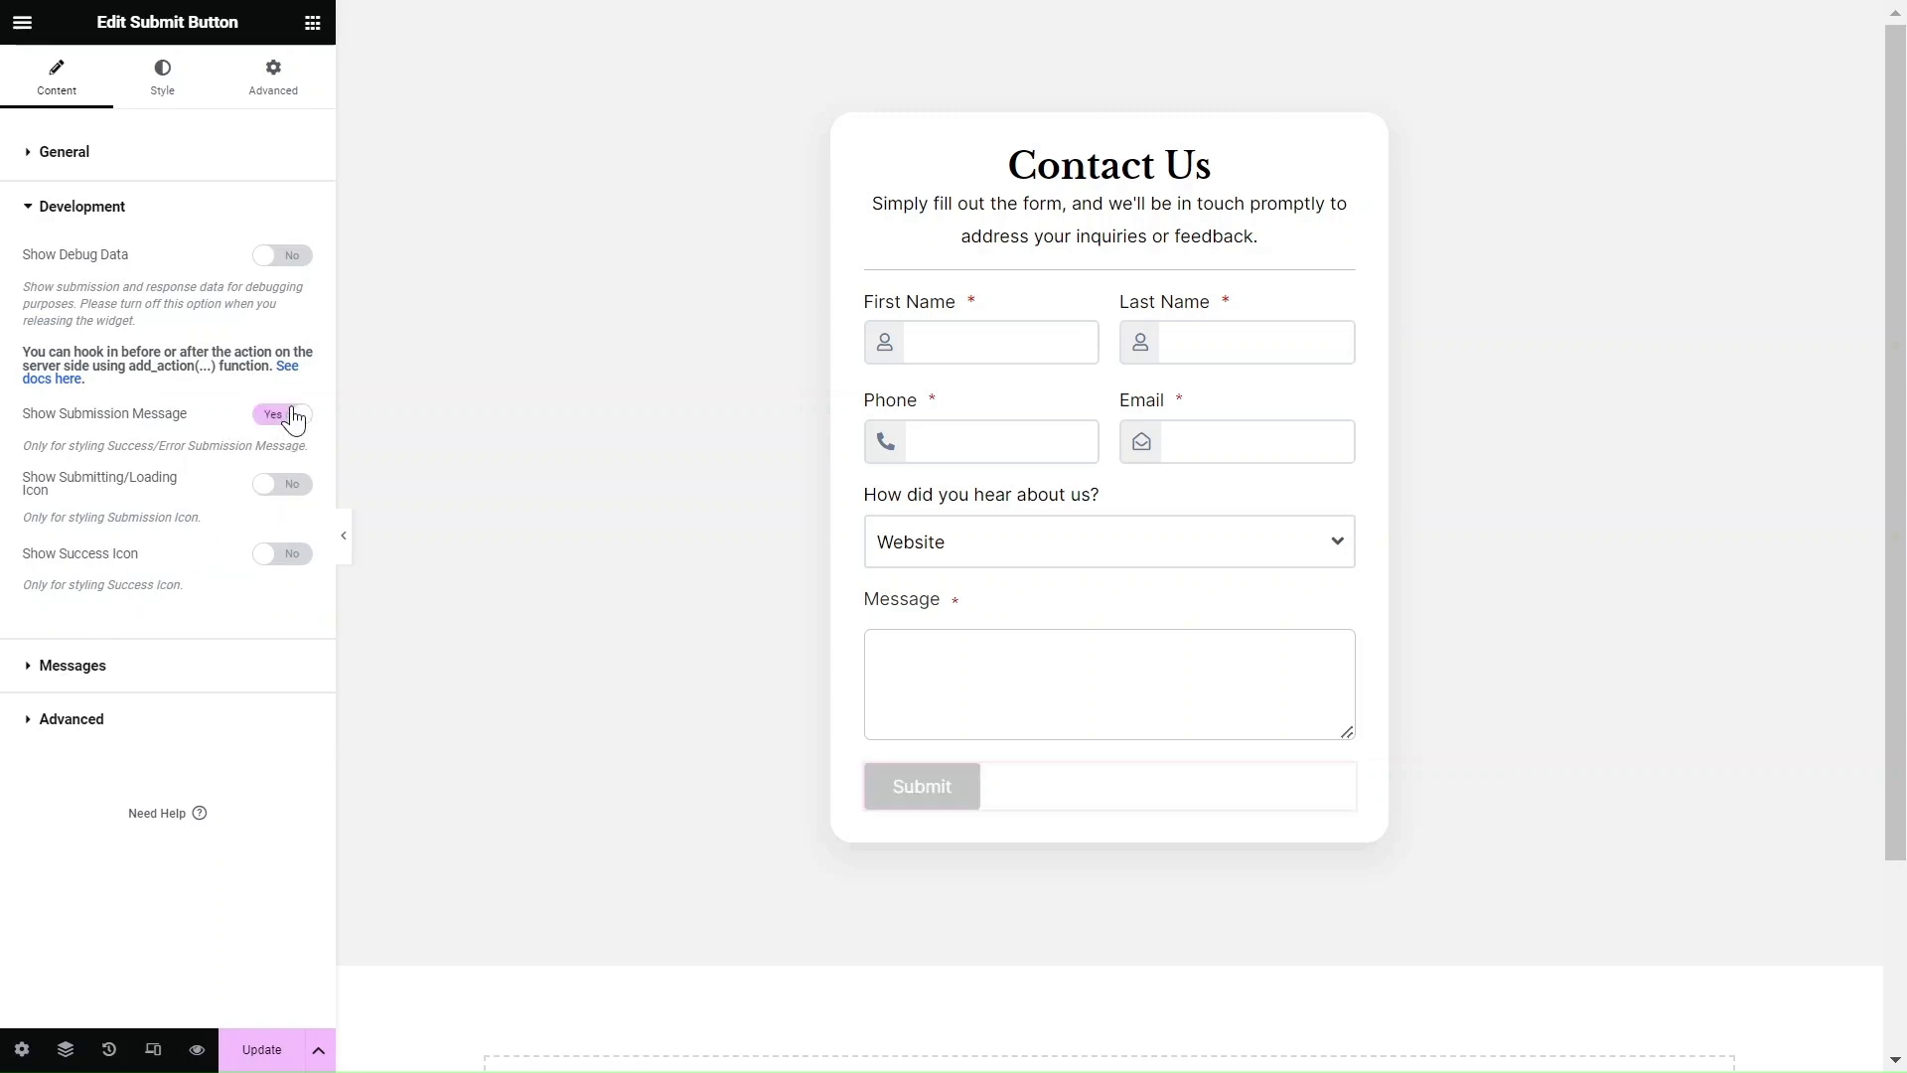
pyautogui.click(281, 413)
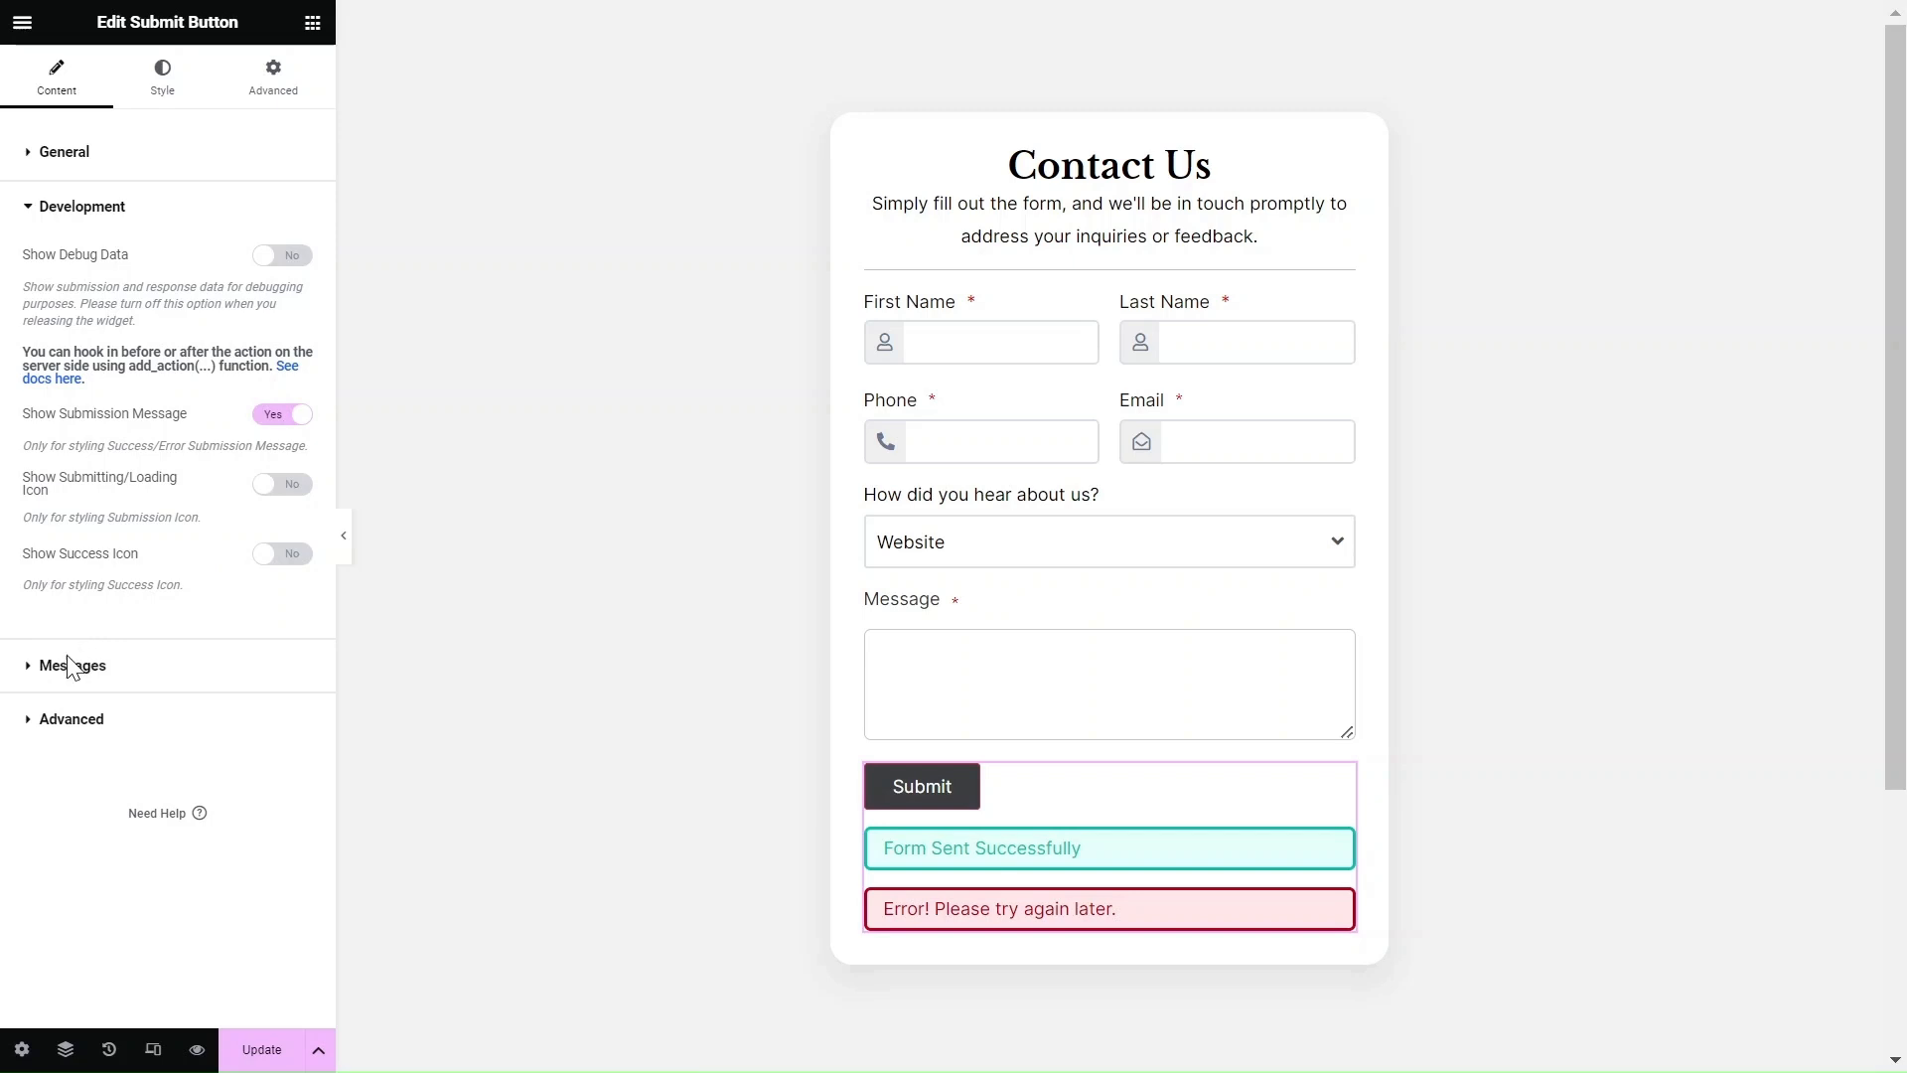
pyautogui.click(71, 666)
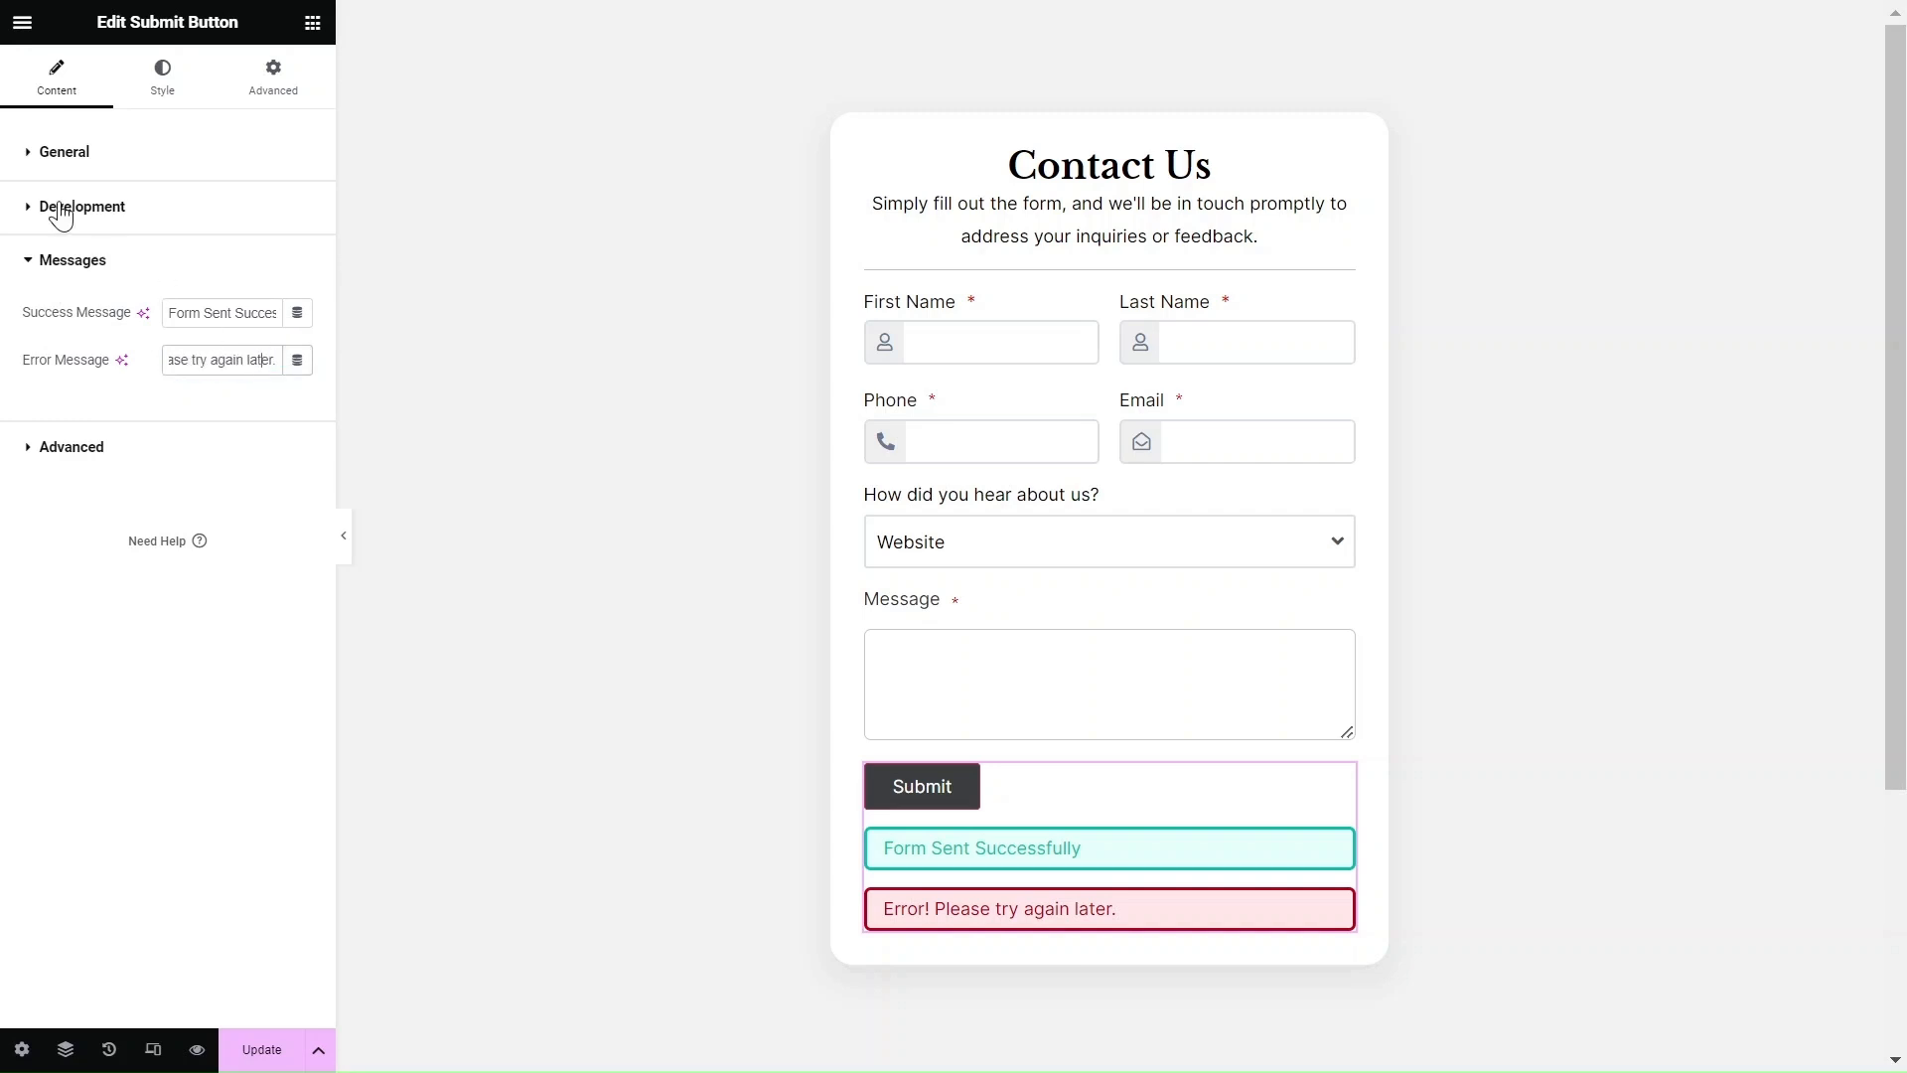
pyautogui.click(81, 206)
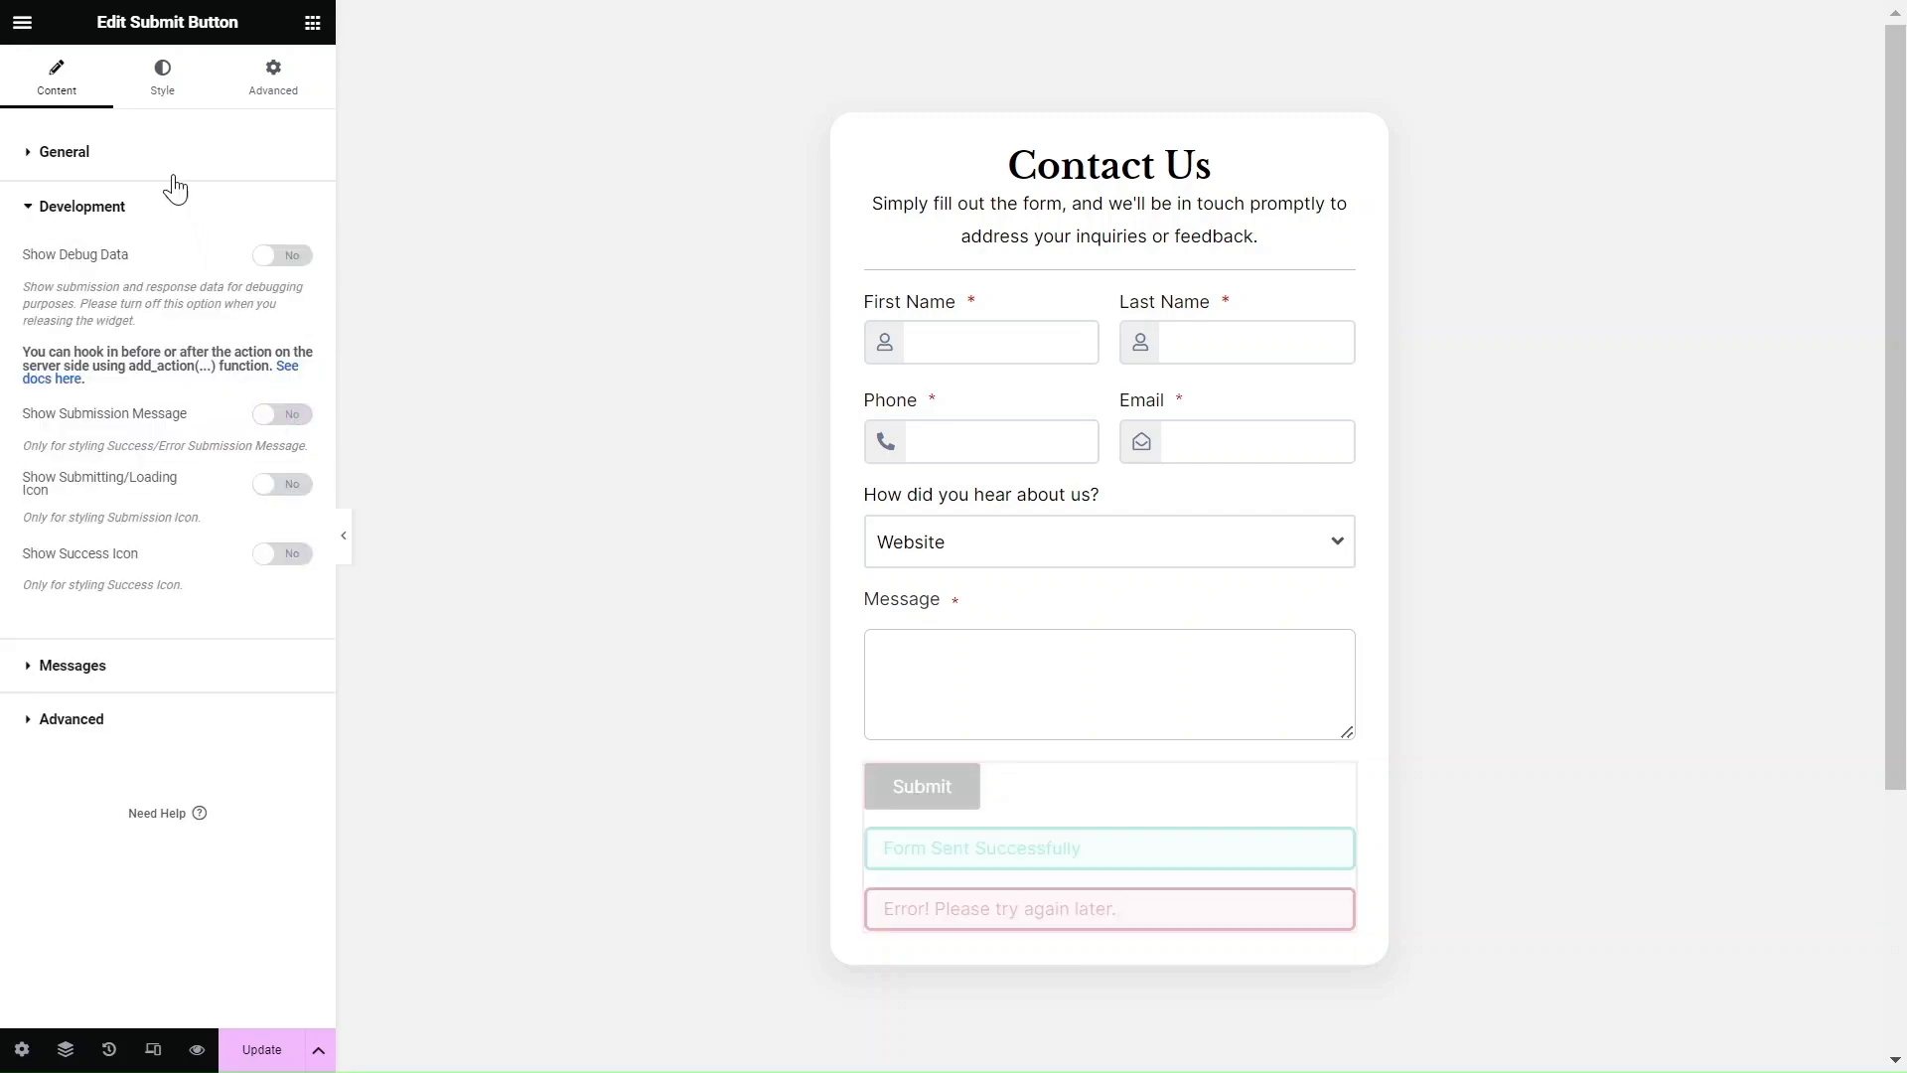
pyautogui.click(161, 75)
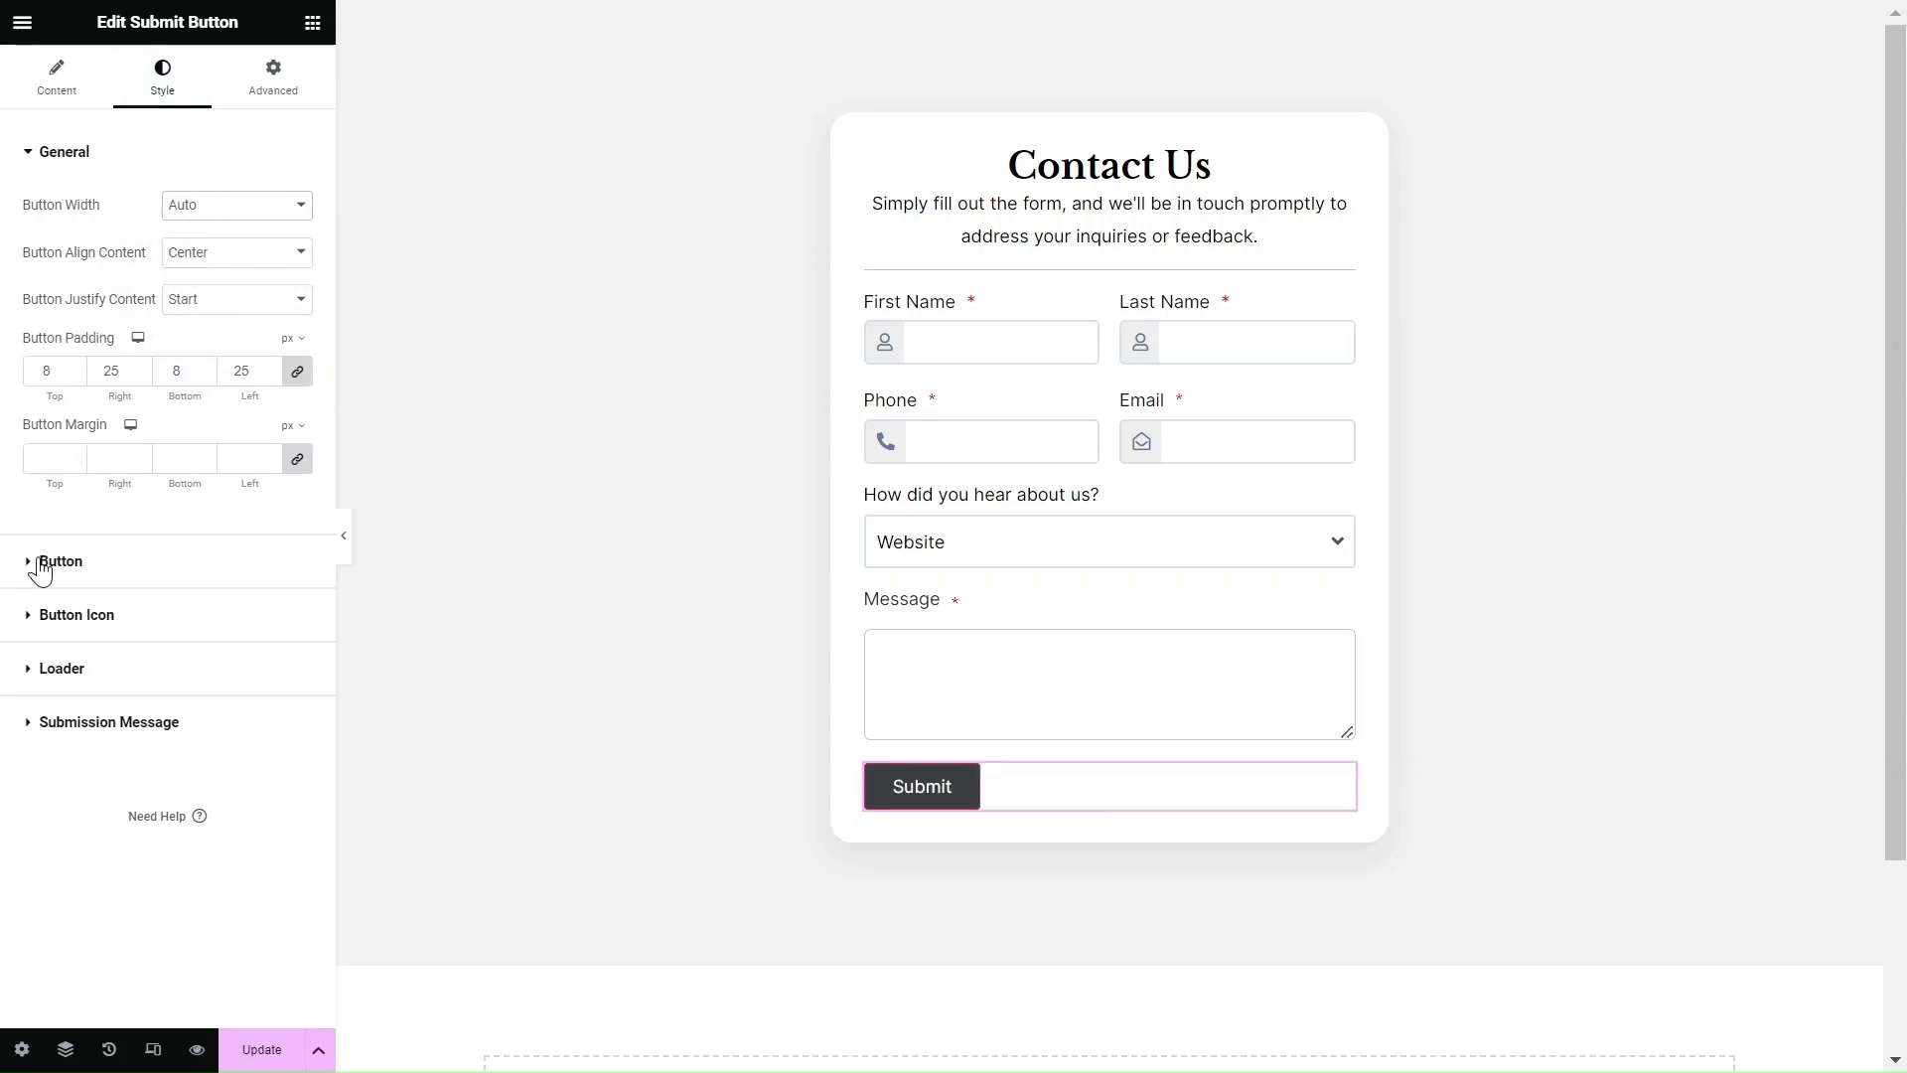
# - Set the Submit button background to blue, then try the 'How did you hear about us' dropdown live
pyautogui.click(60, 560)
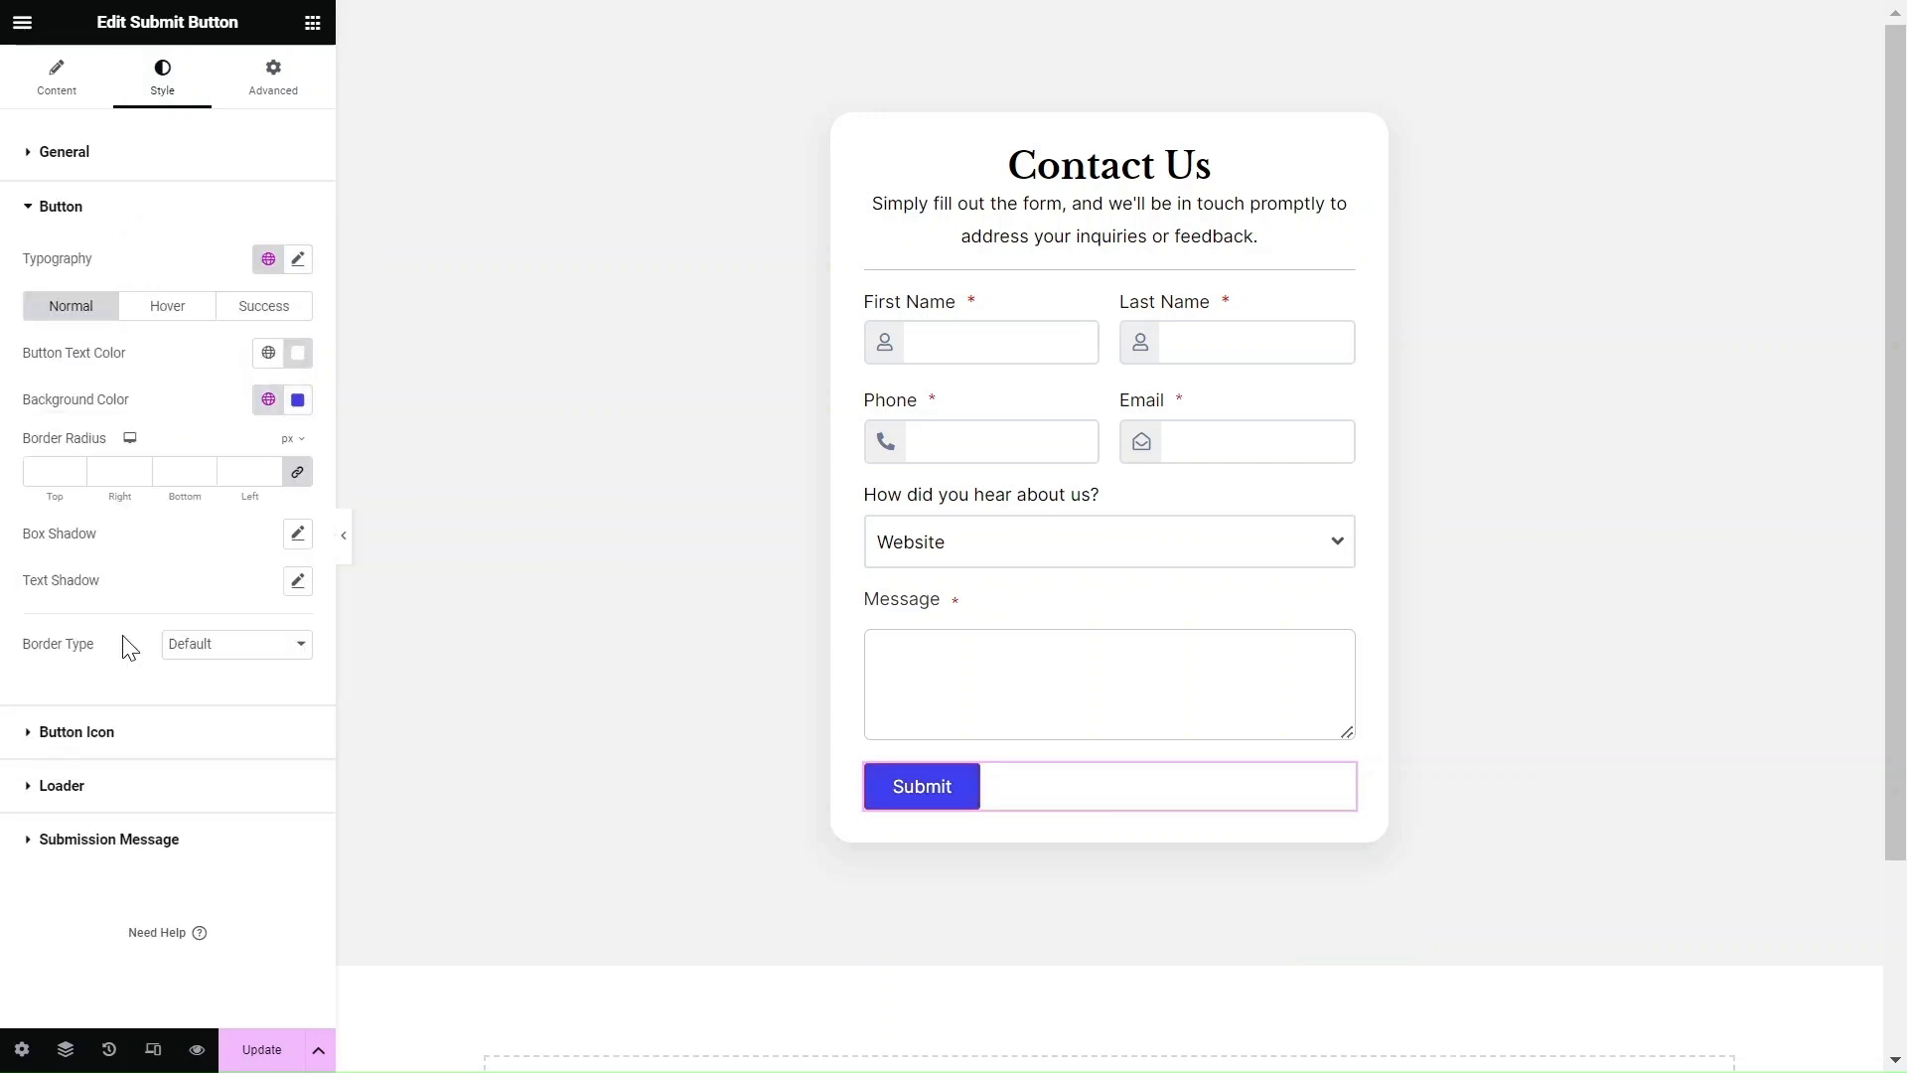
pyautogui.click(233, 643)
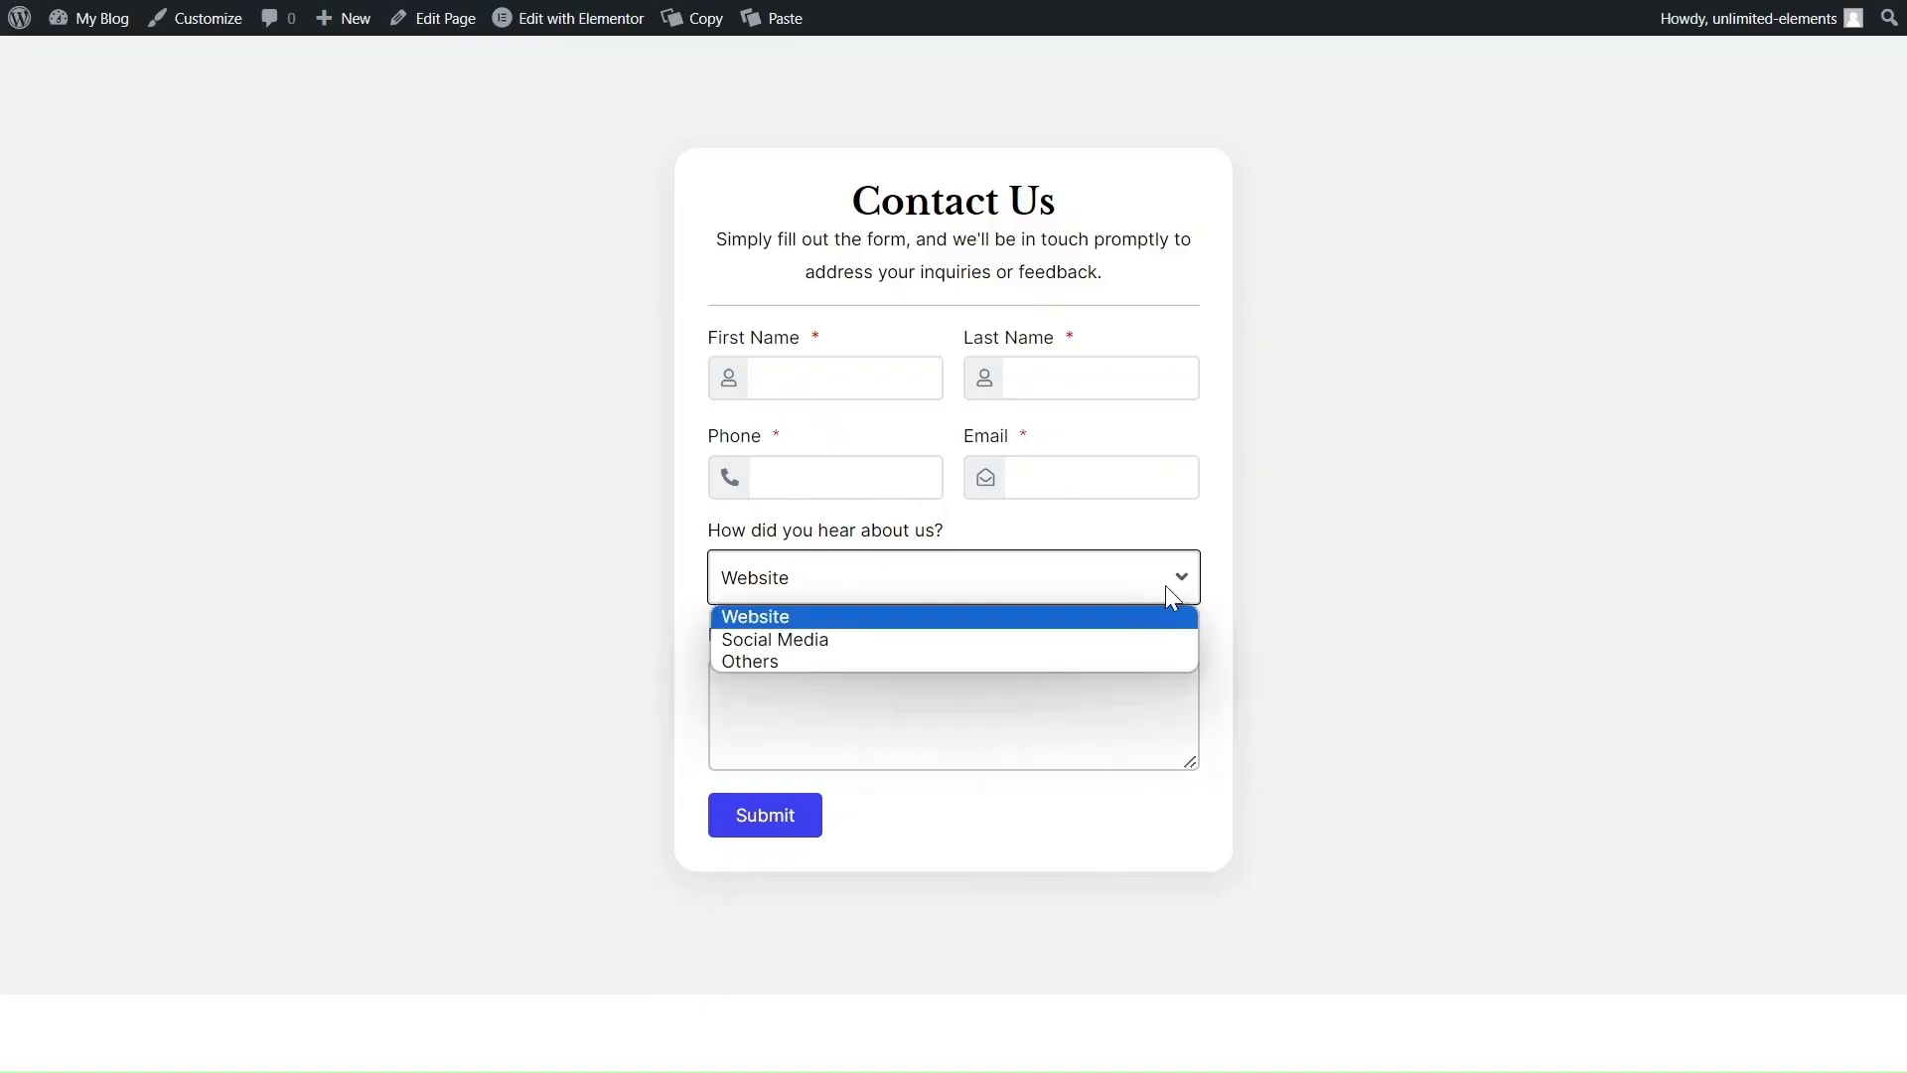
pyautogui.click(754, 617)
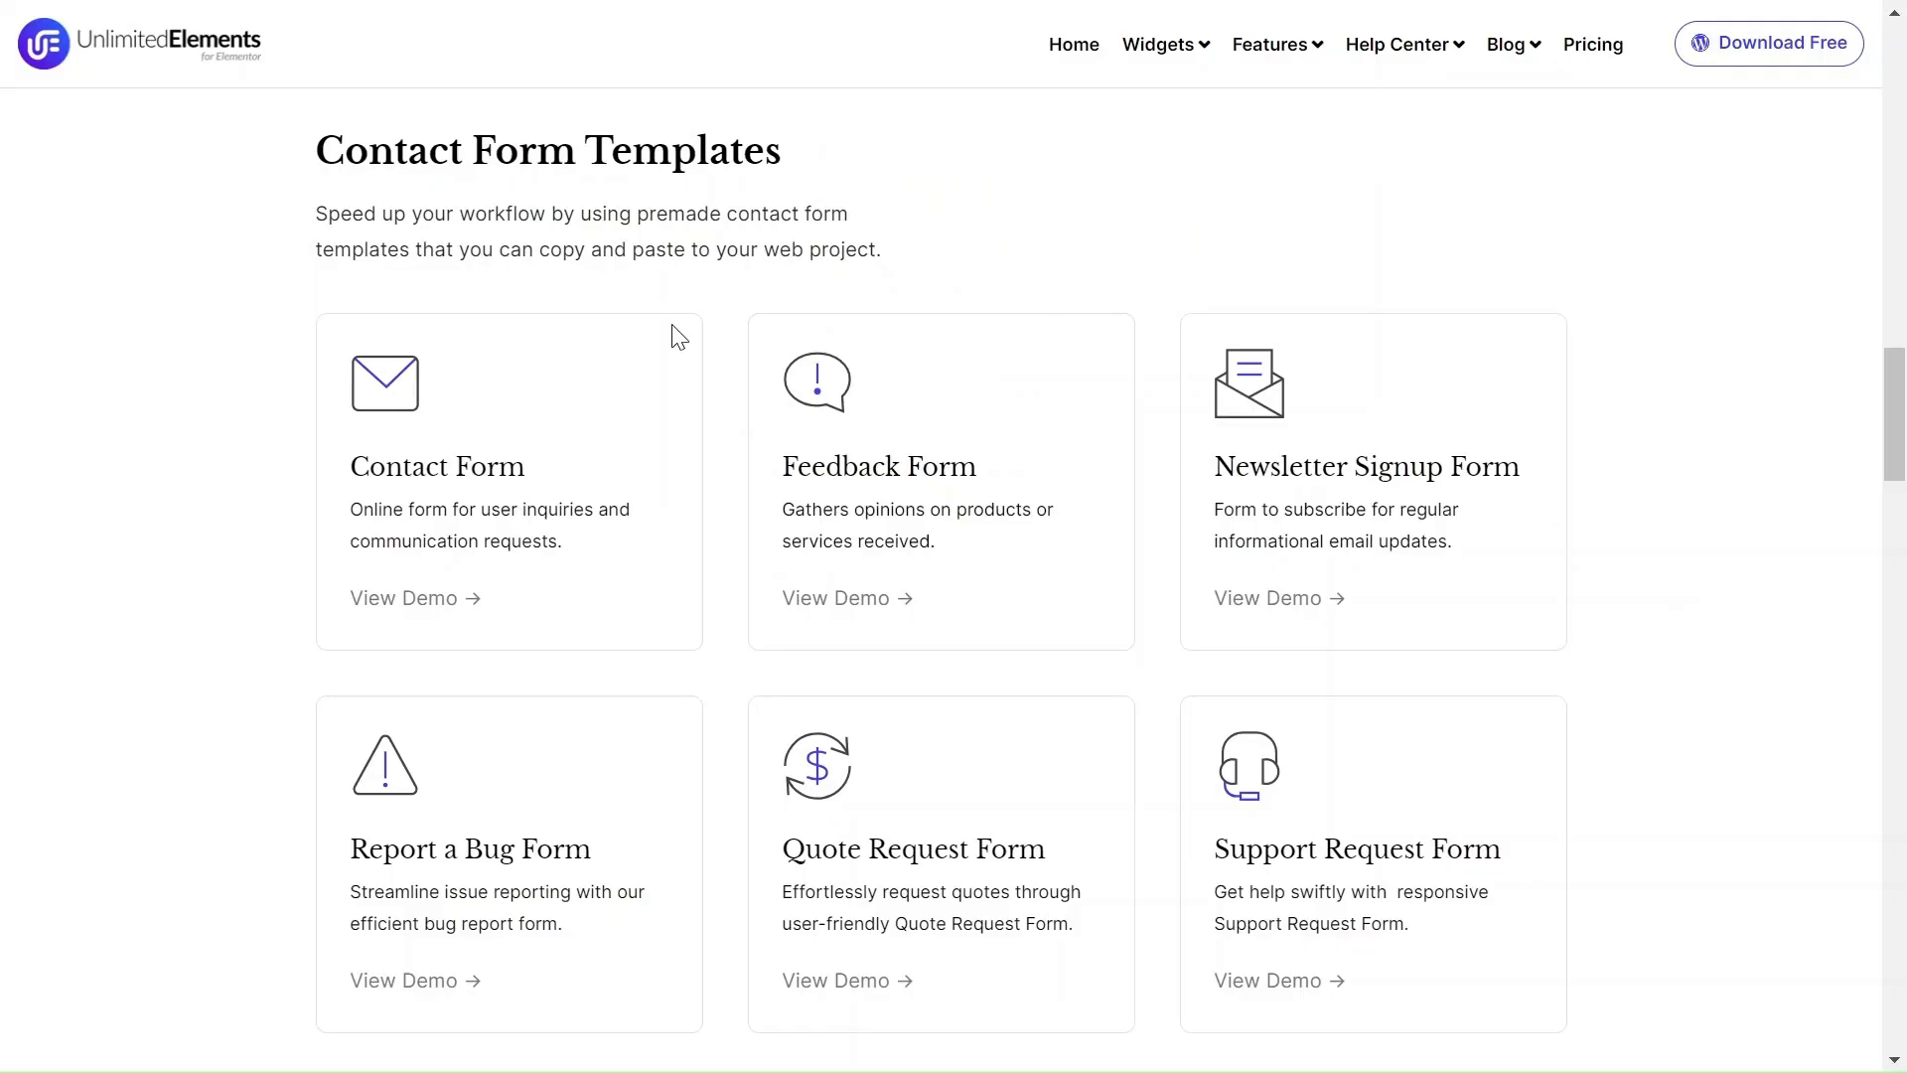
# - Open the Contact Form template demo on Unlimited Elements and start copying it
pyautogui.click(405, 597)
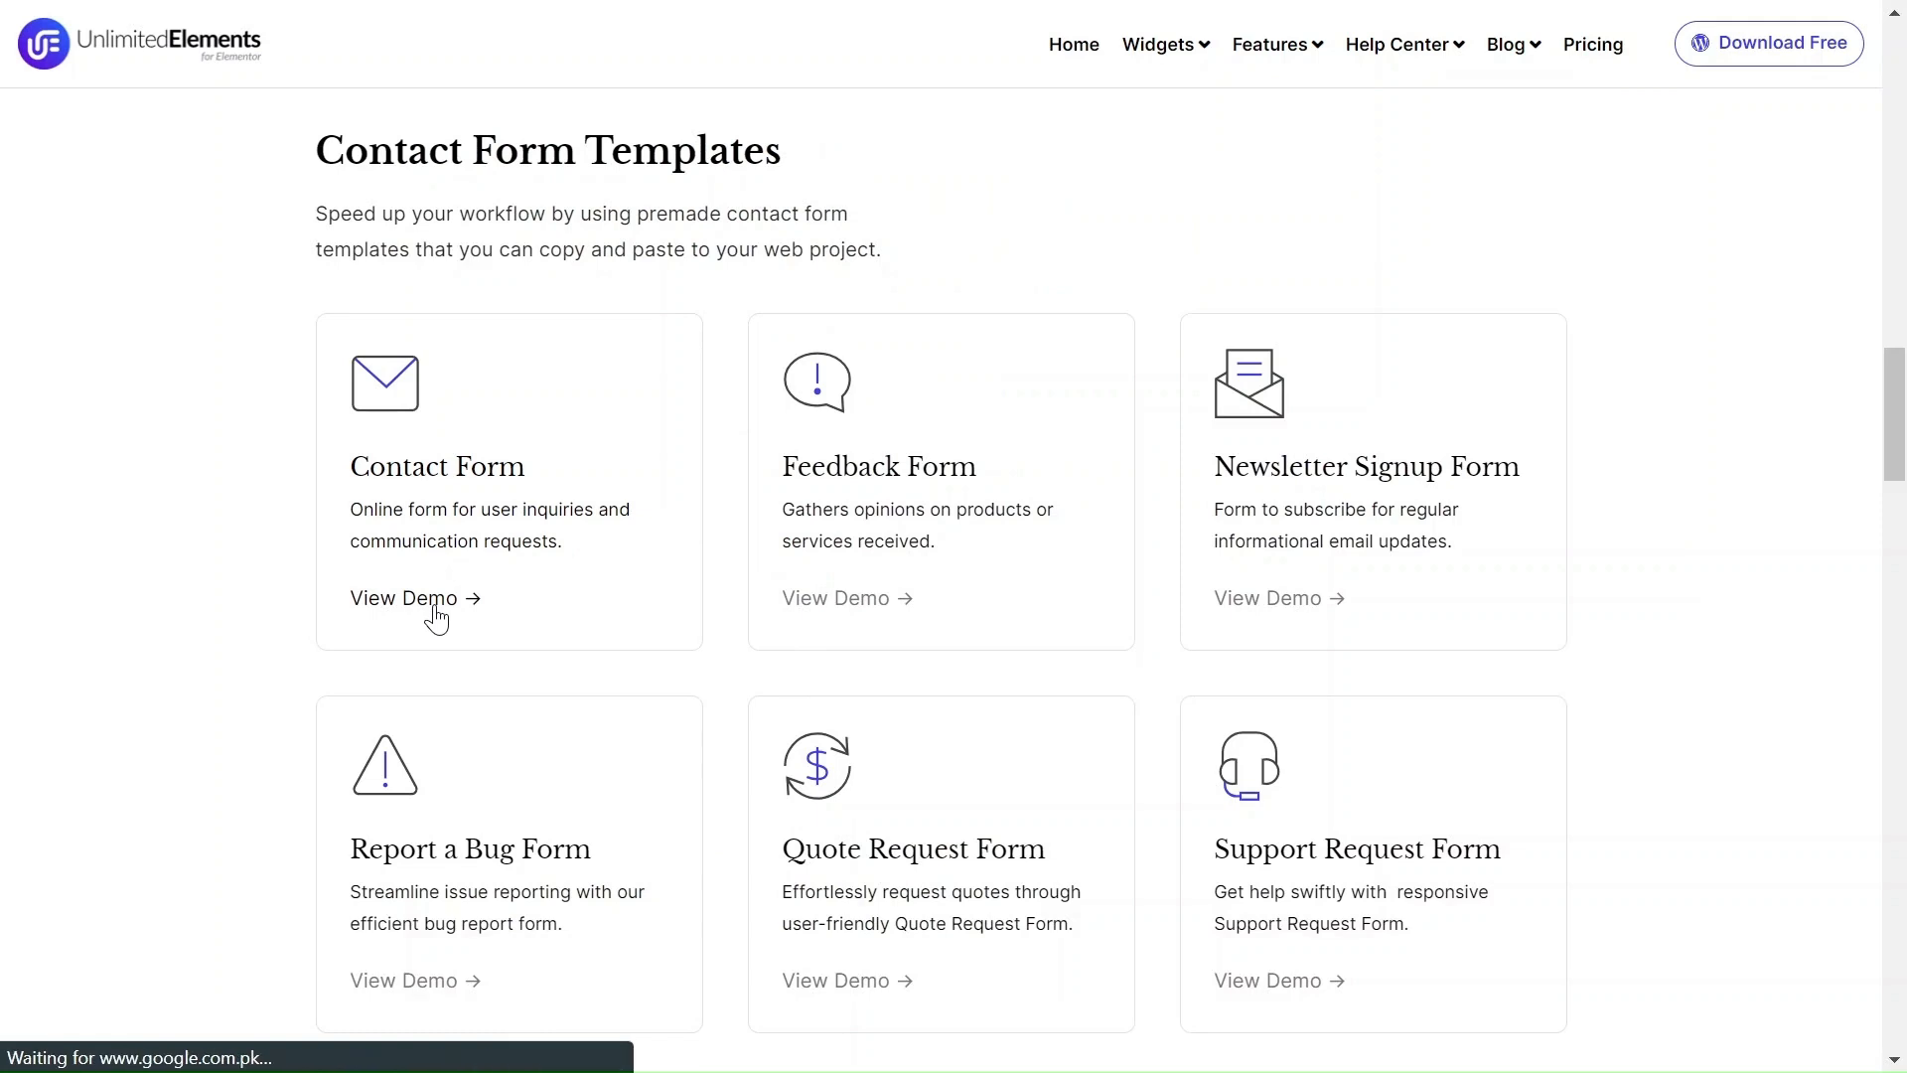
pyautogui.click(402, 596)
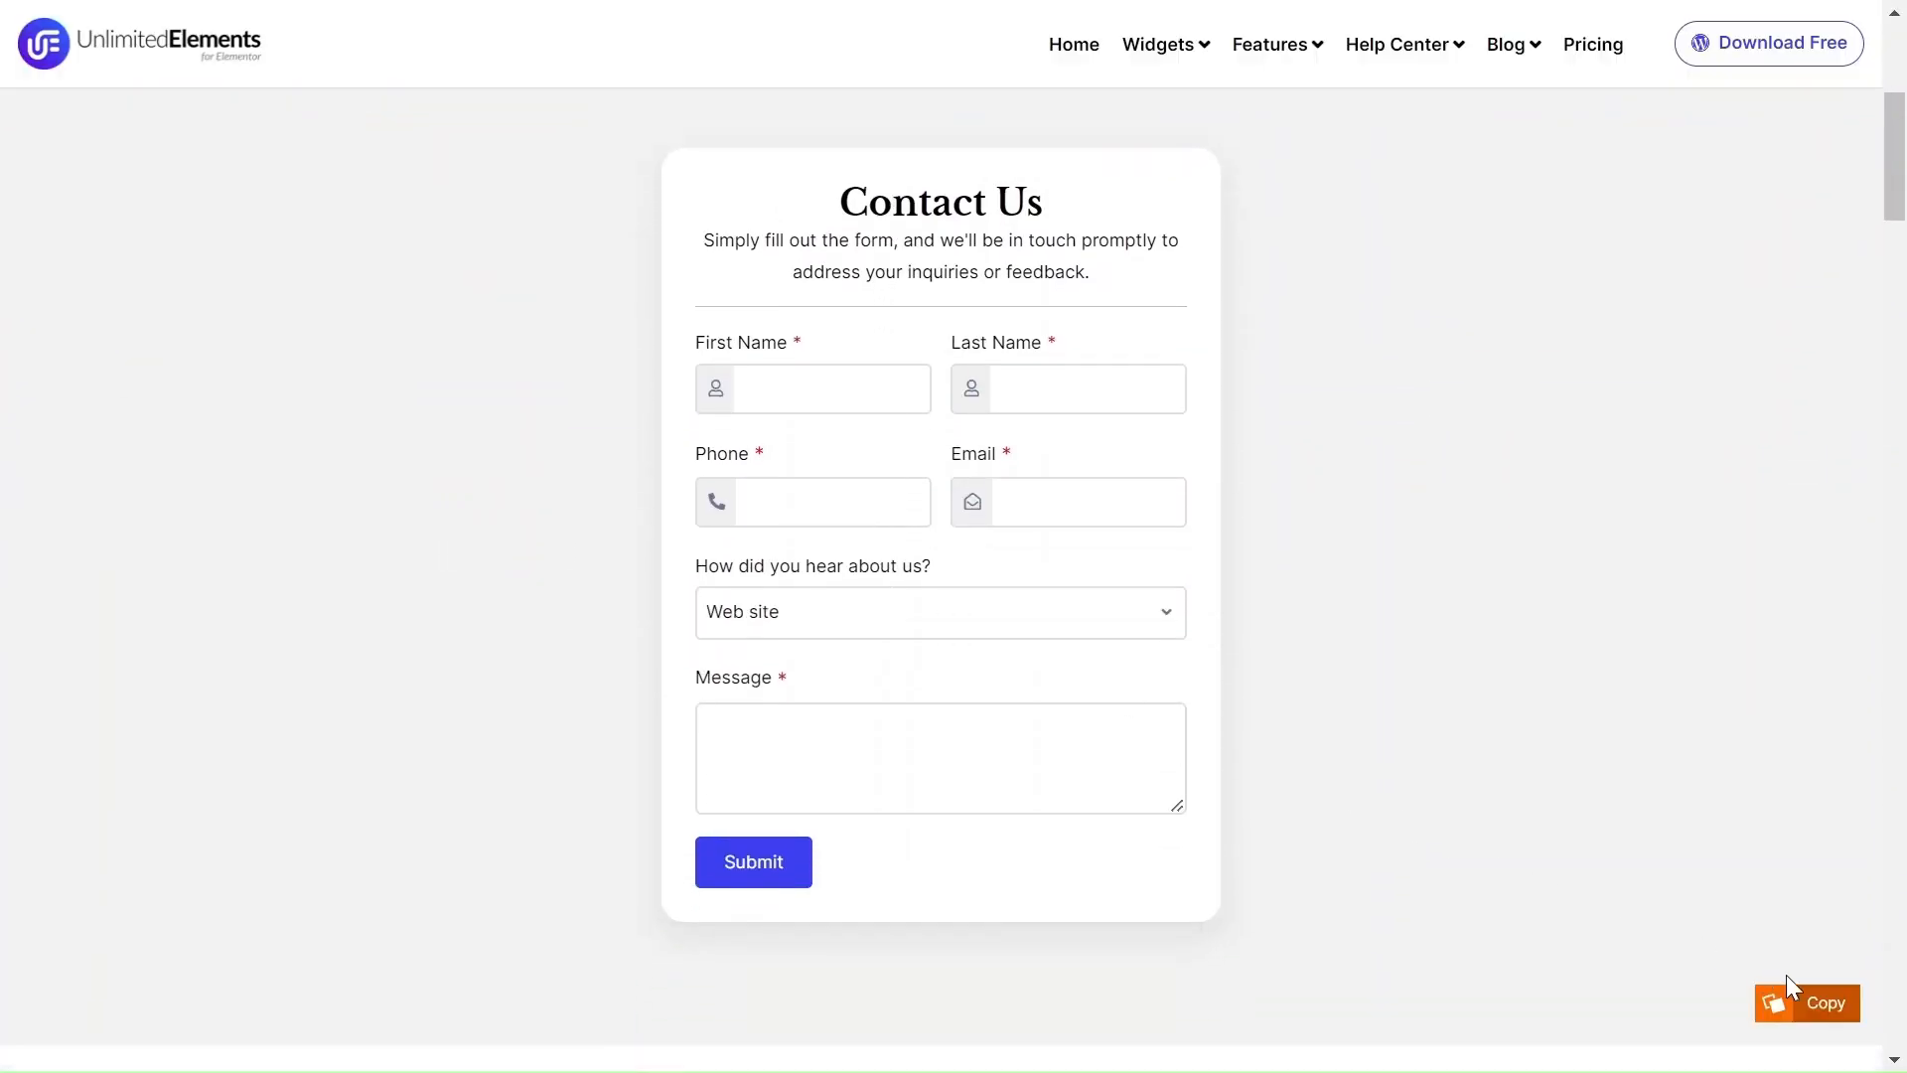
pyautogui.click(1820, 1003)
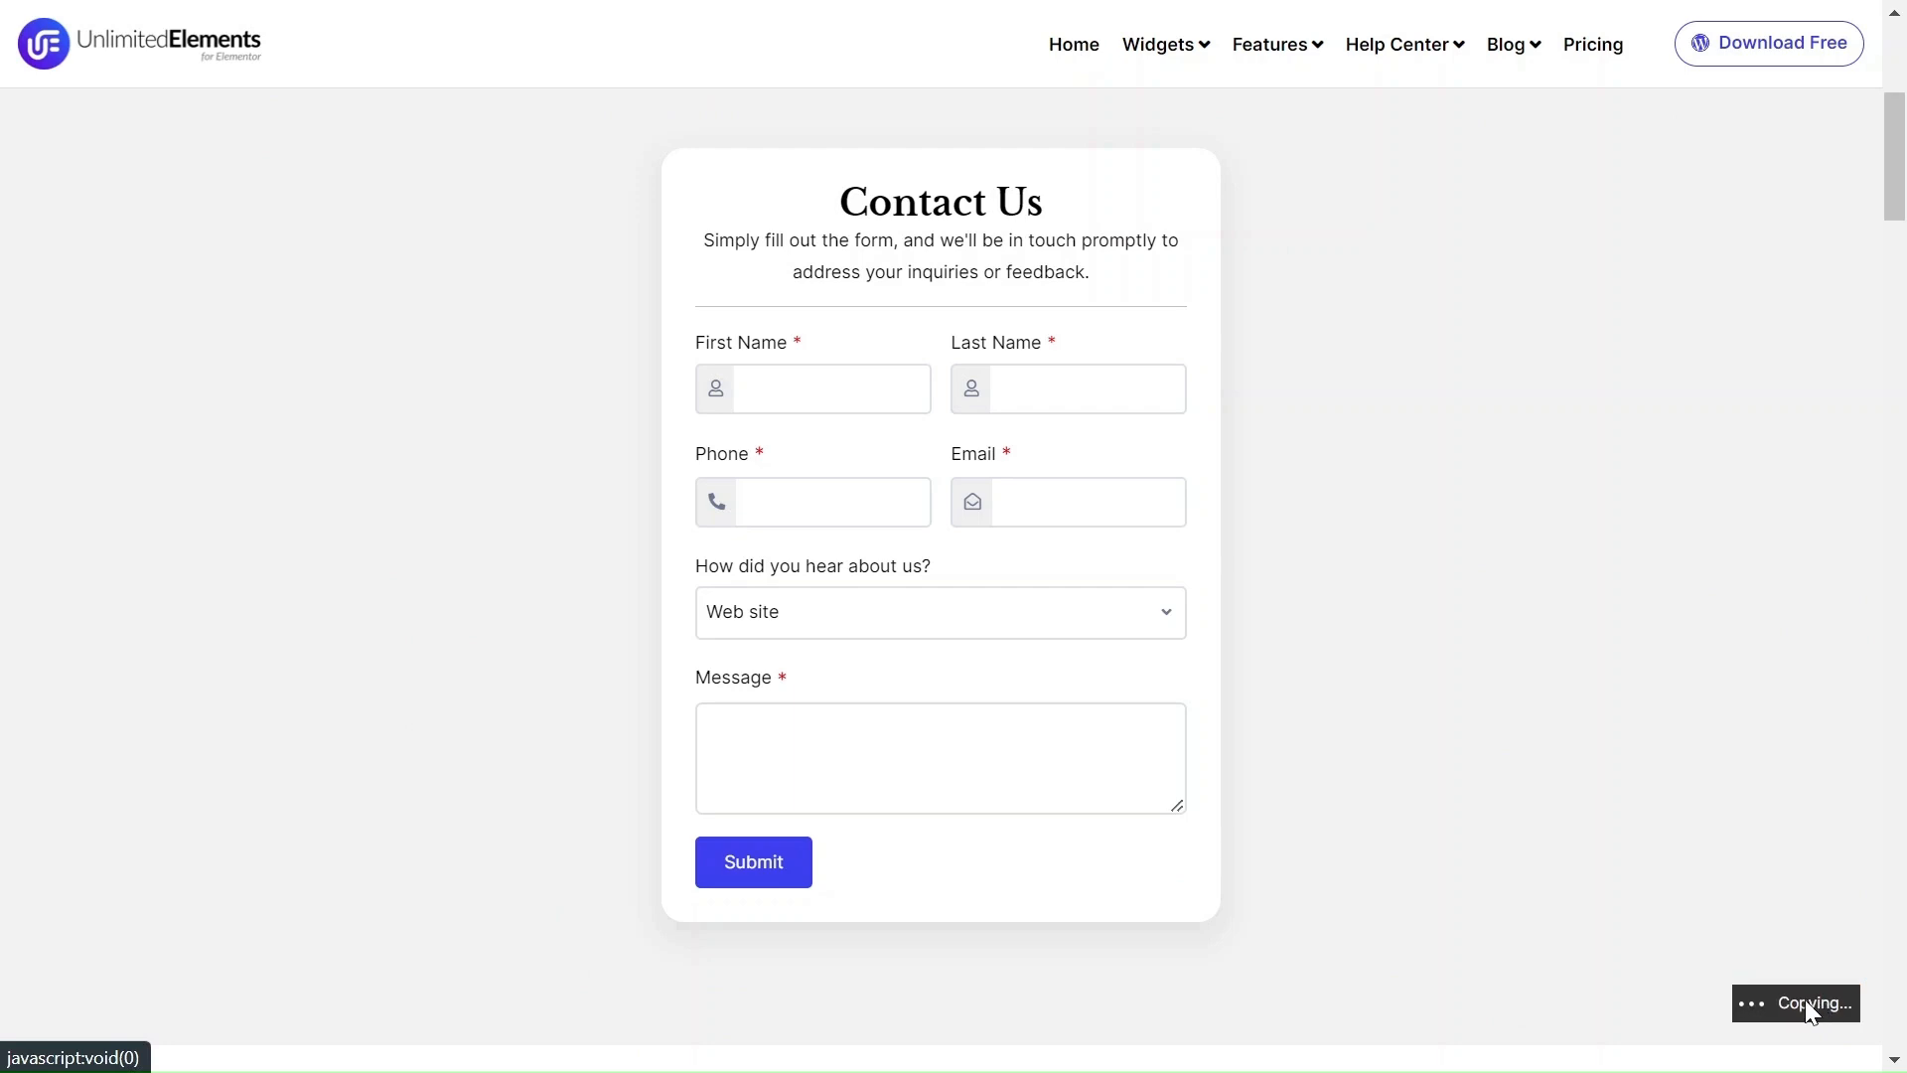